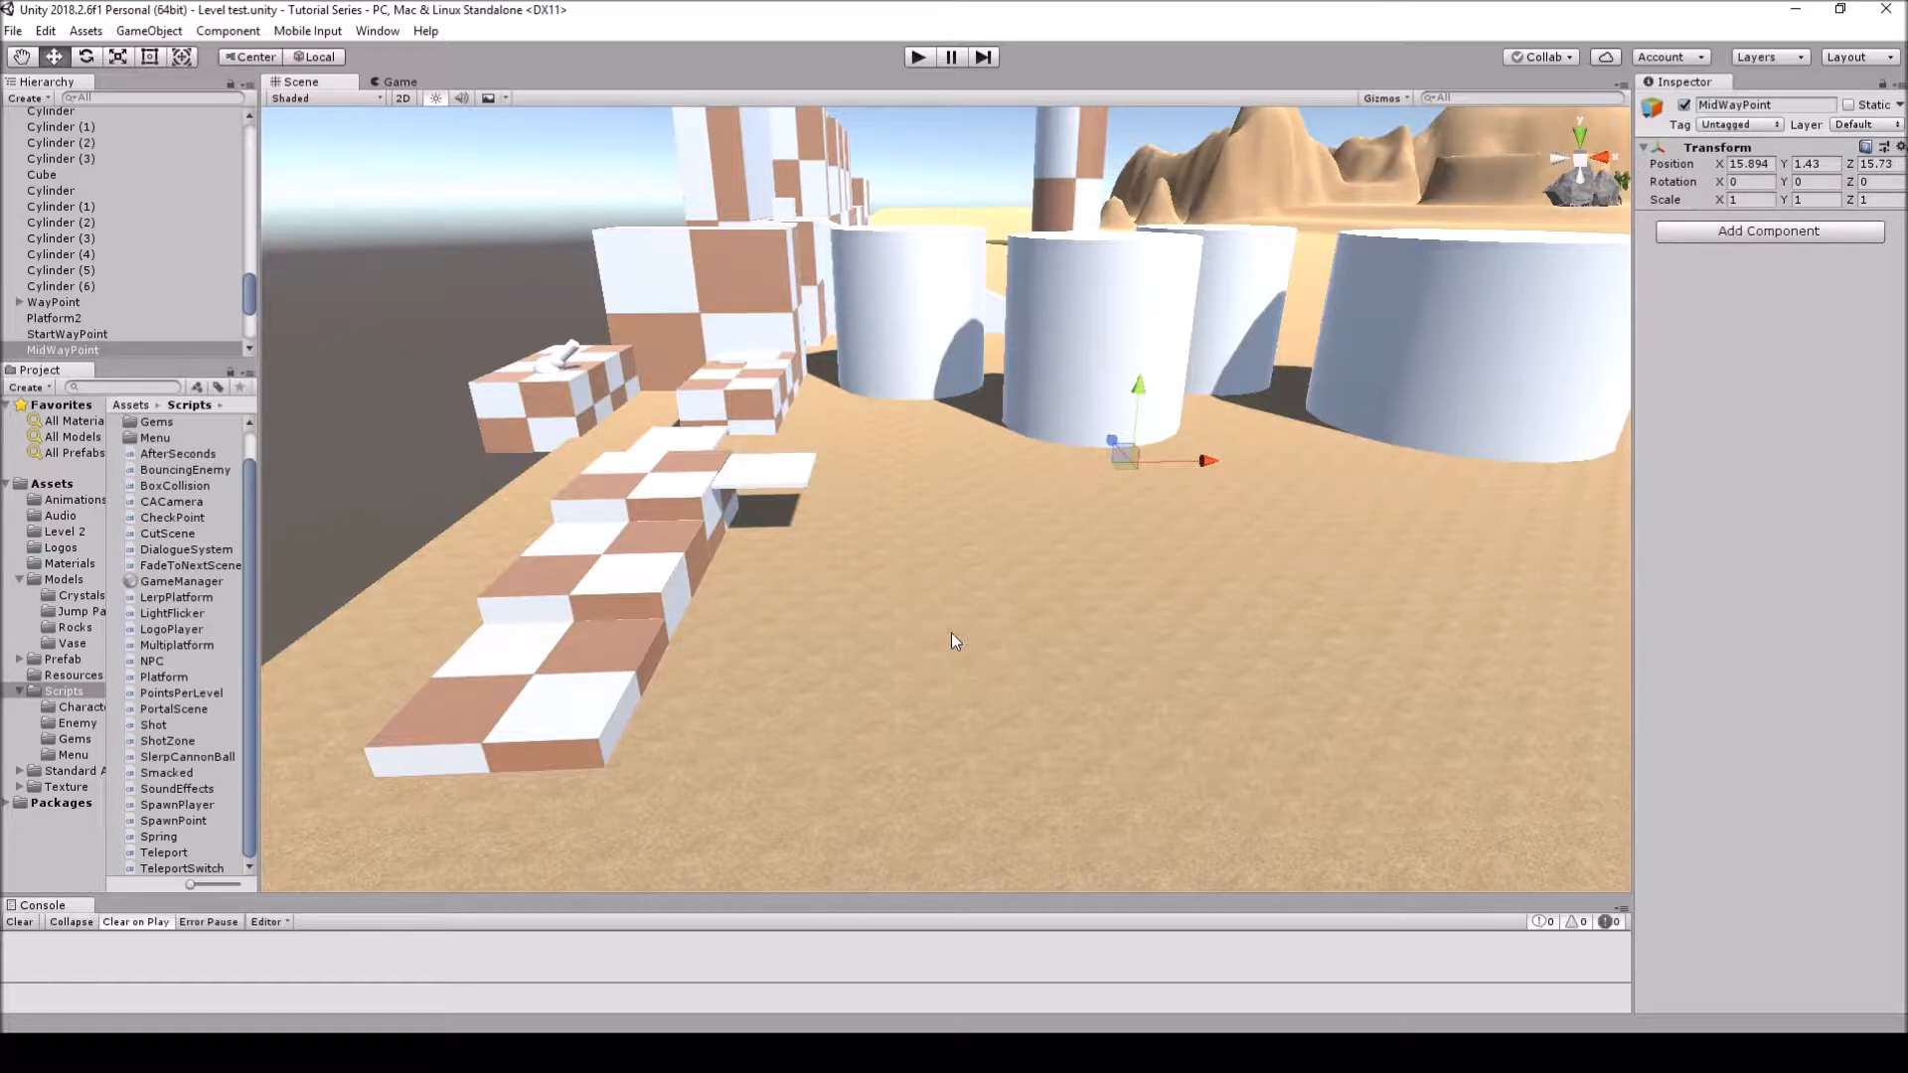
mouse_move(801, 457)
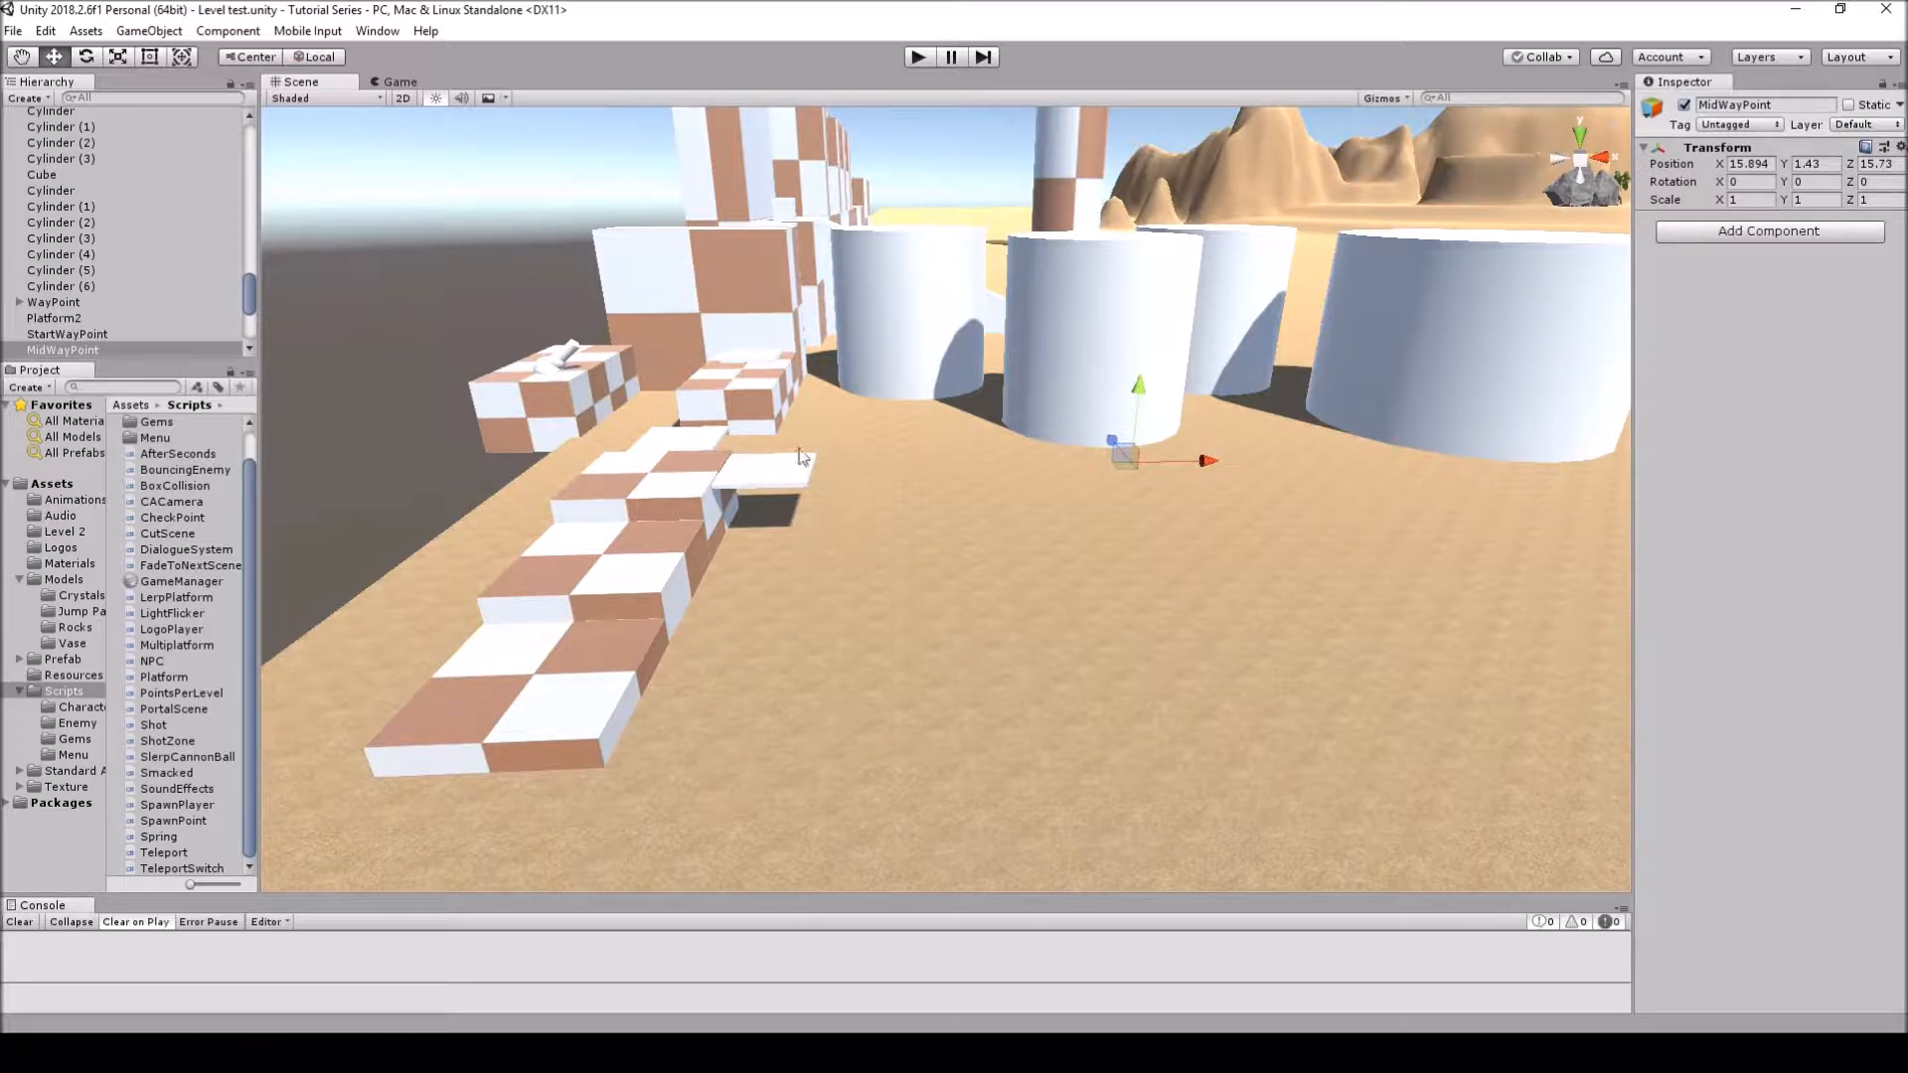
- Inspect StartWayPoint and the platform's lerp settings, then scroll through the Vector3.Lerp example script
left_click(67, 334)
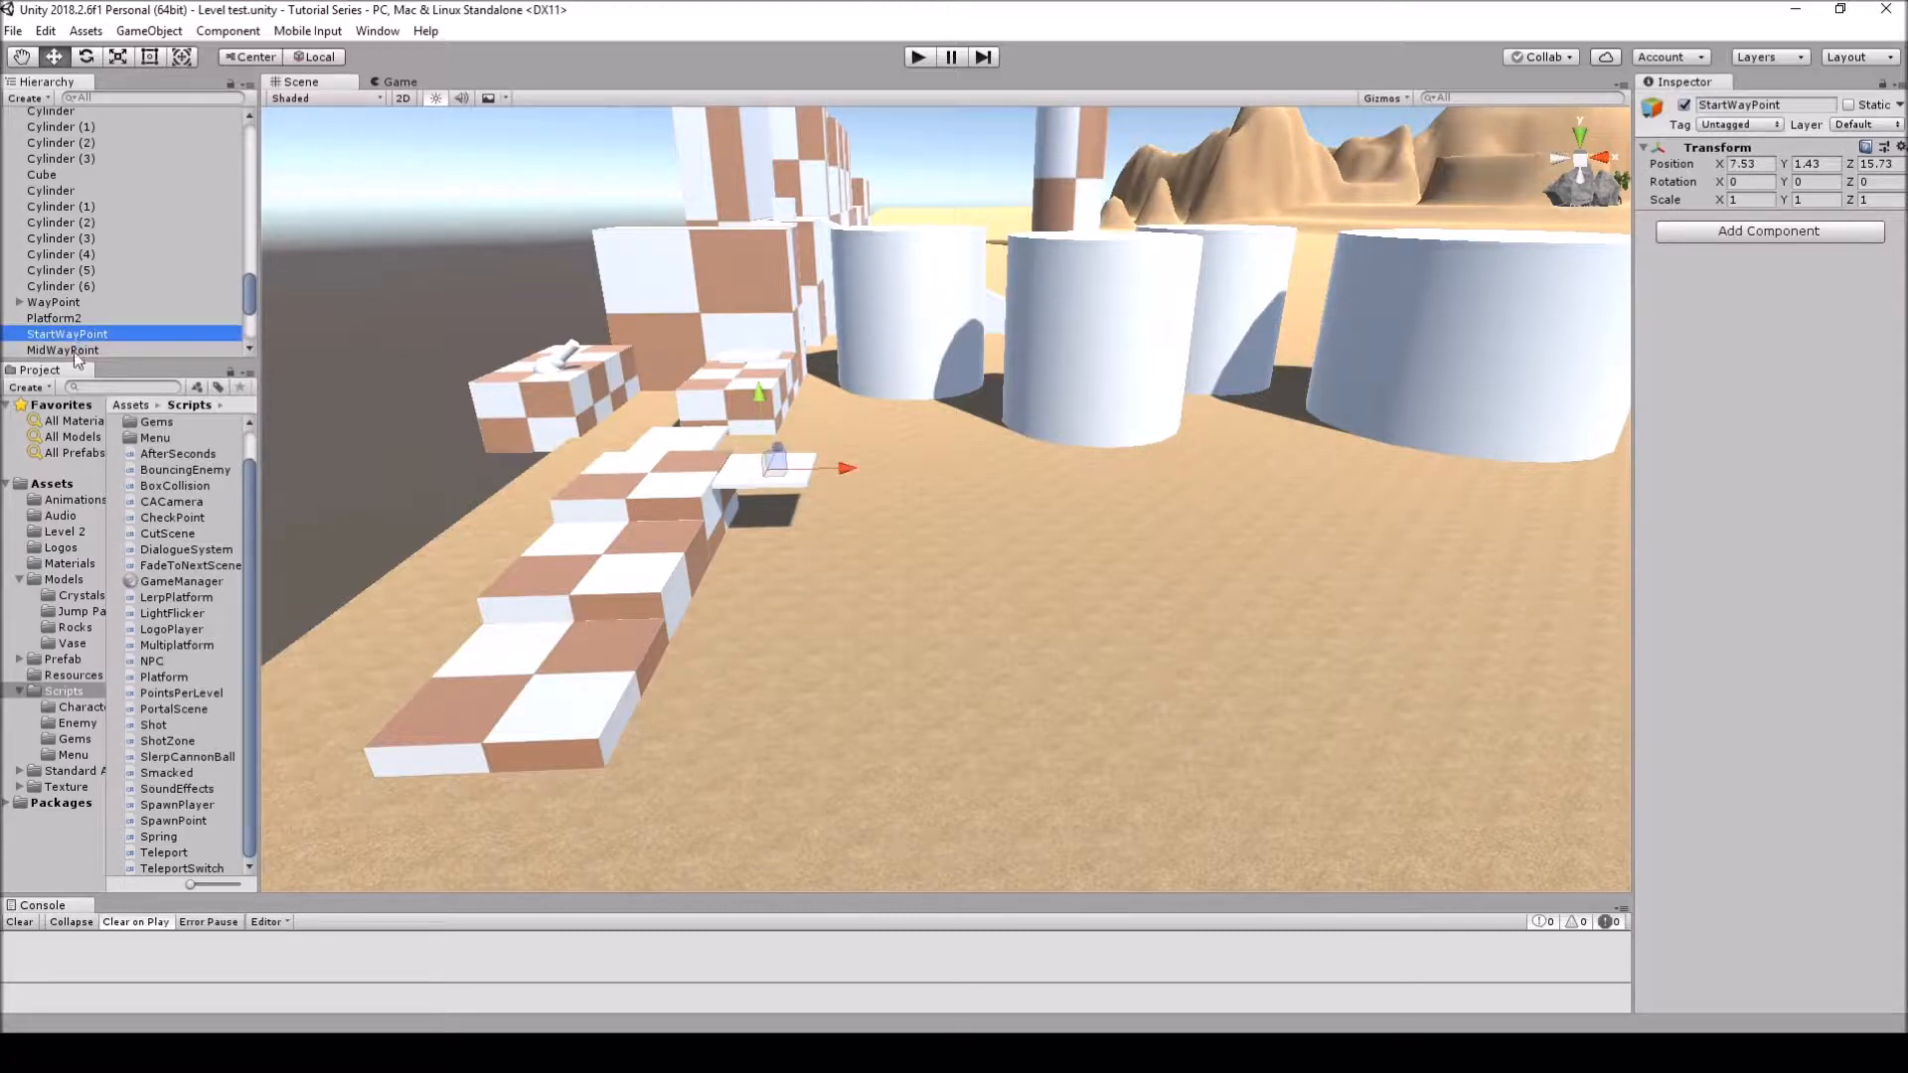
left_click(62, 350)
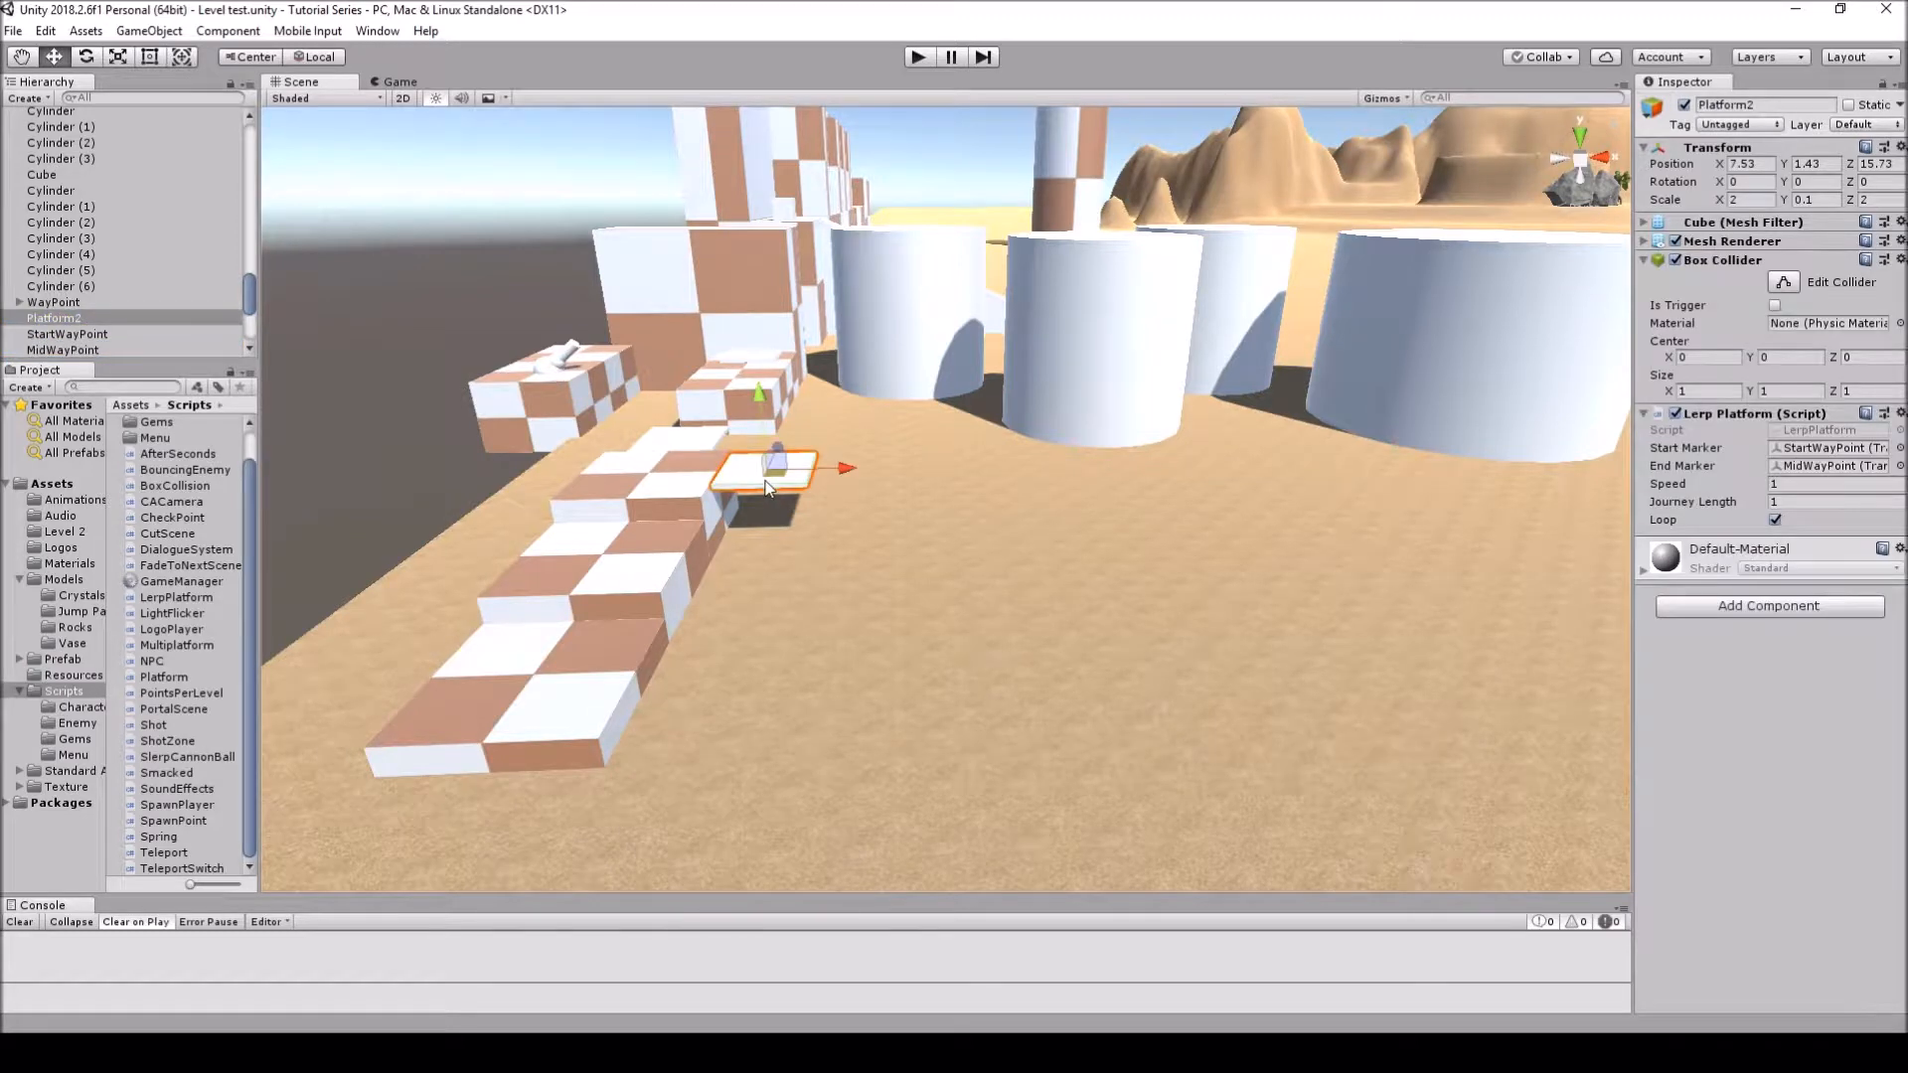
mouse_move(308, 370)
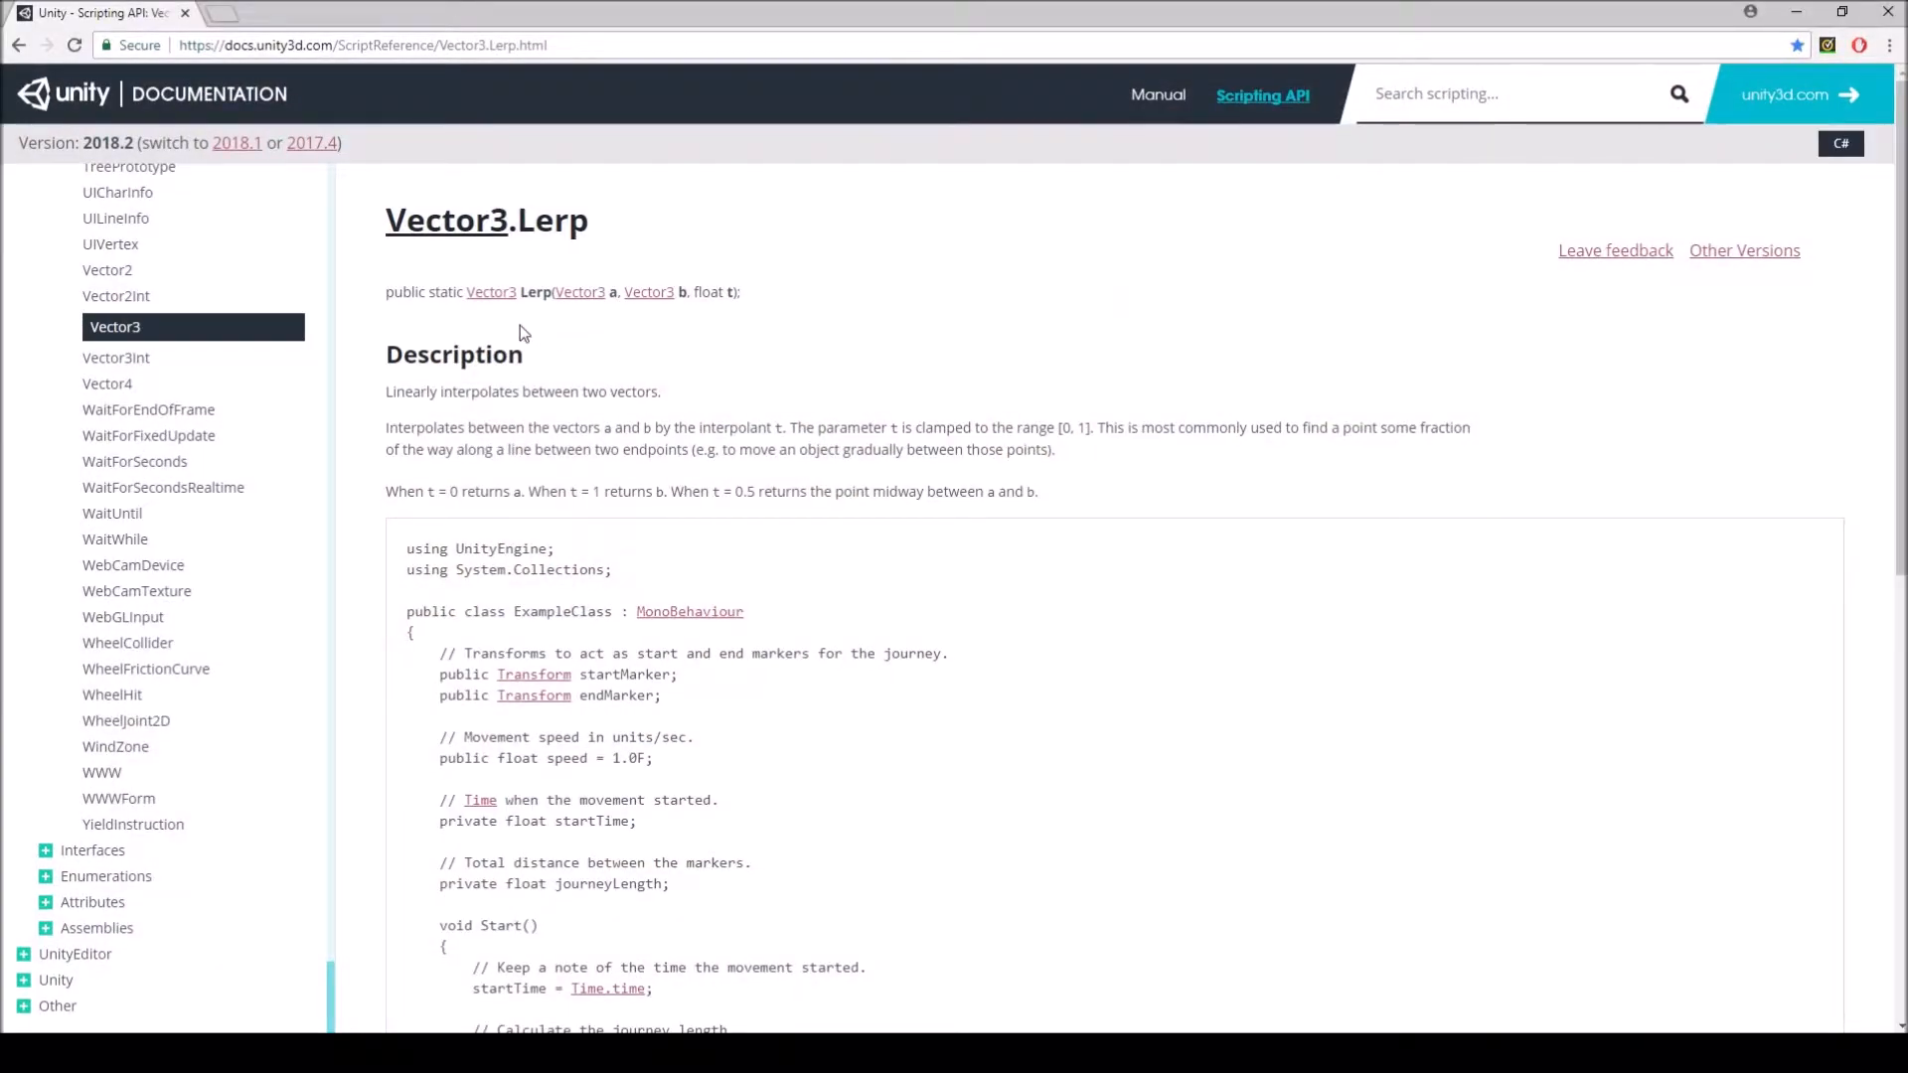
mouse_move(588, 300)
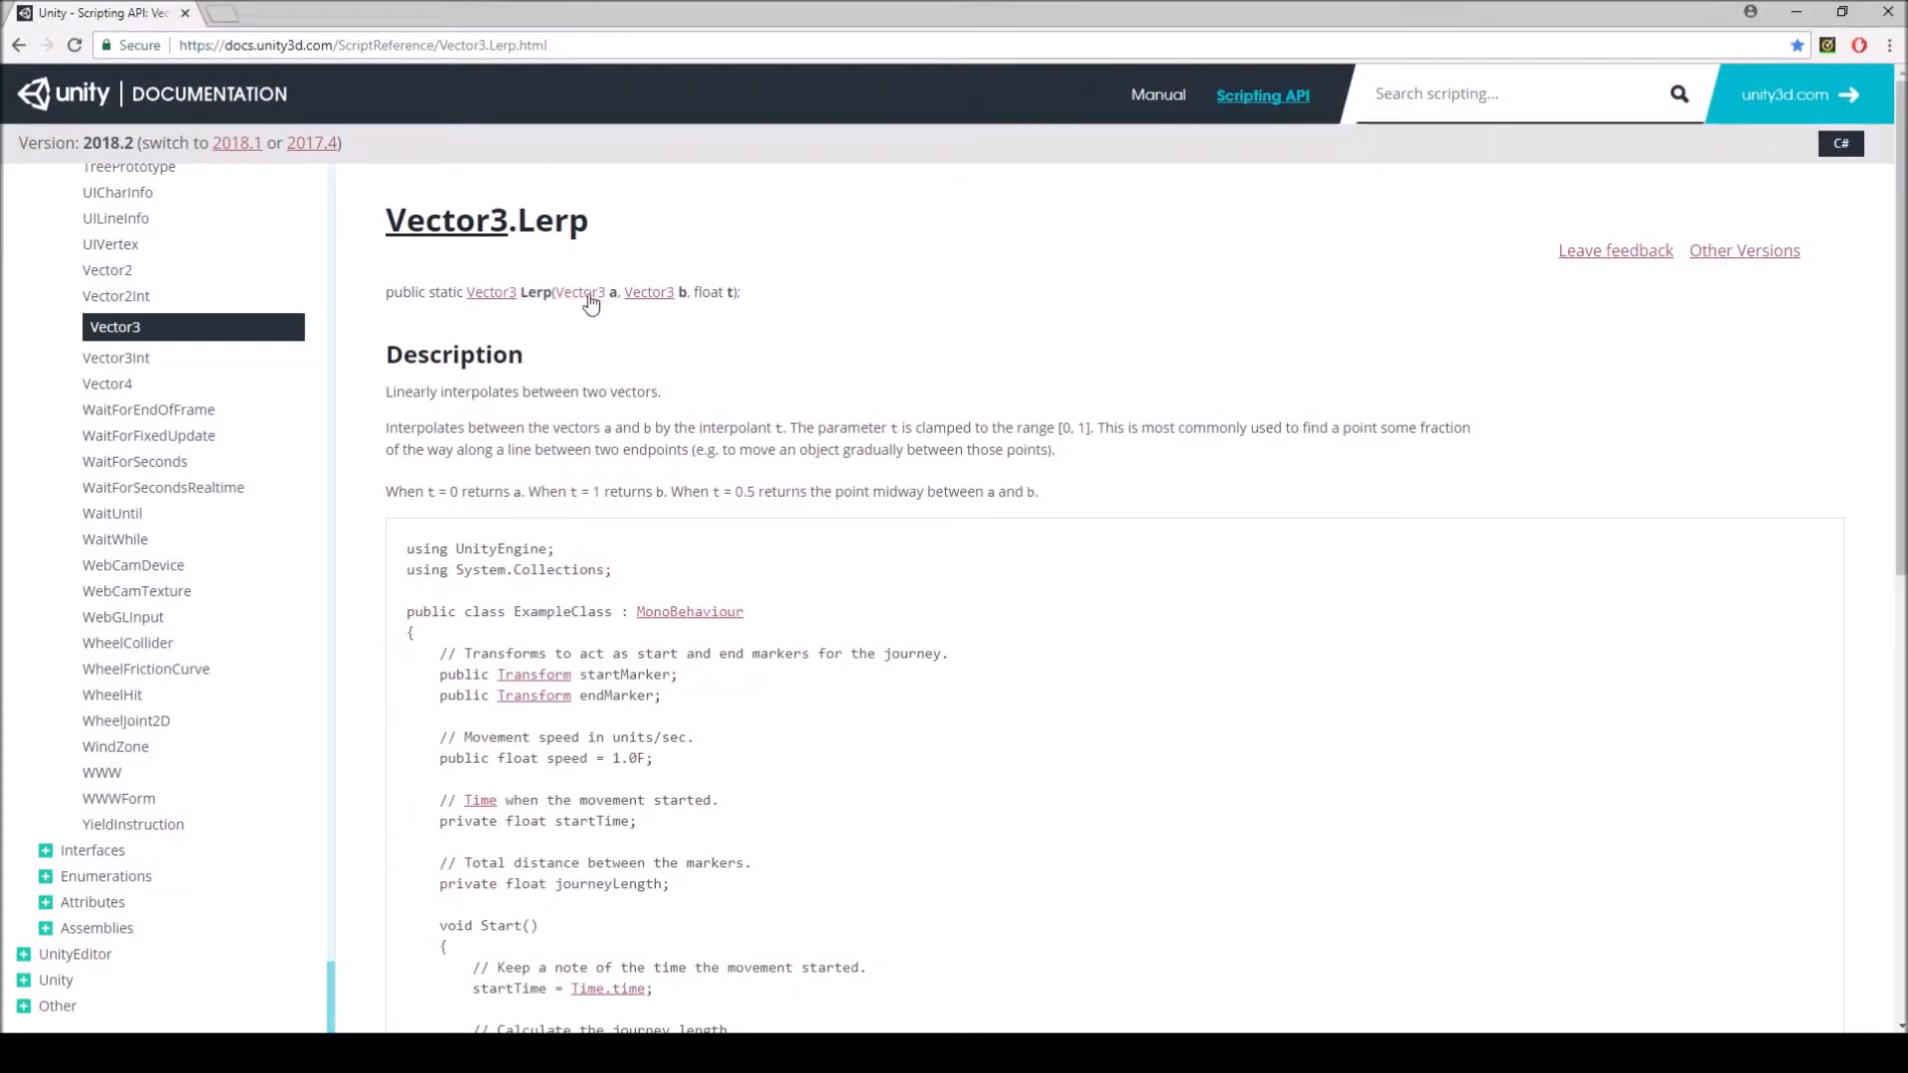
mouse_move(648, 292)
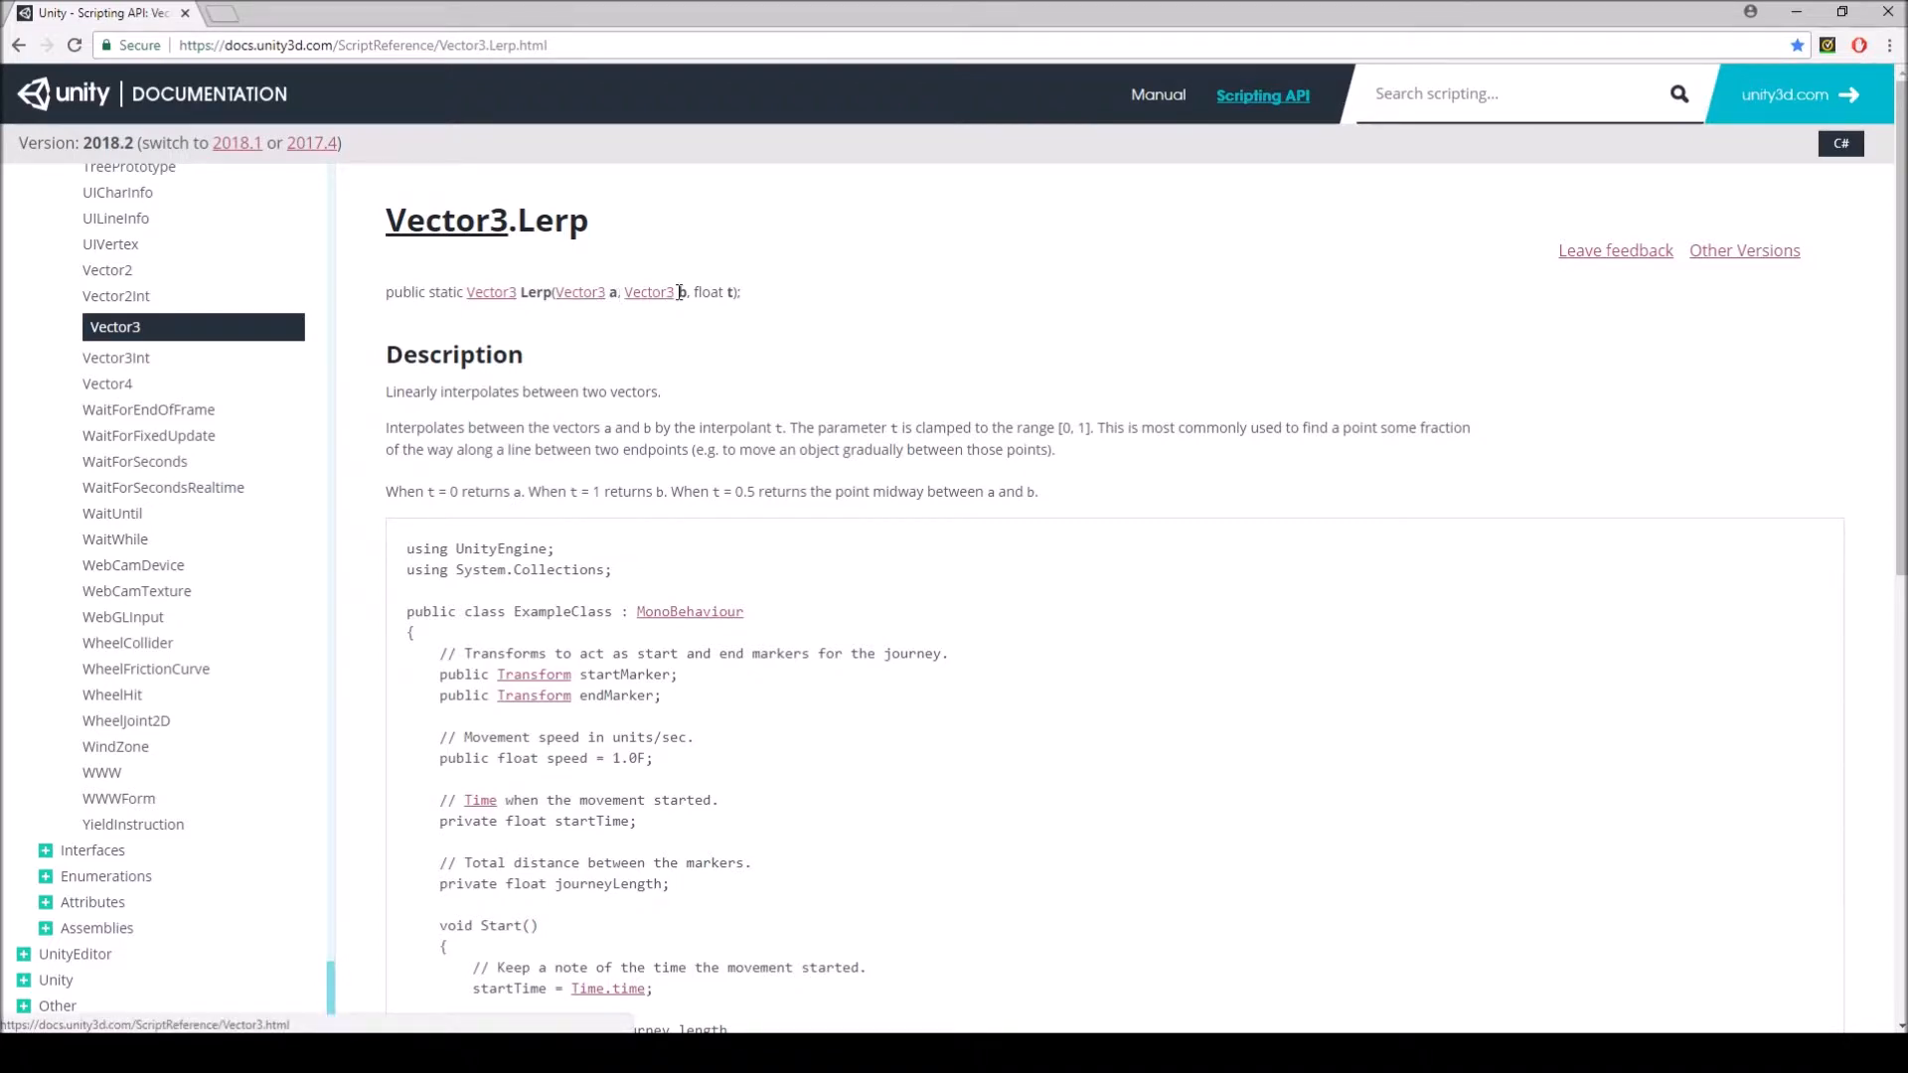
mouse_move(642, 300)
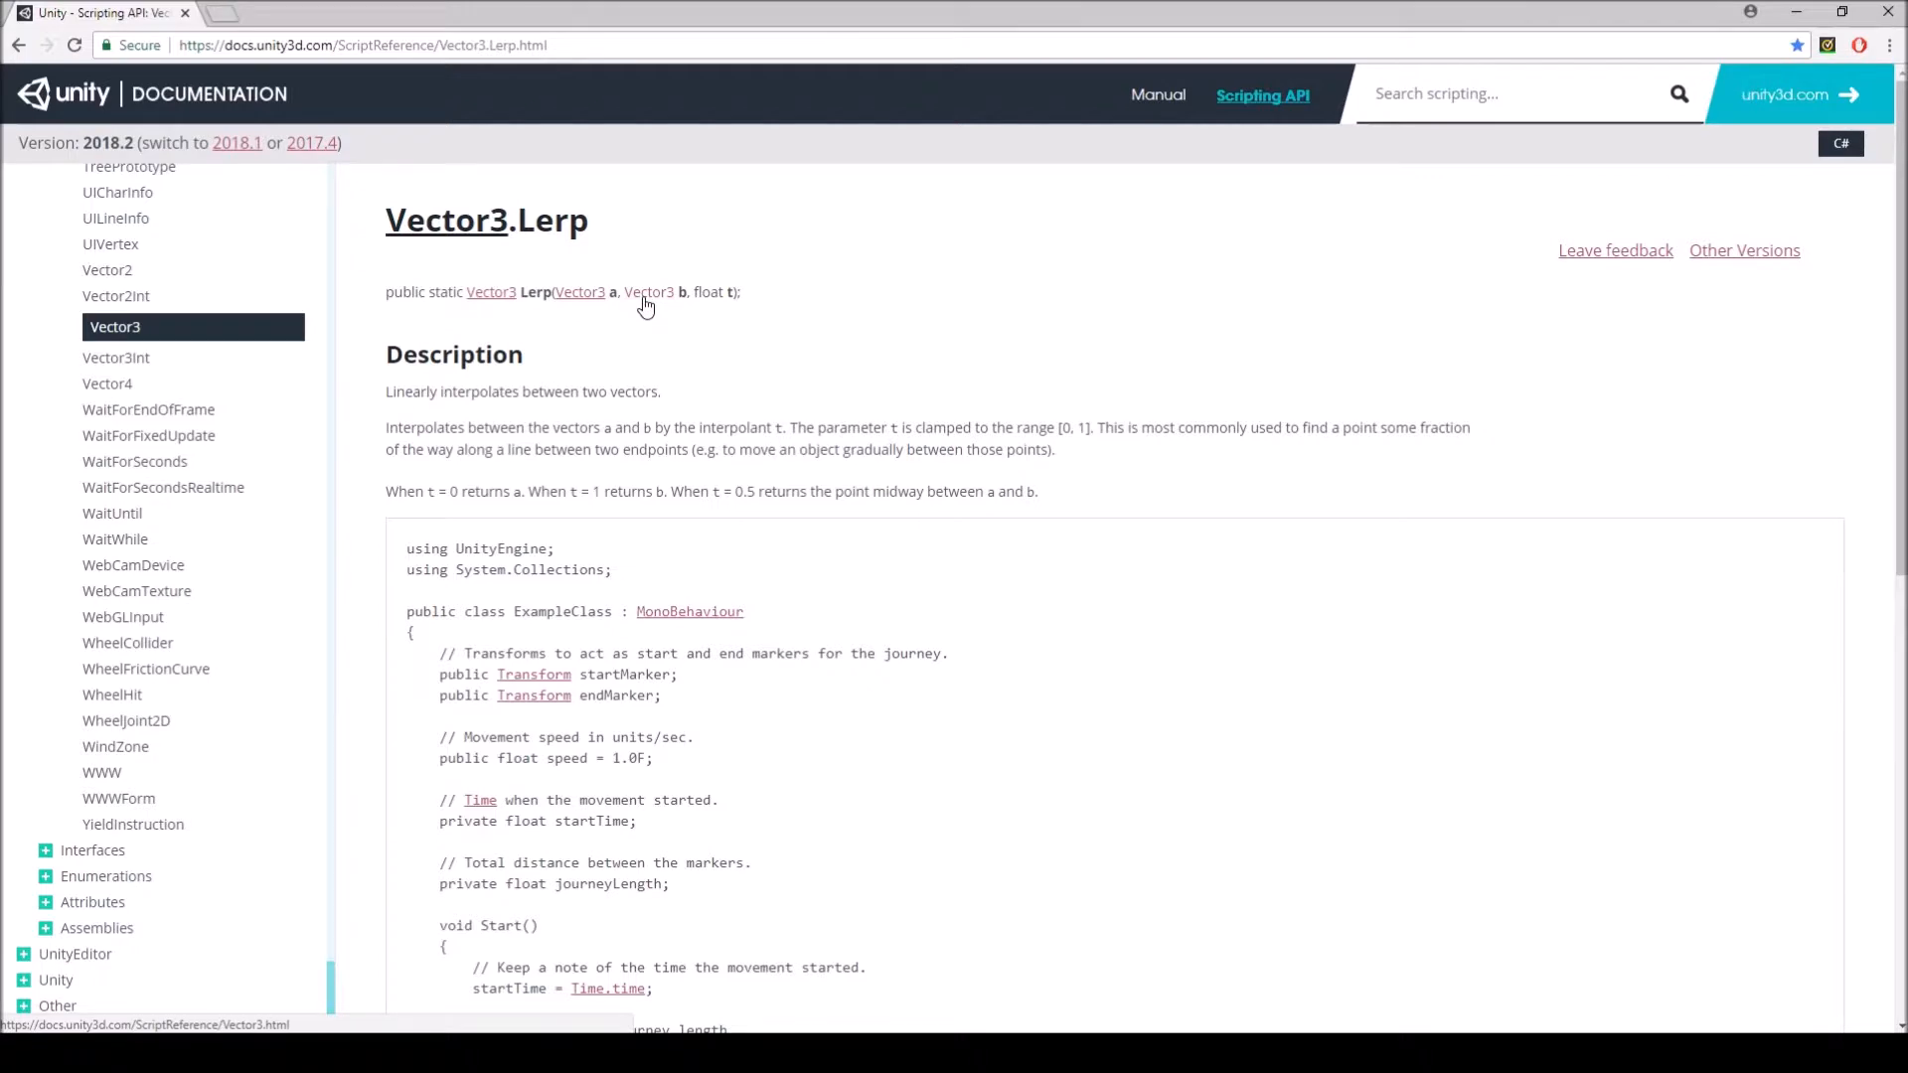
mouse_move(849, 332)
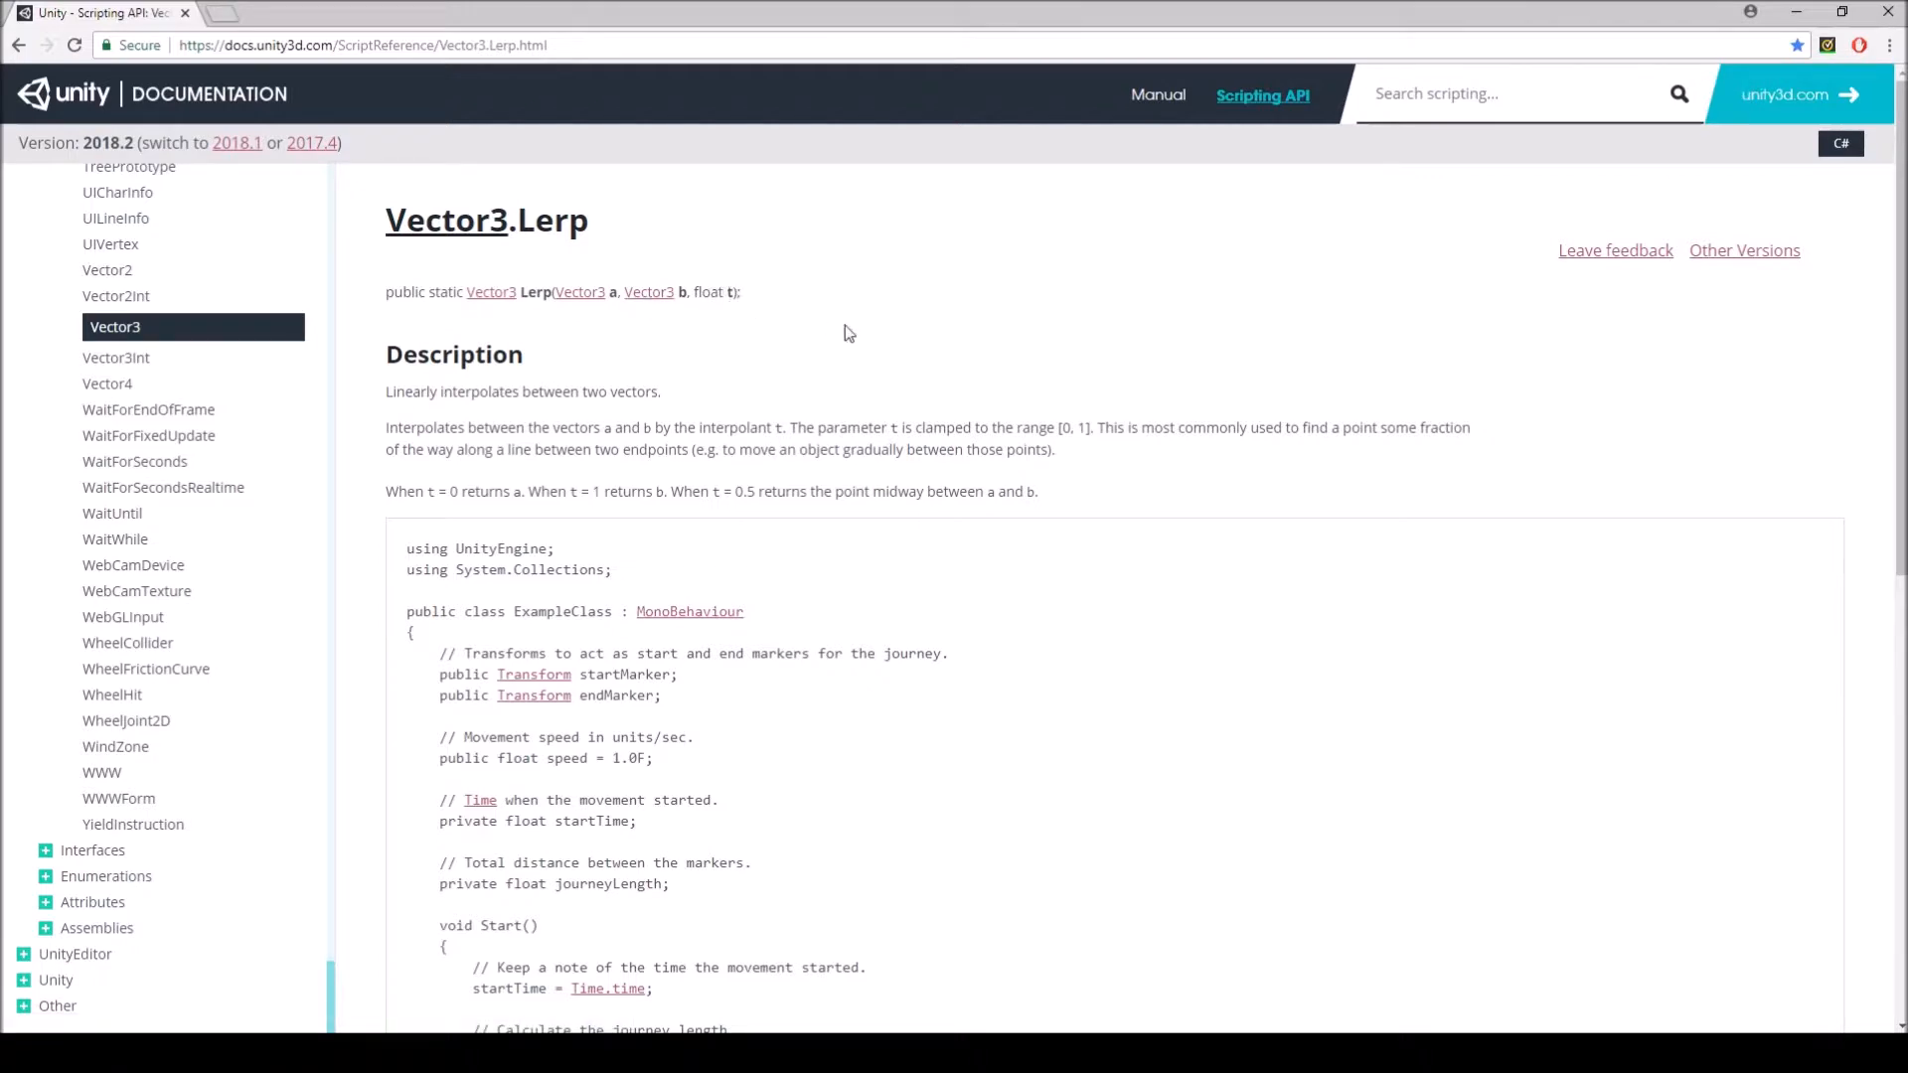
mouse_move(595, 298)
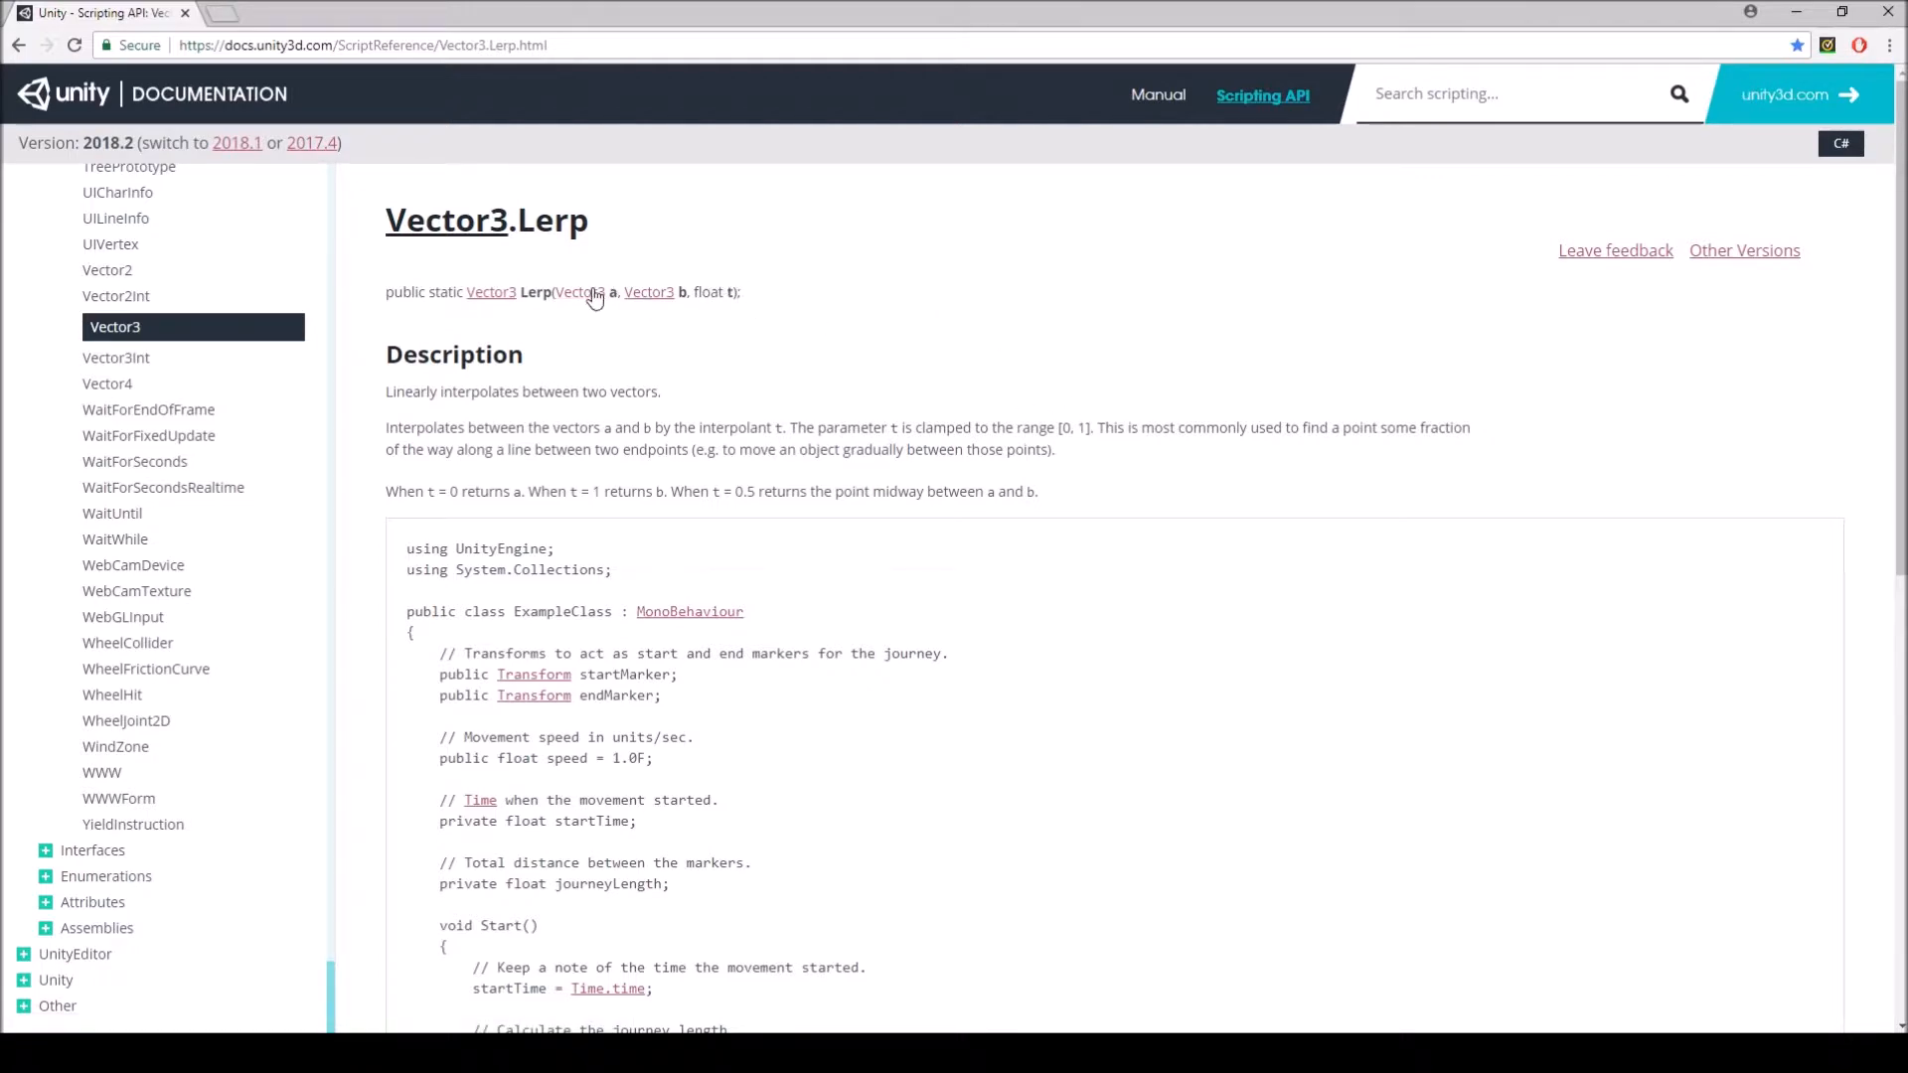
mouse_move(929, 296)
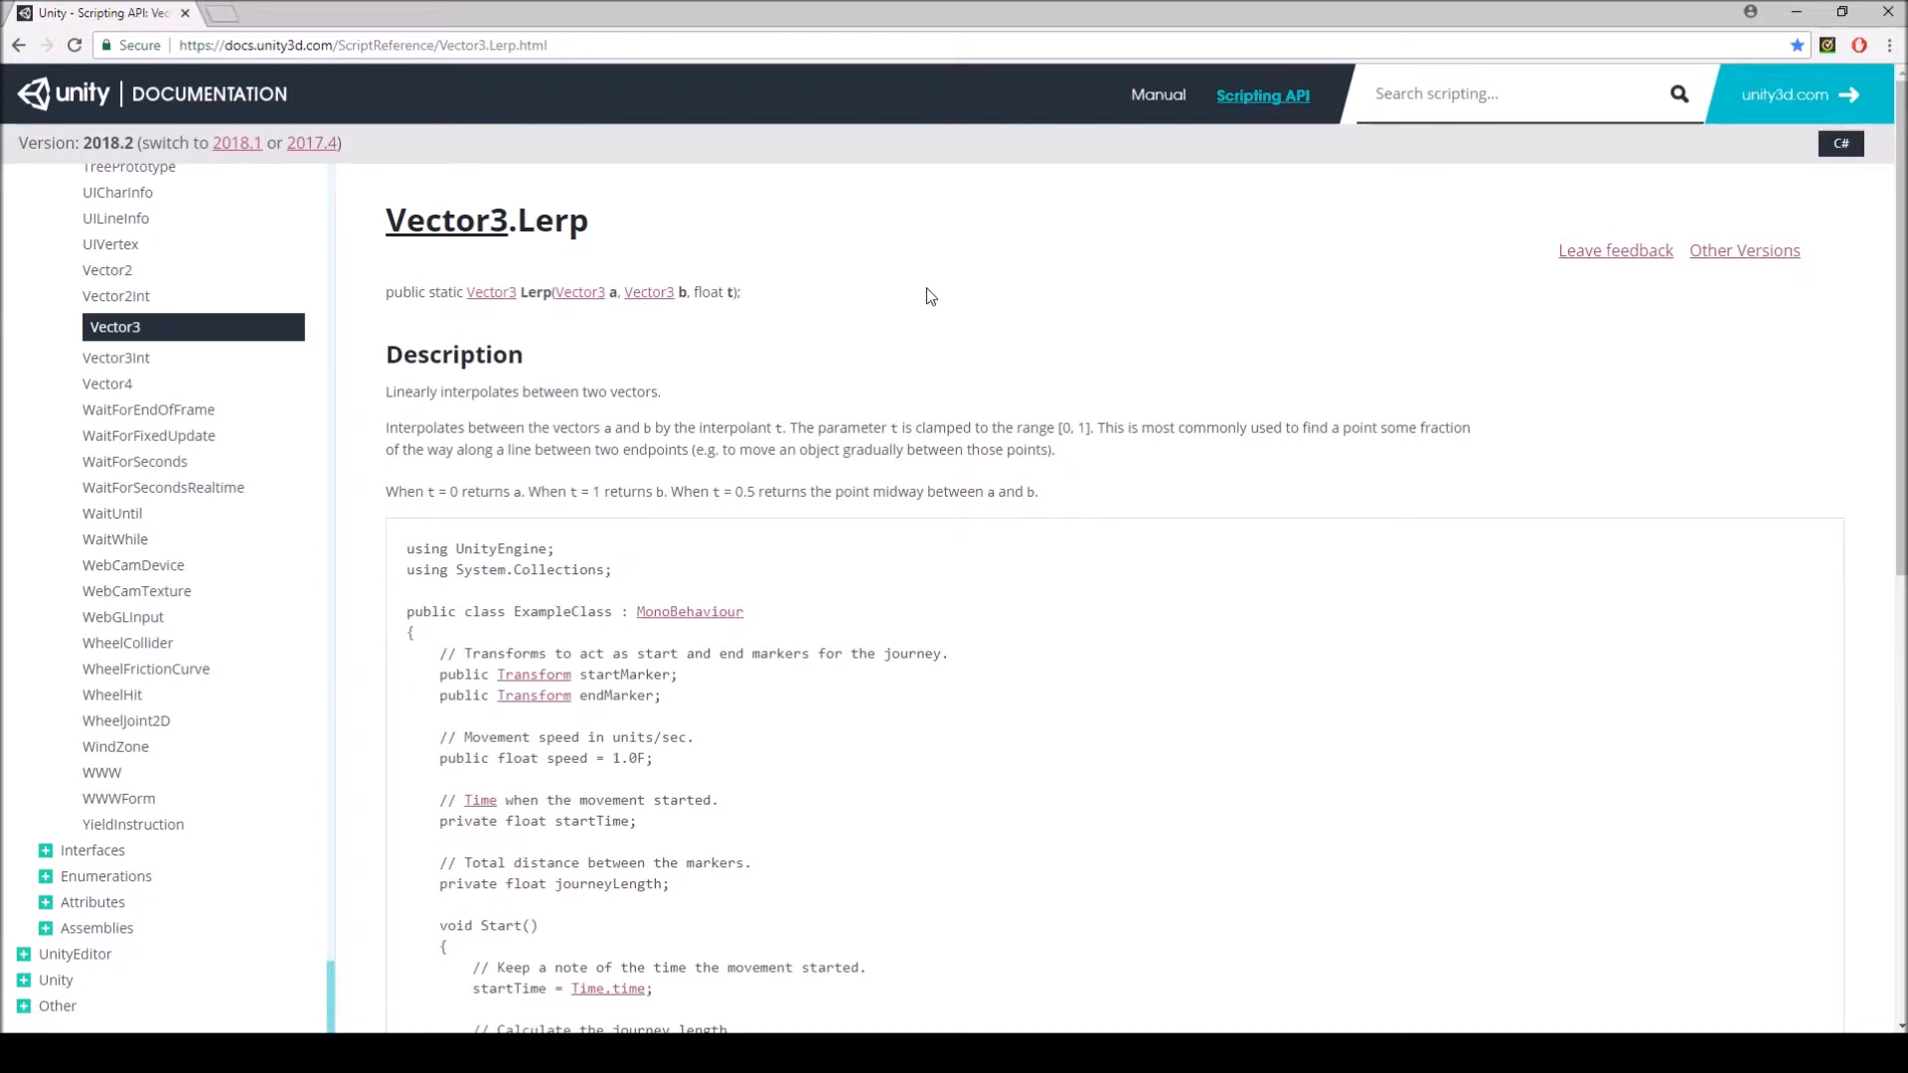
mouse_move(715, 293)
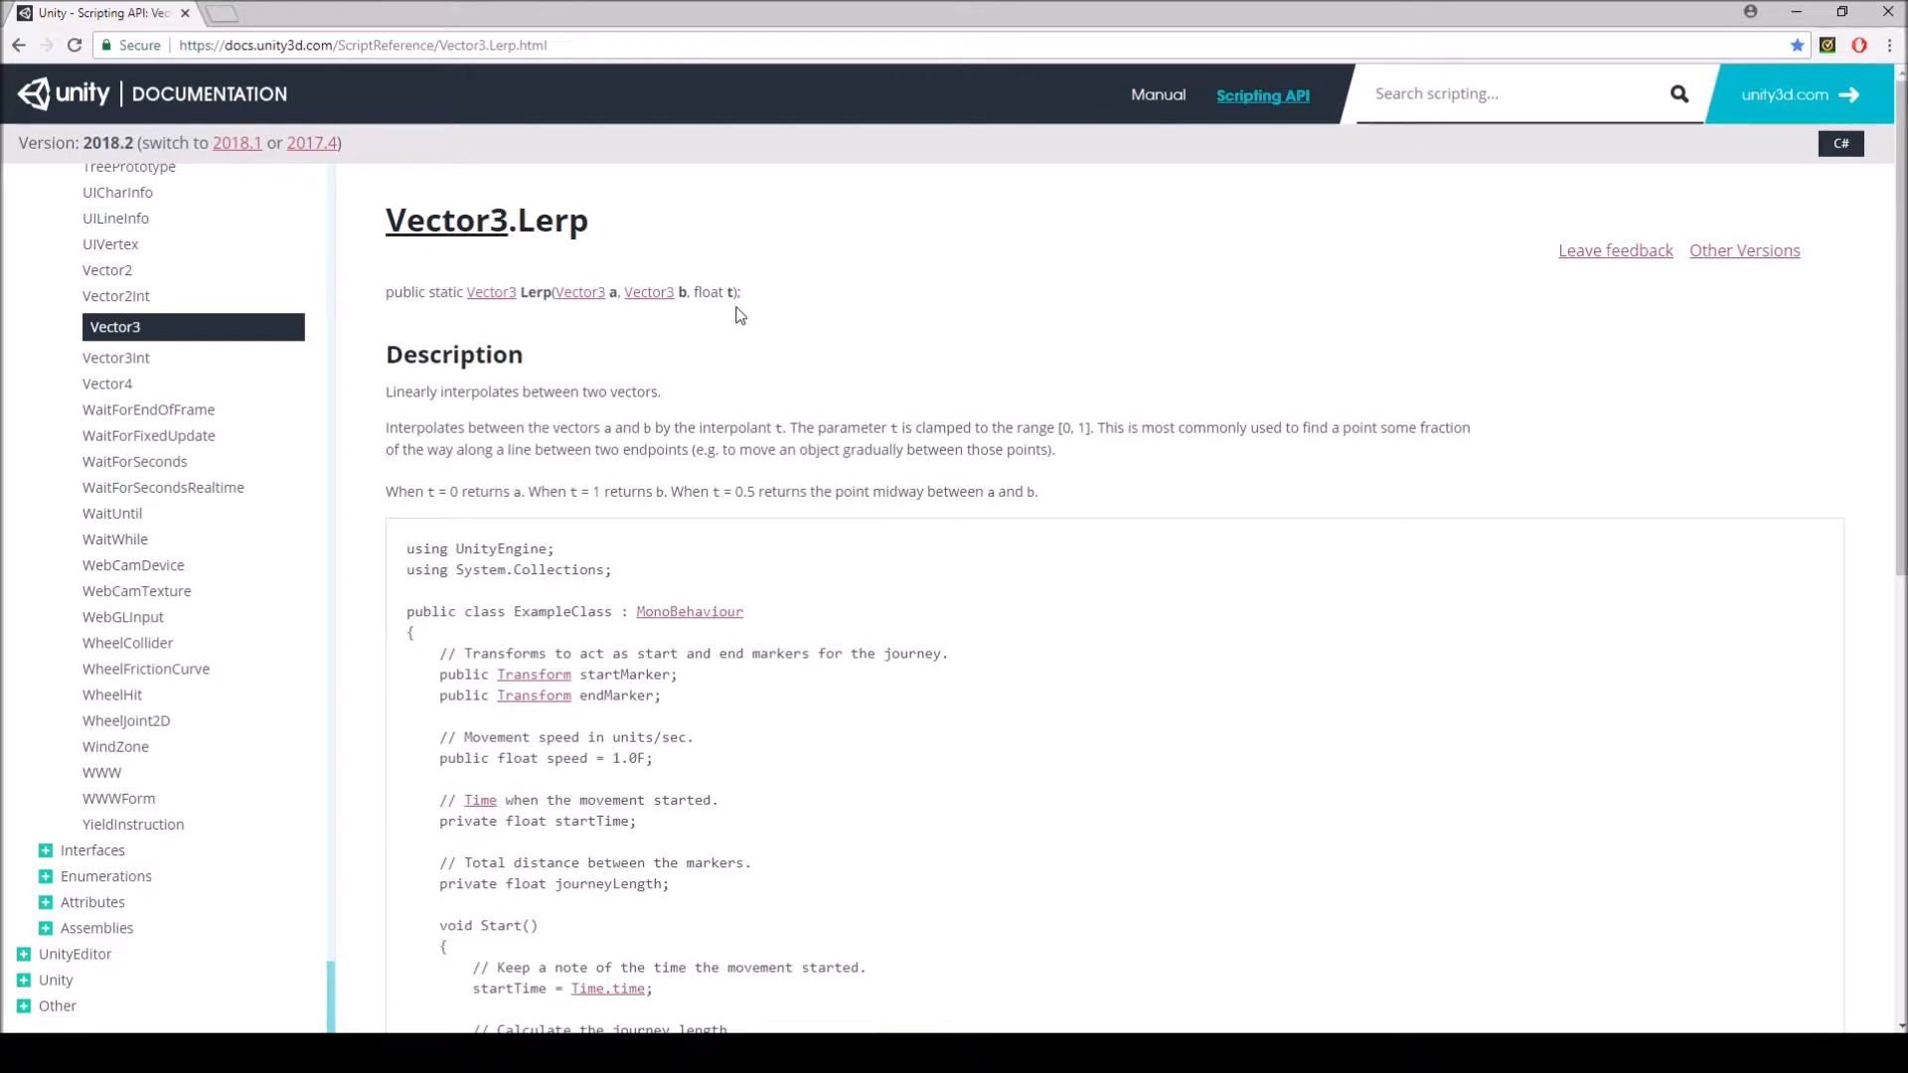
scroll("down", 3)
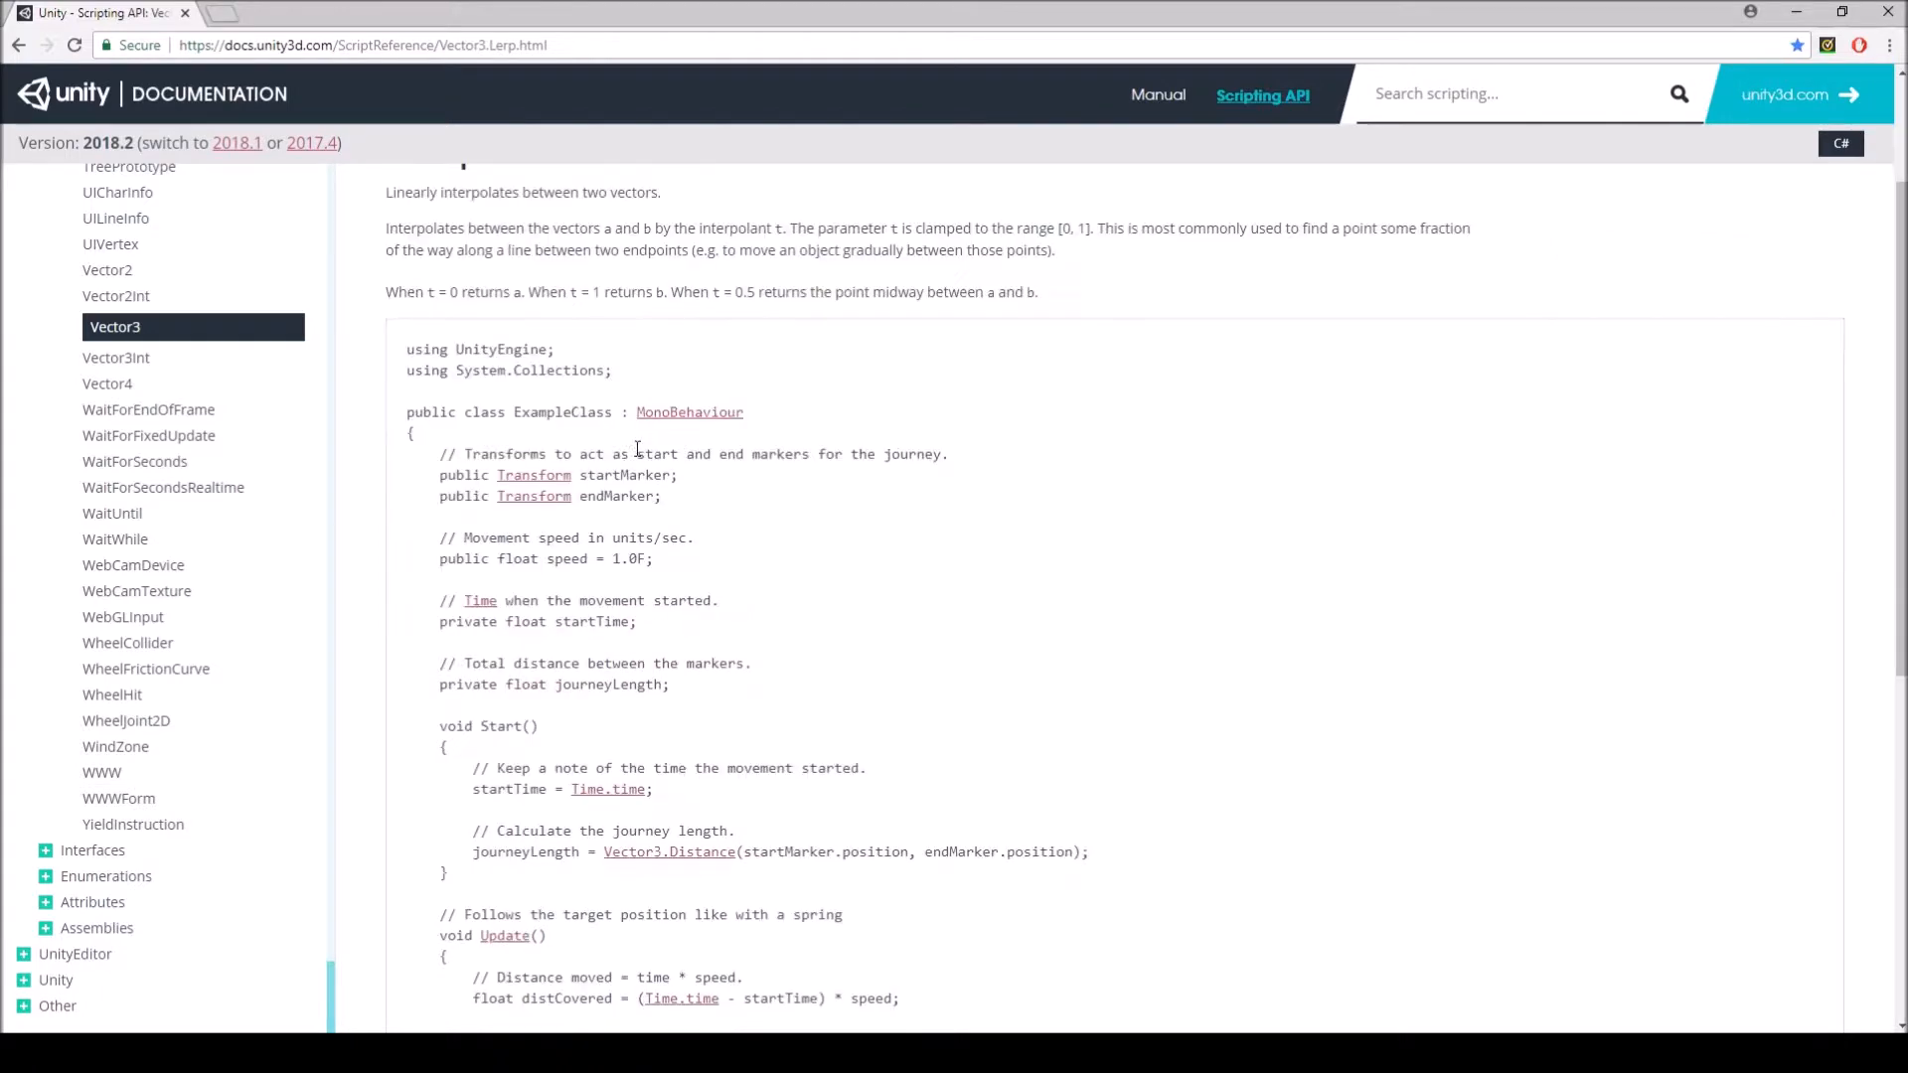
scroll("down", 3)
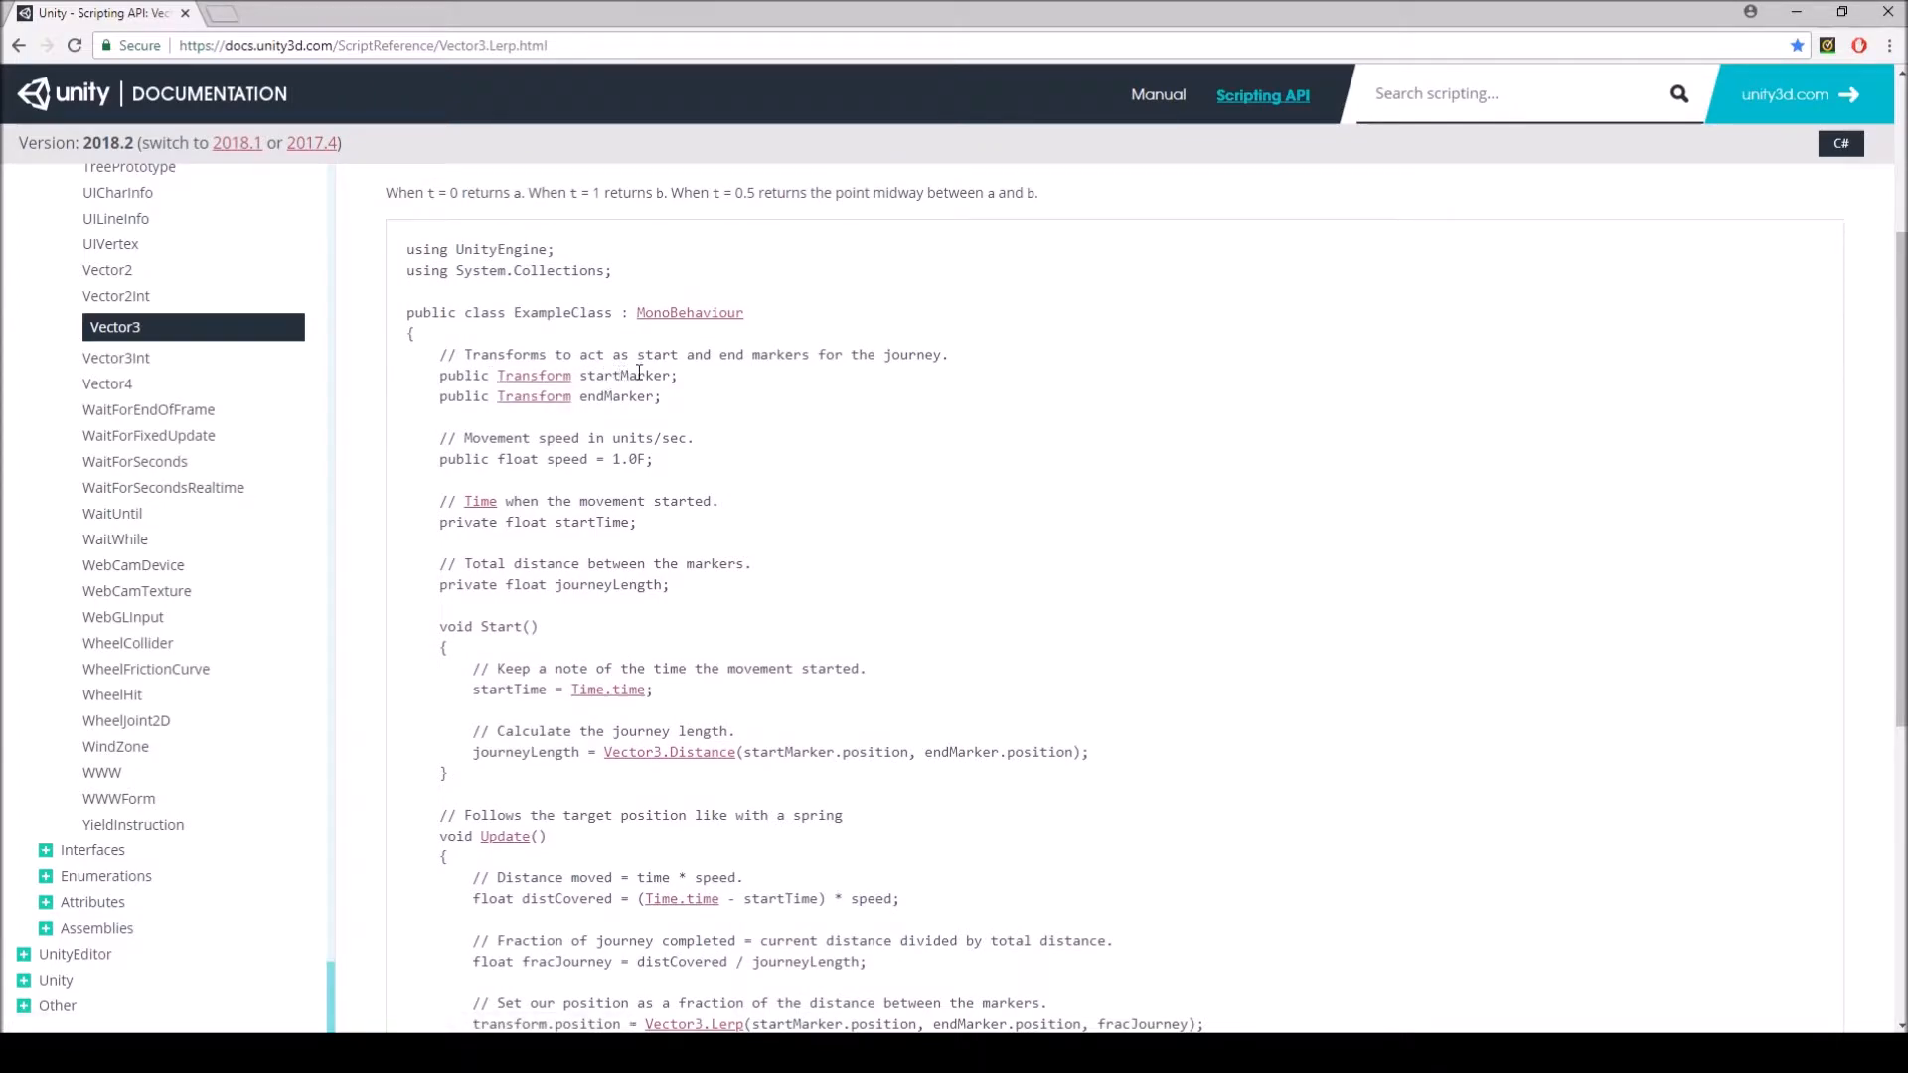
mouse_move(535, 396)
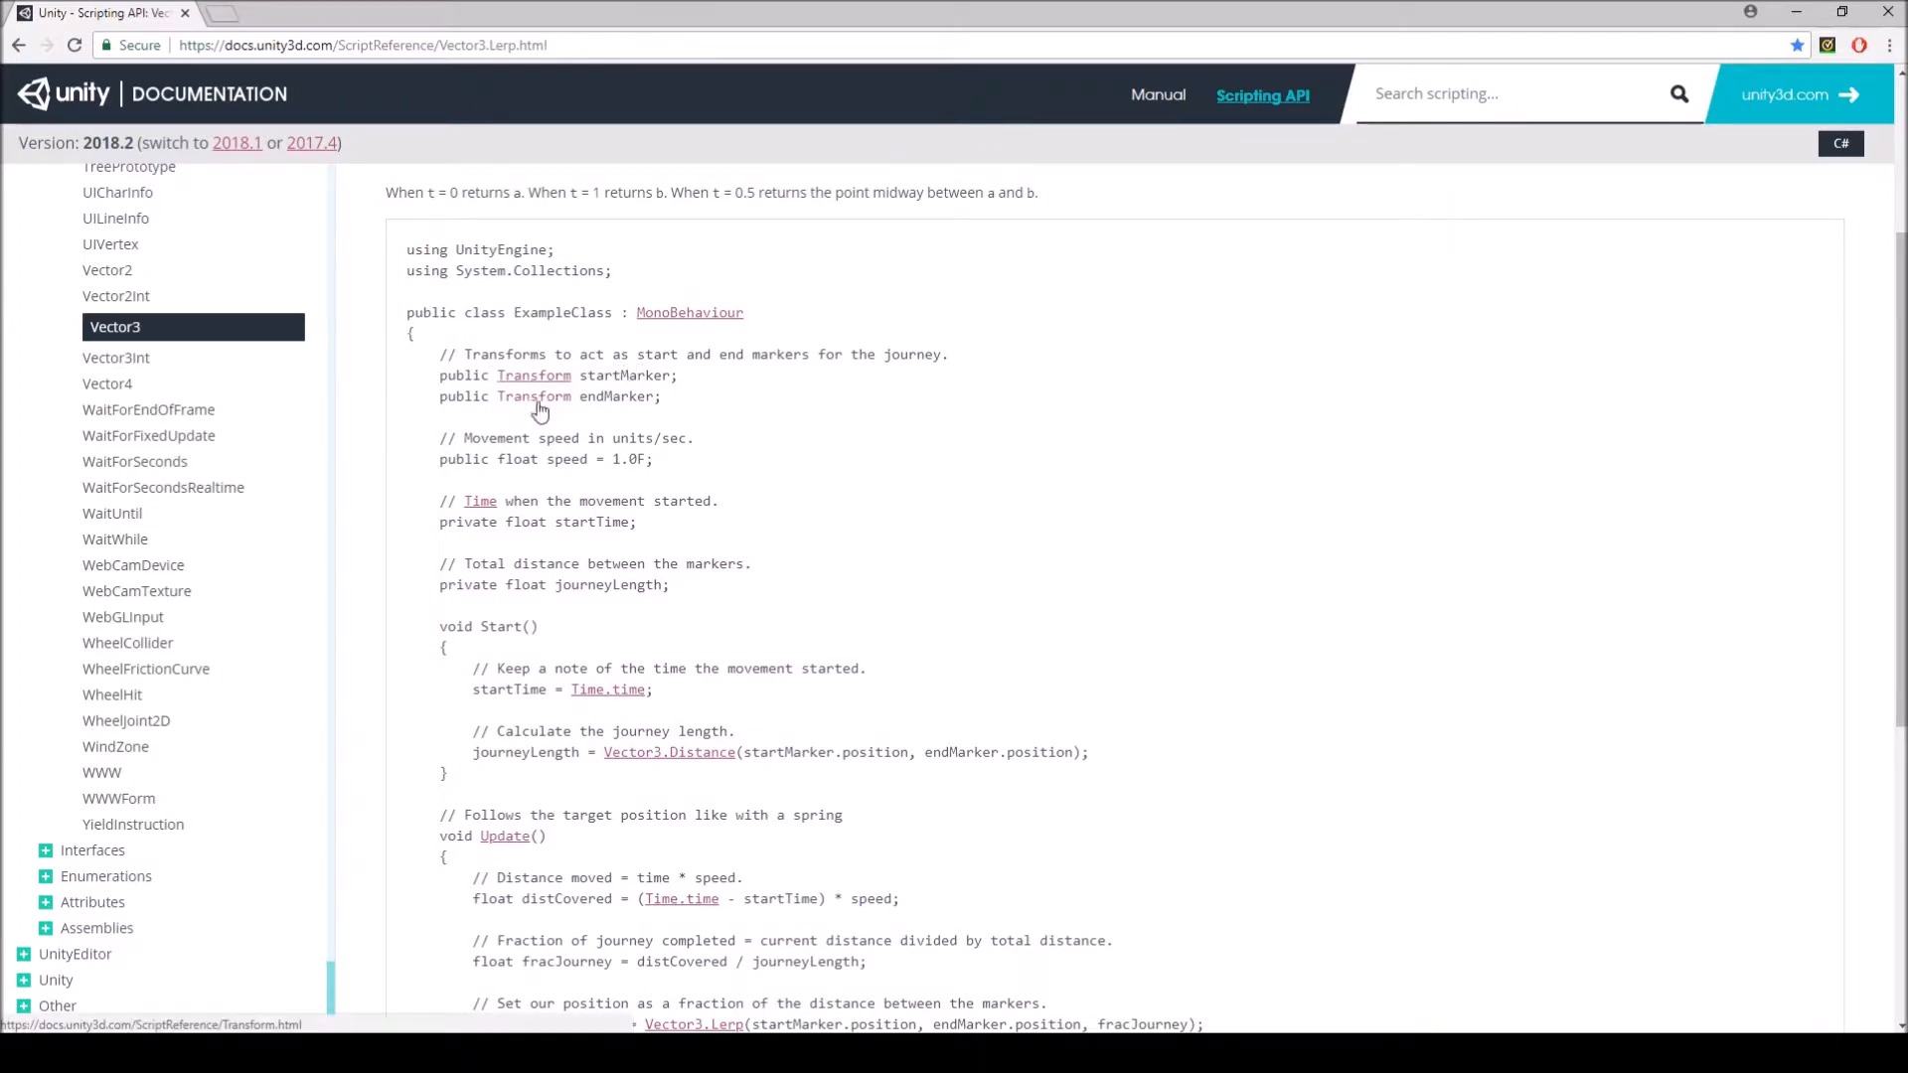
mouse_move(745, 425)
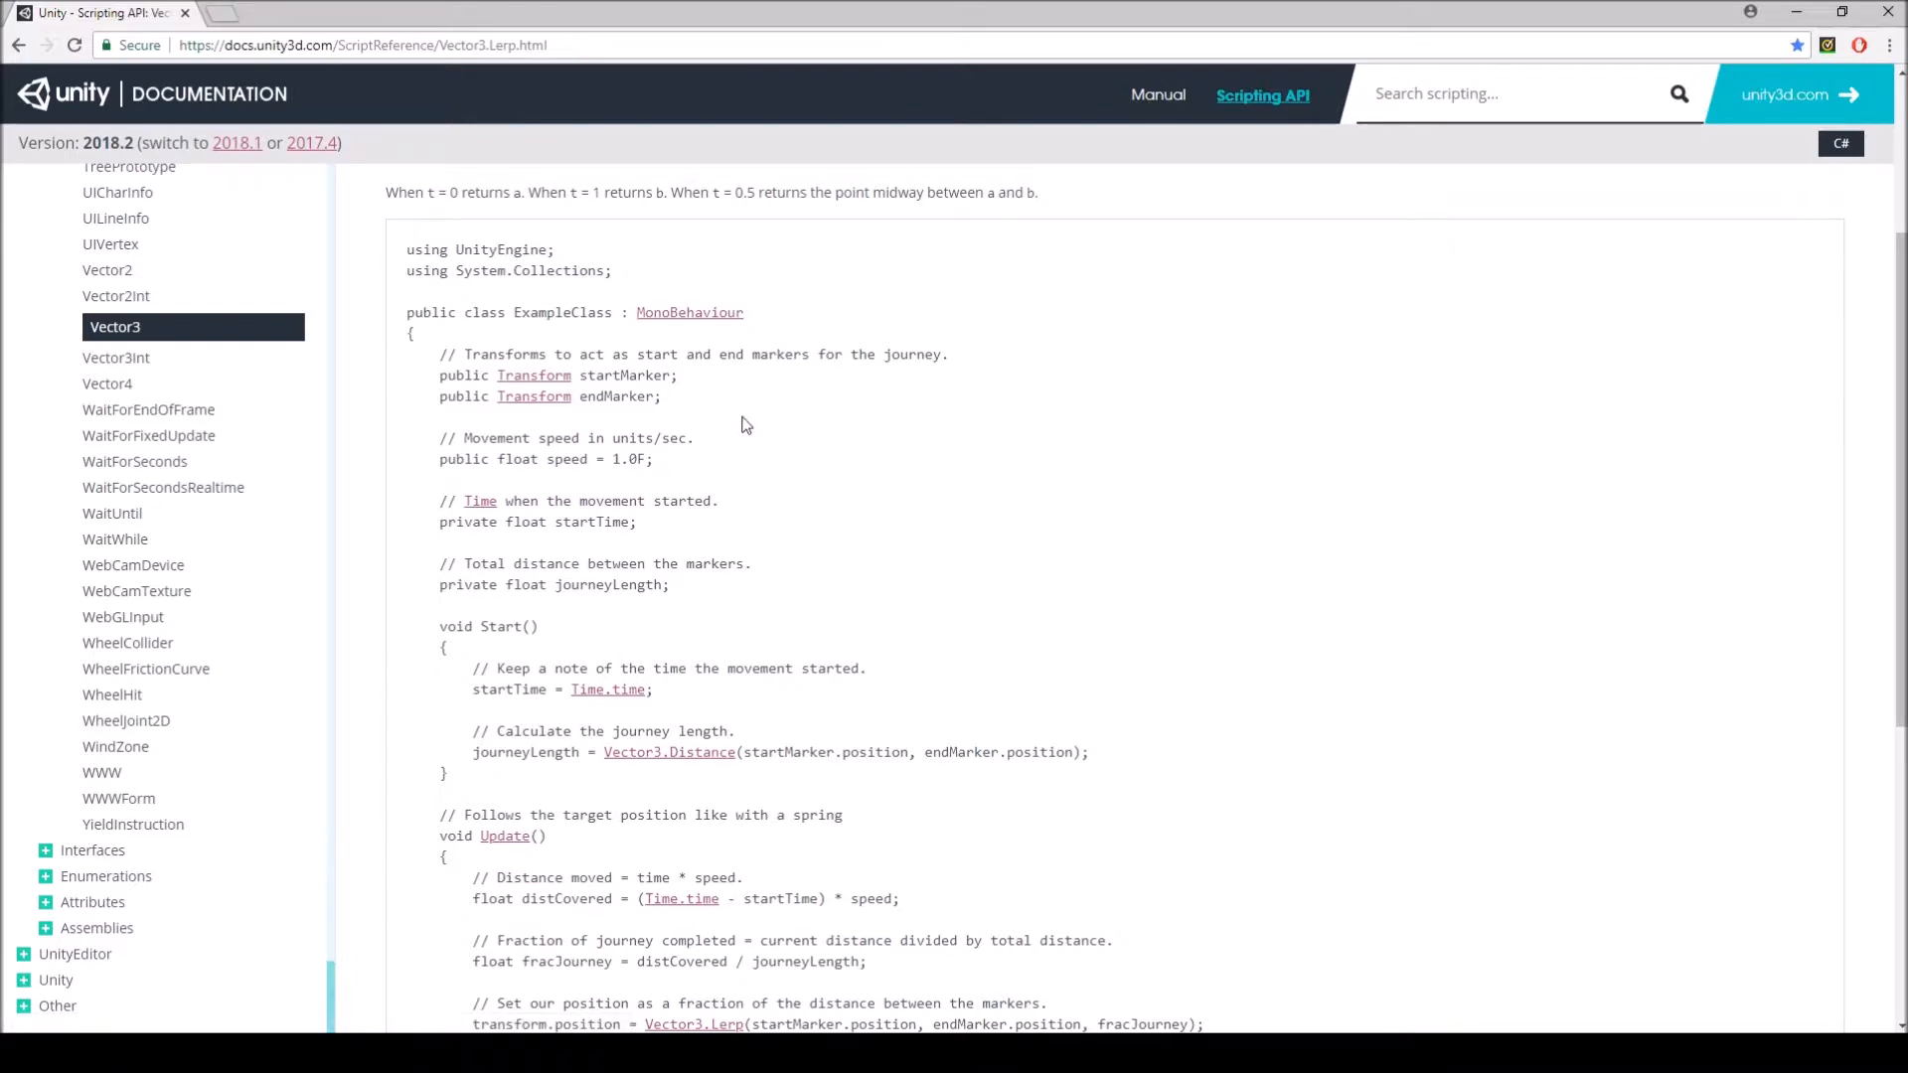
scroll("down", 3)
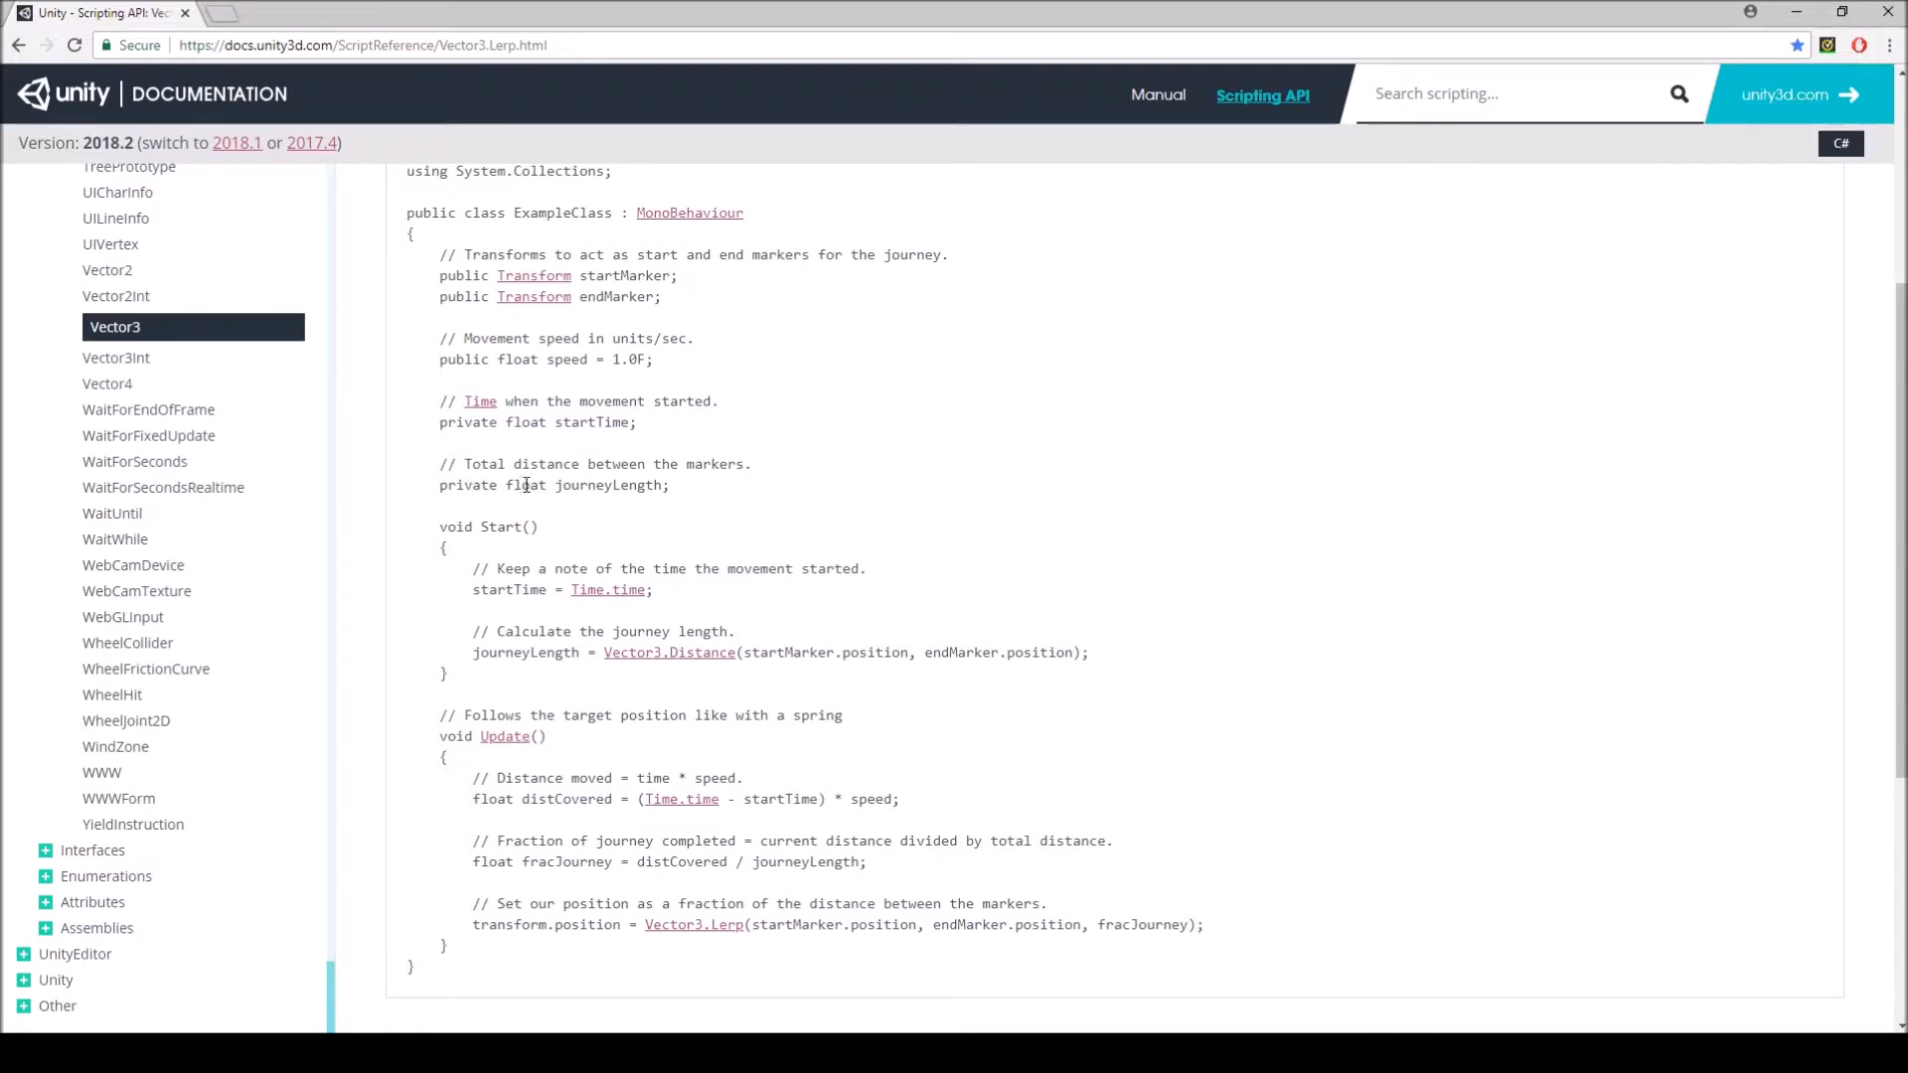
mouse_move(698, 489)
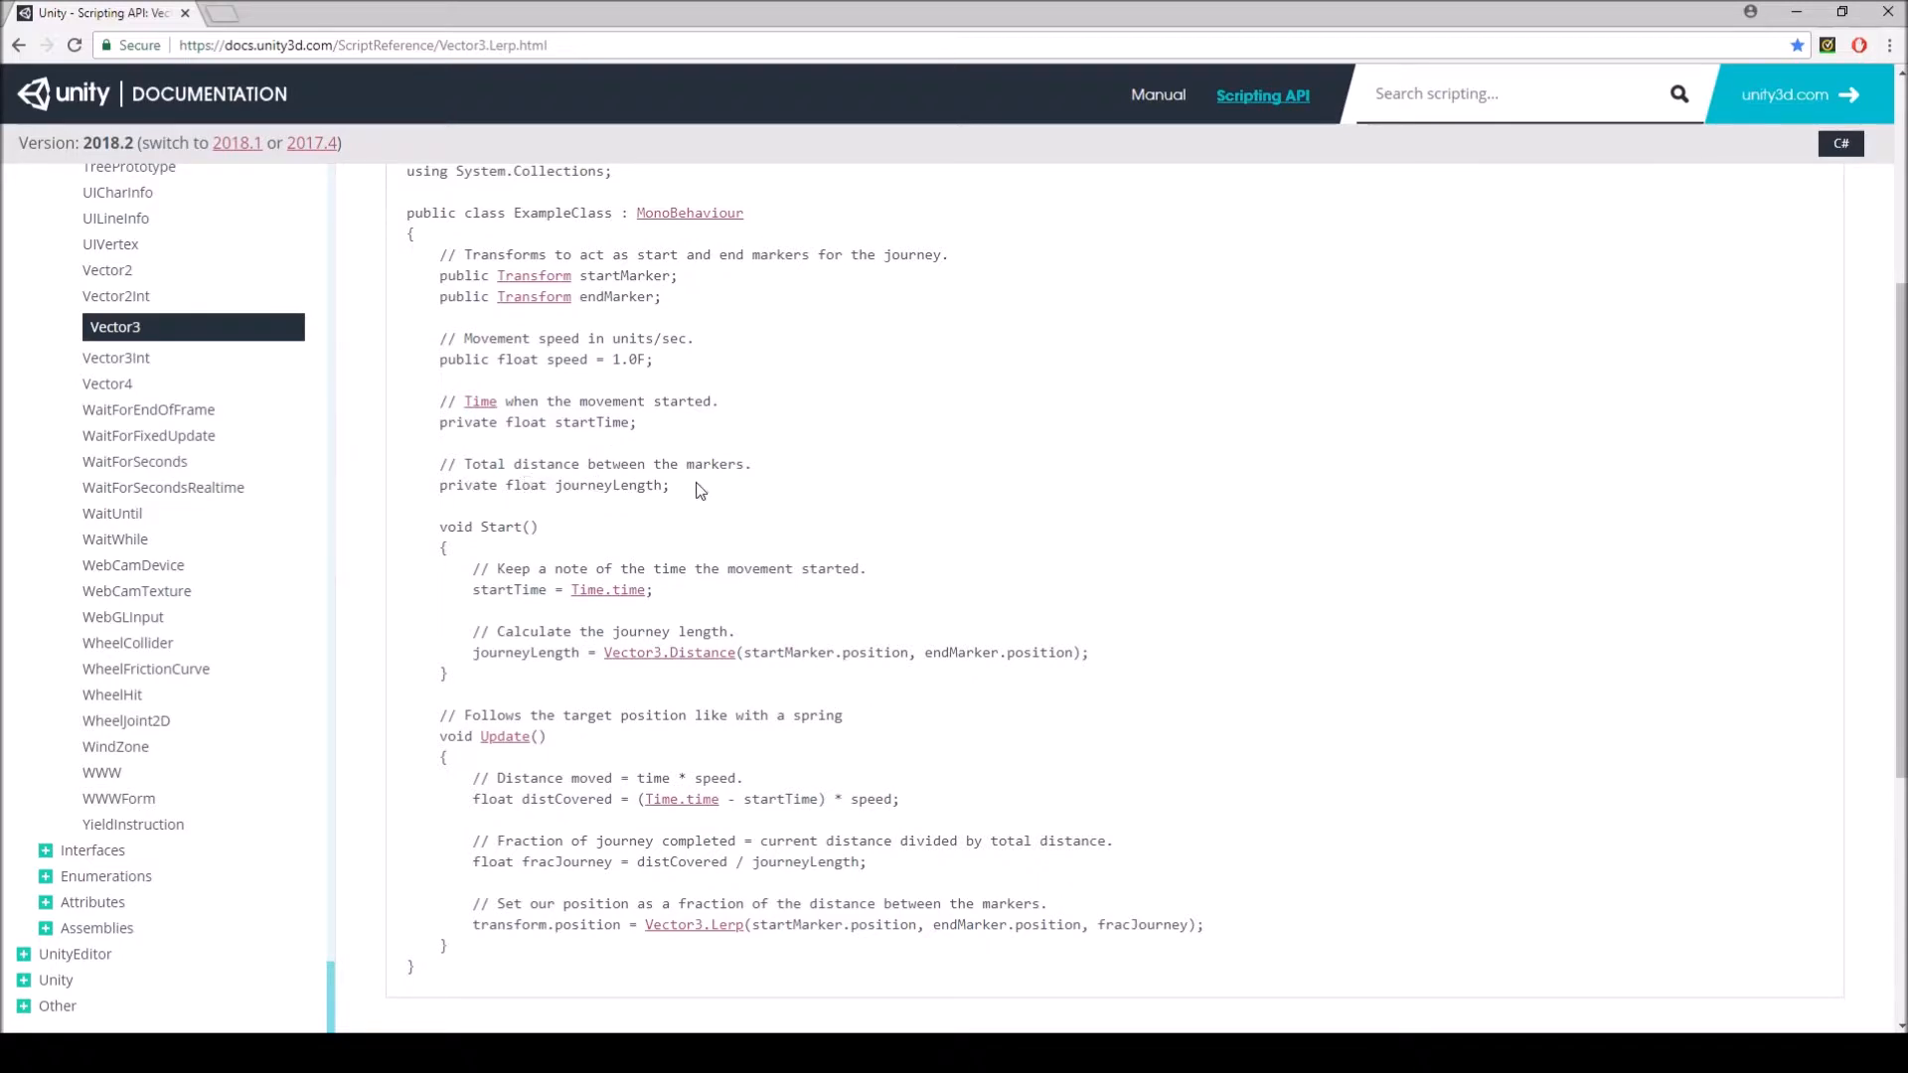
scroll("down", 3)
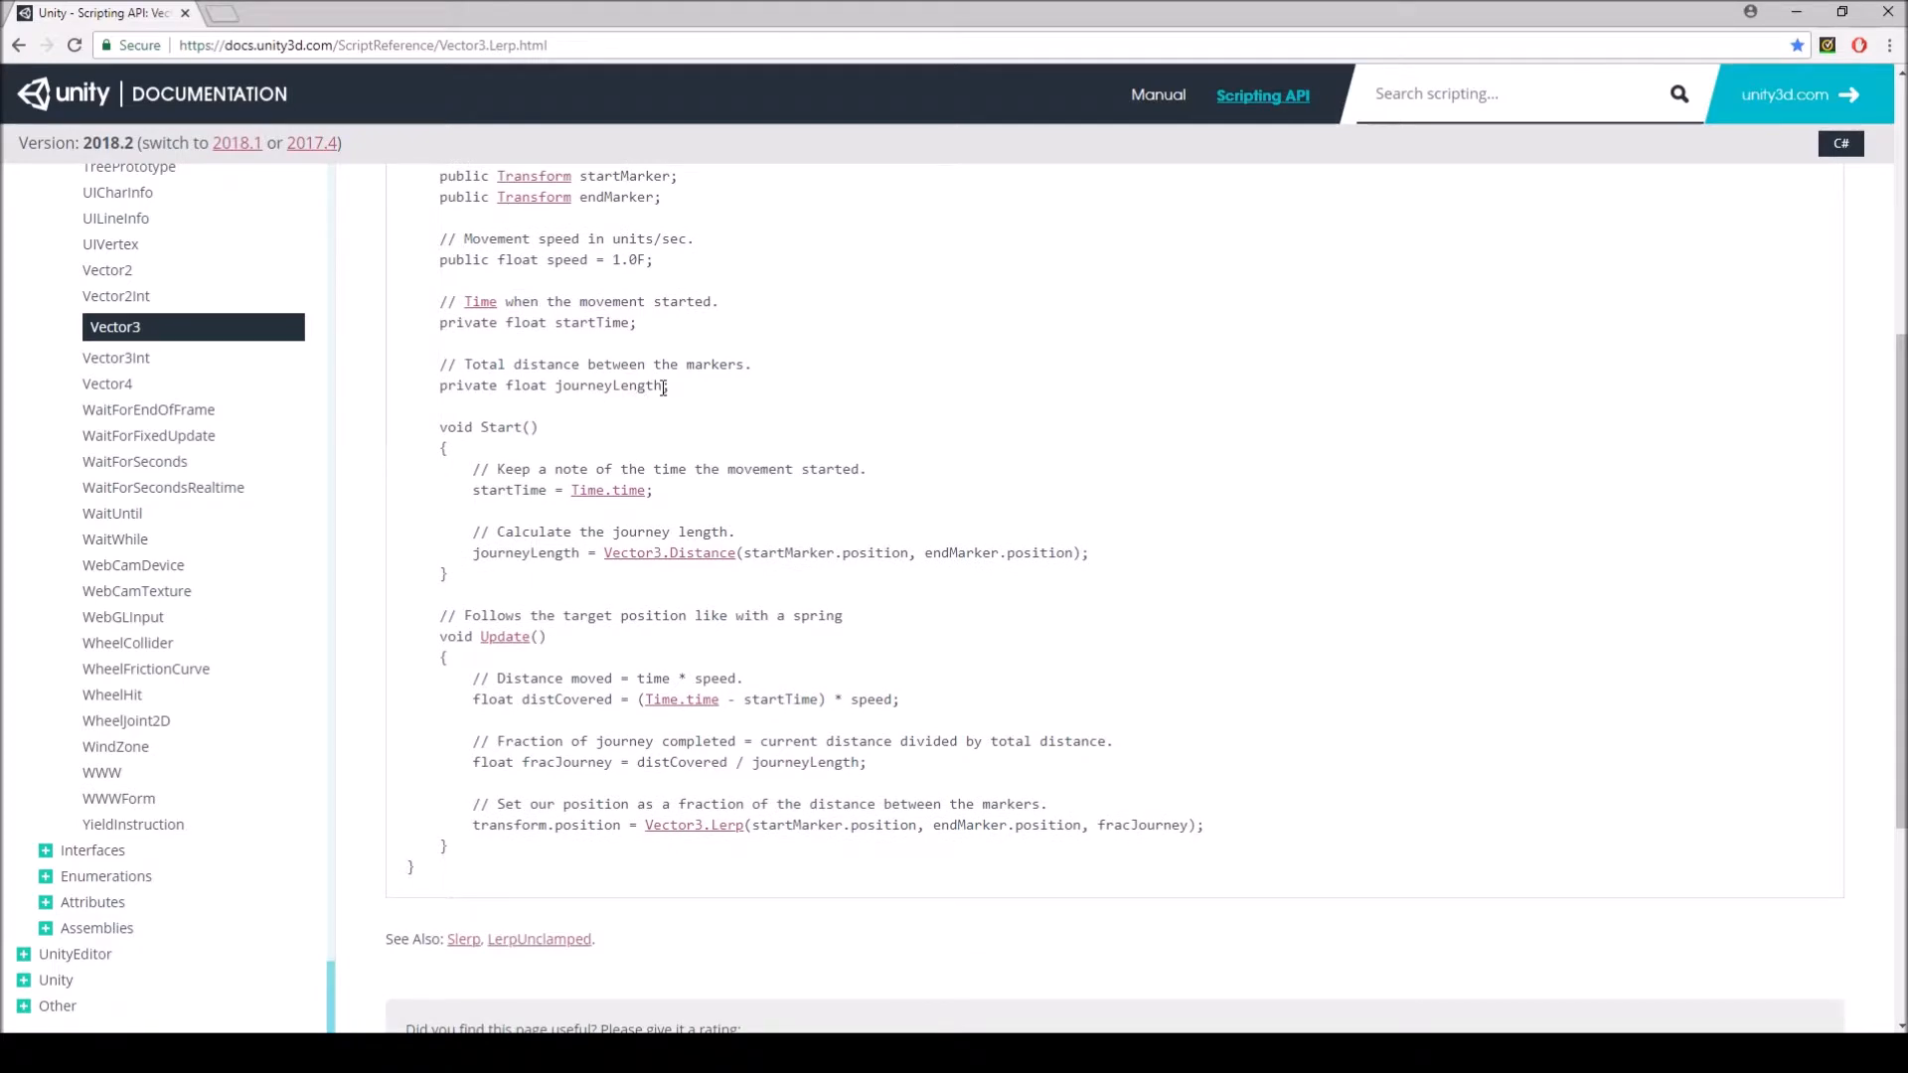
mouse_move(724, 400)
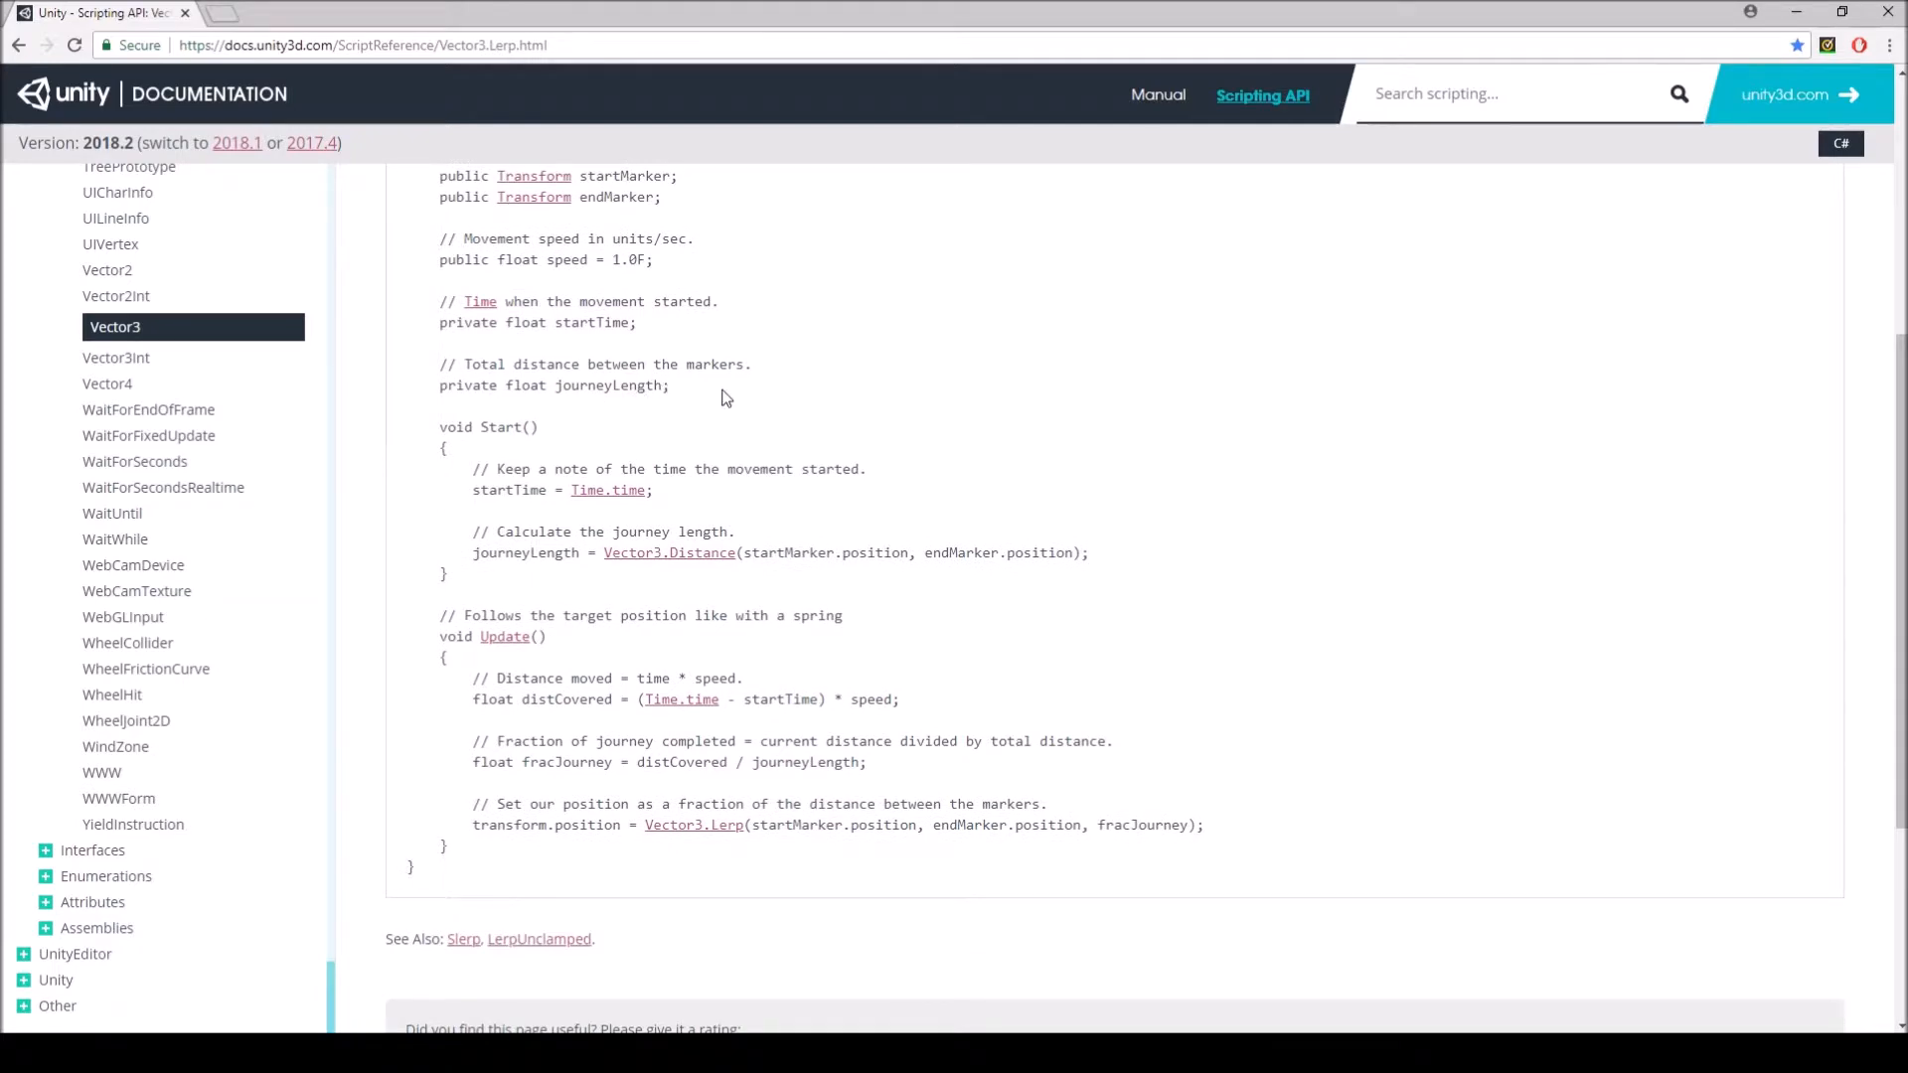
mouse_move(723, 461)
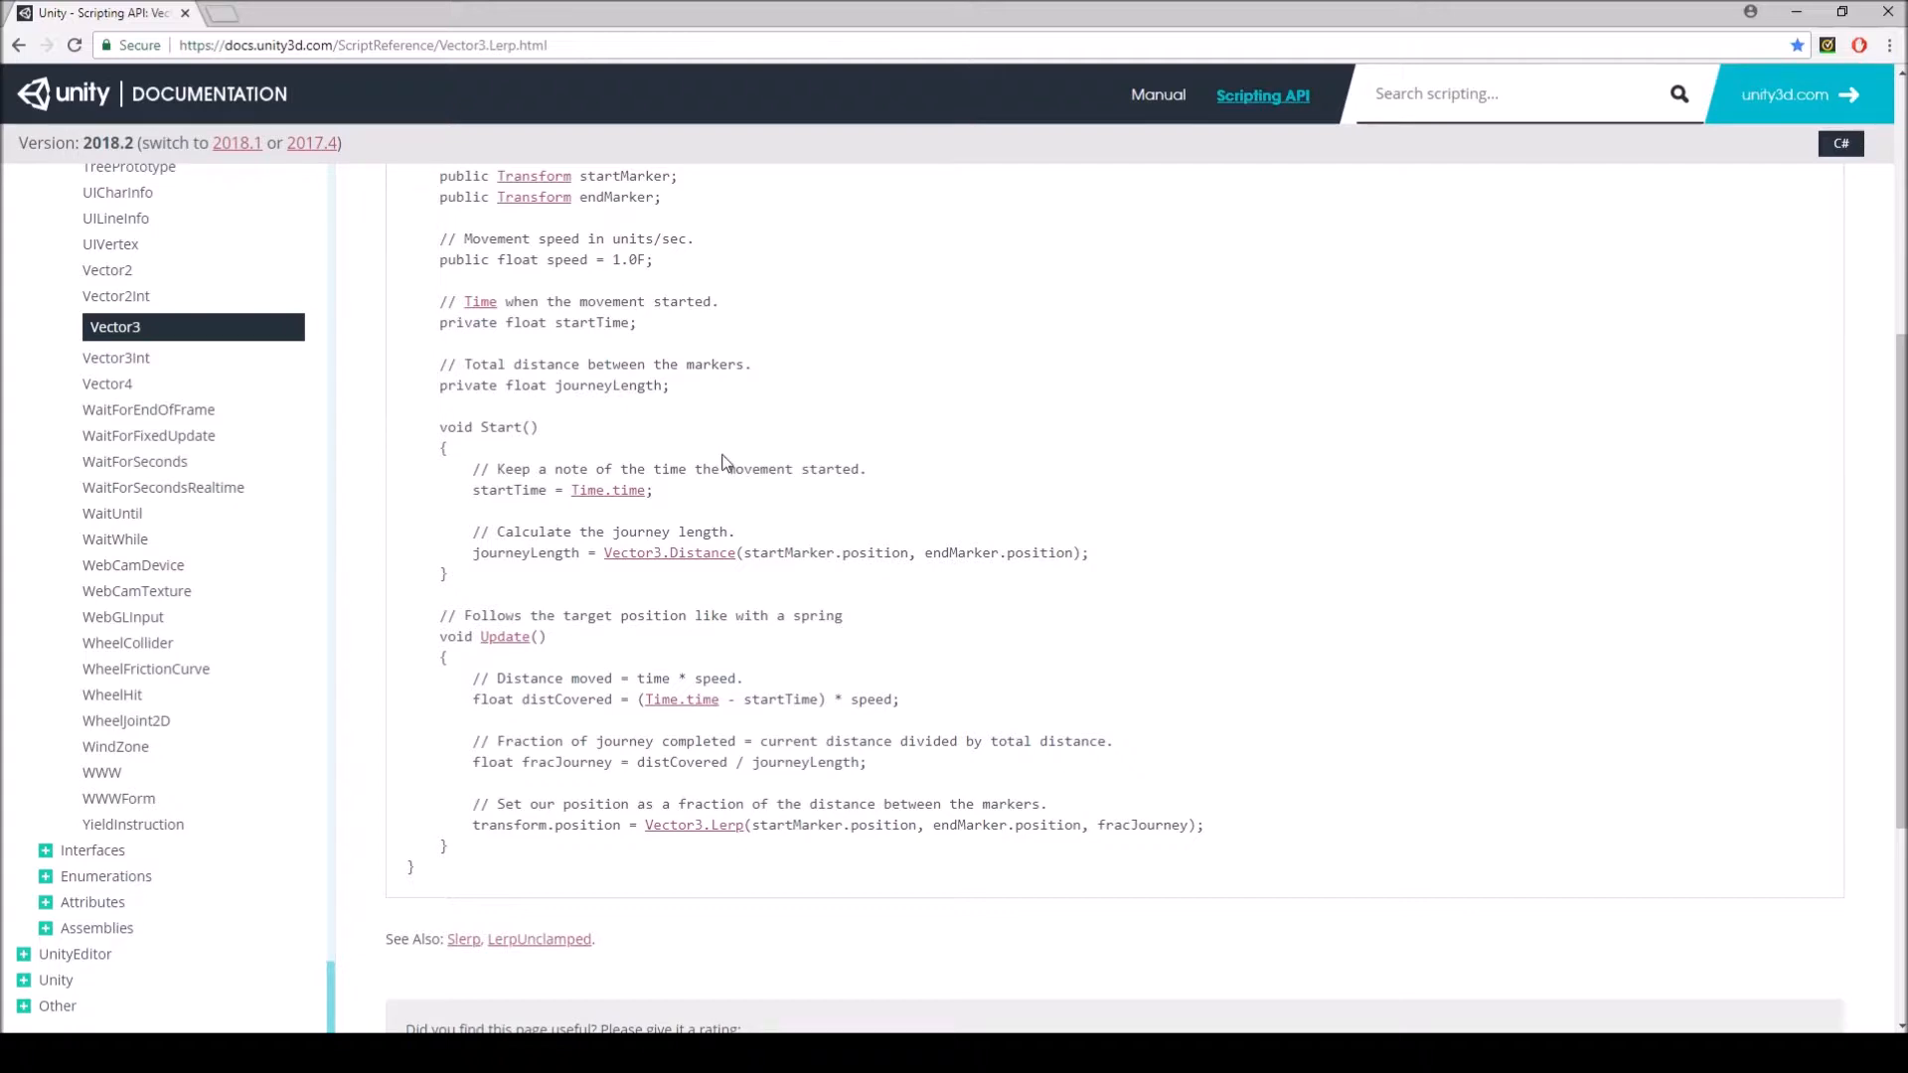
scroll("down", 3)
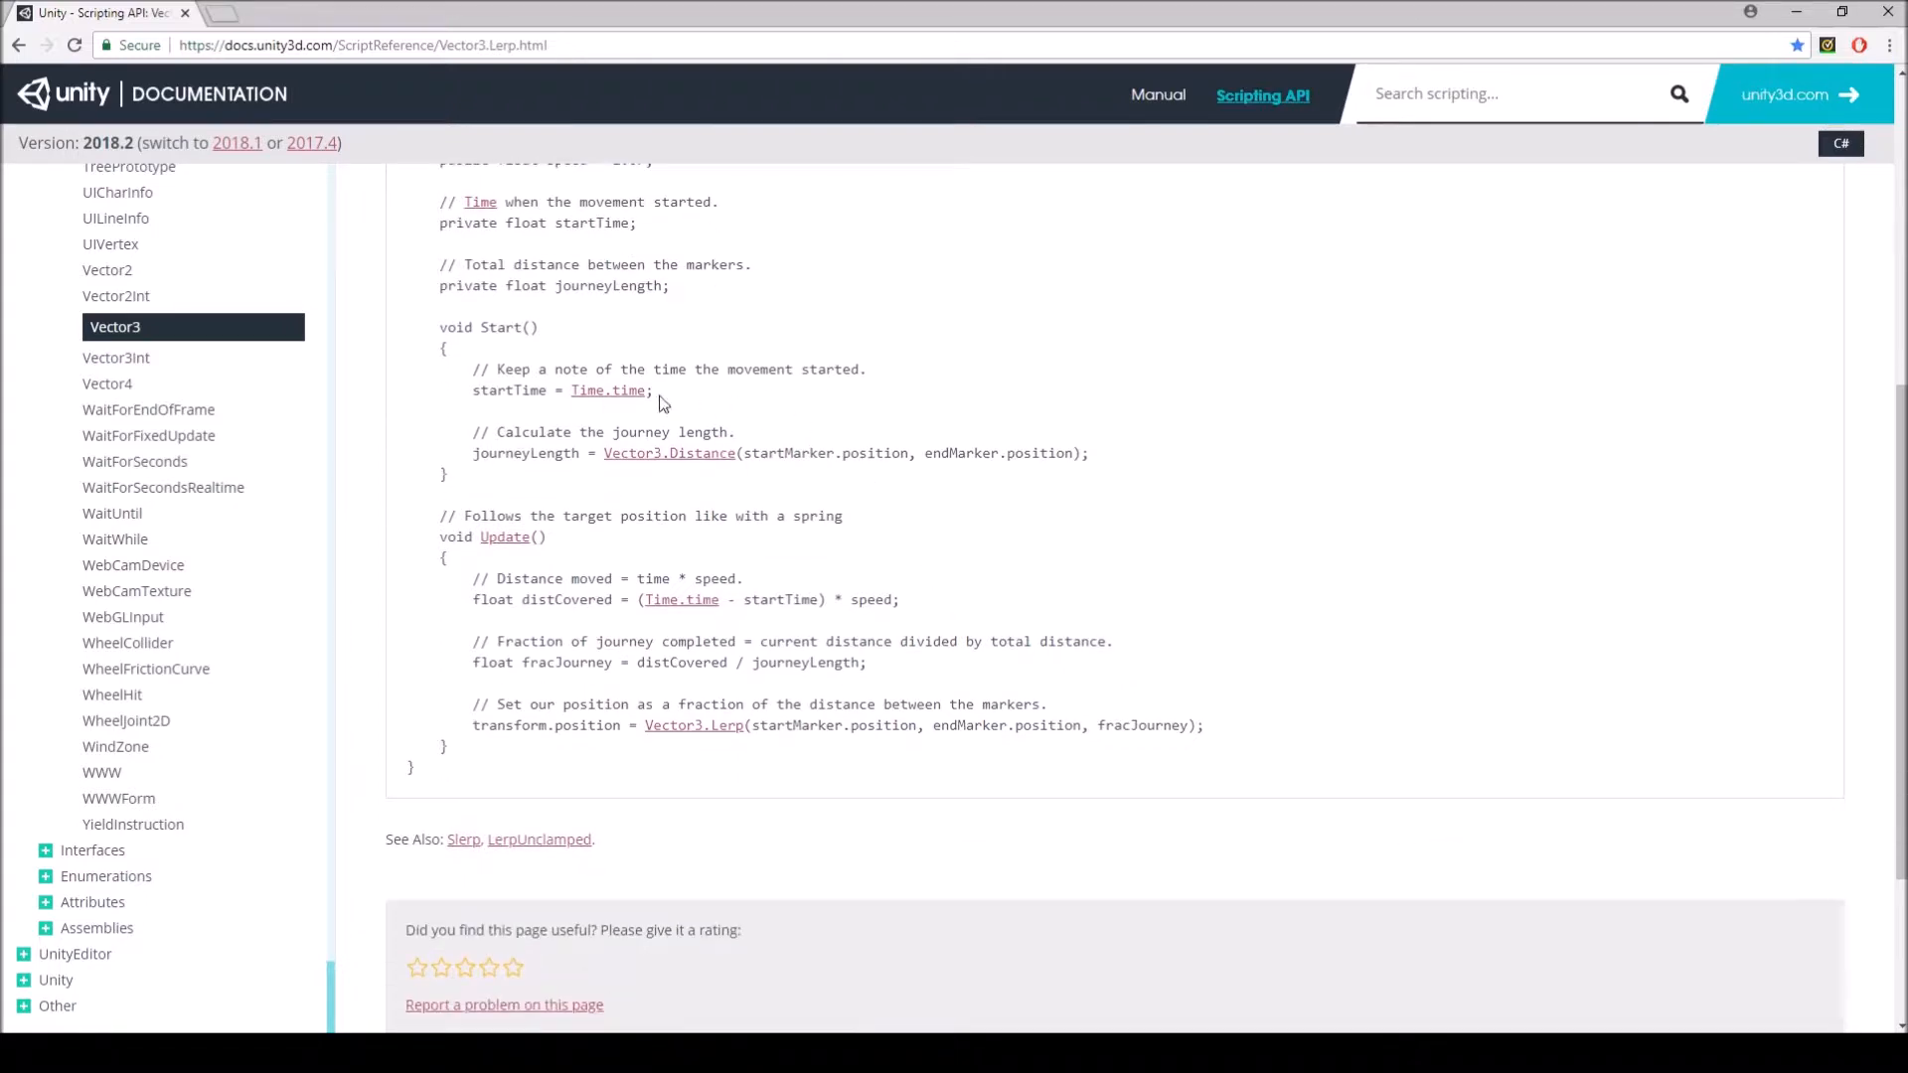
mouse_move(743, 620)
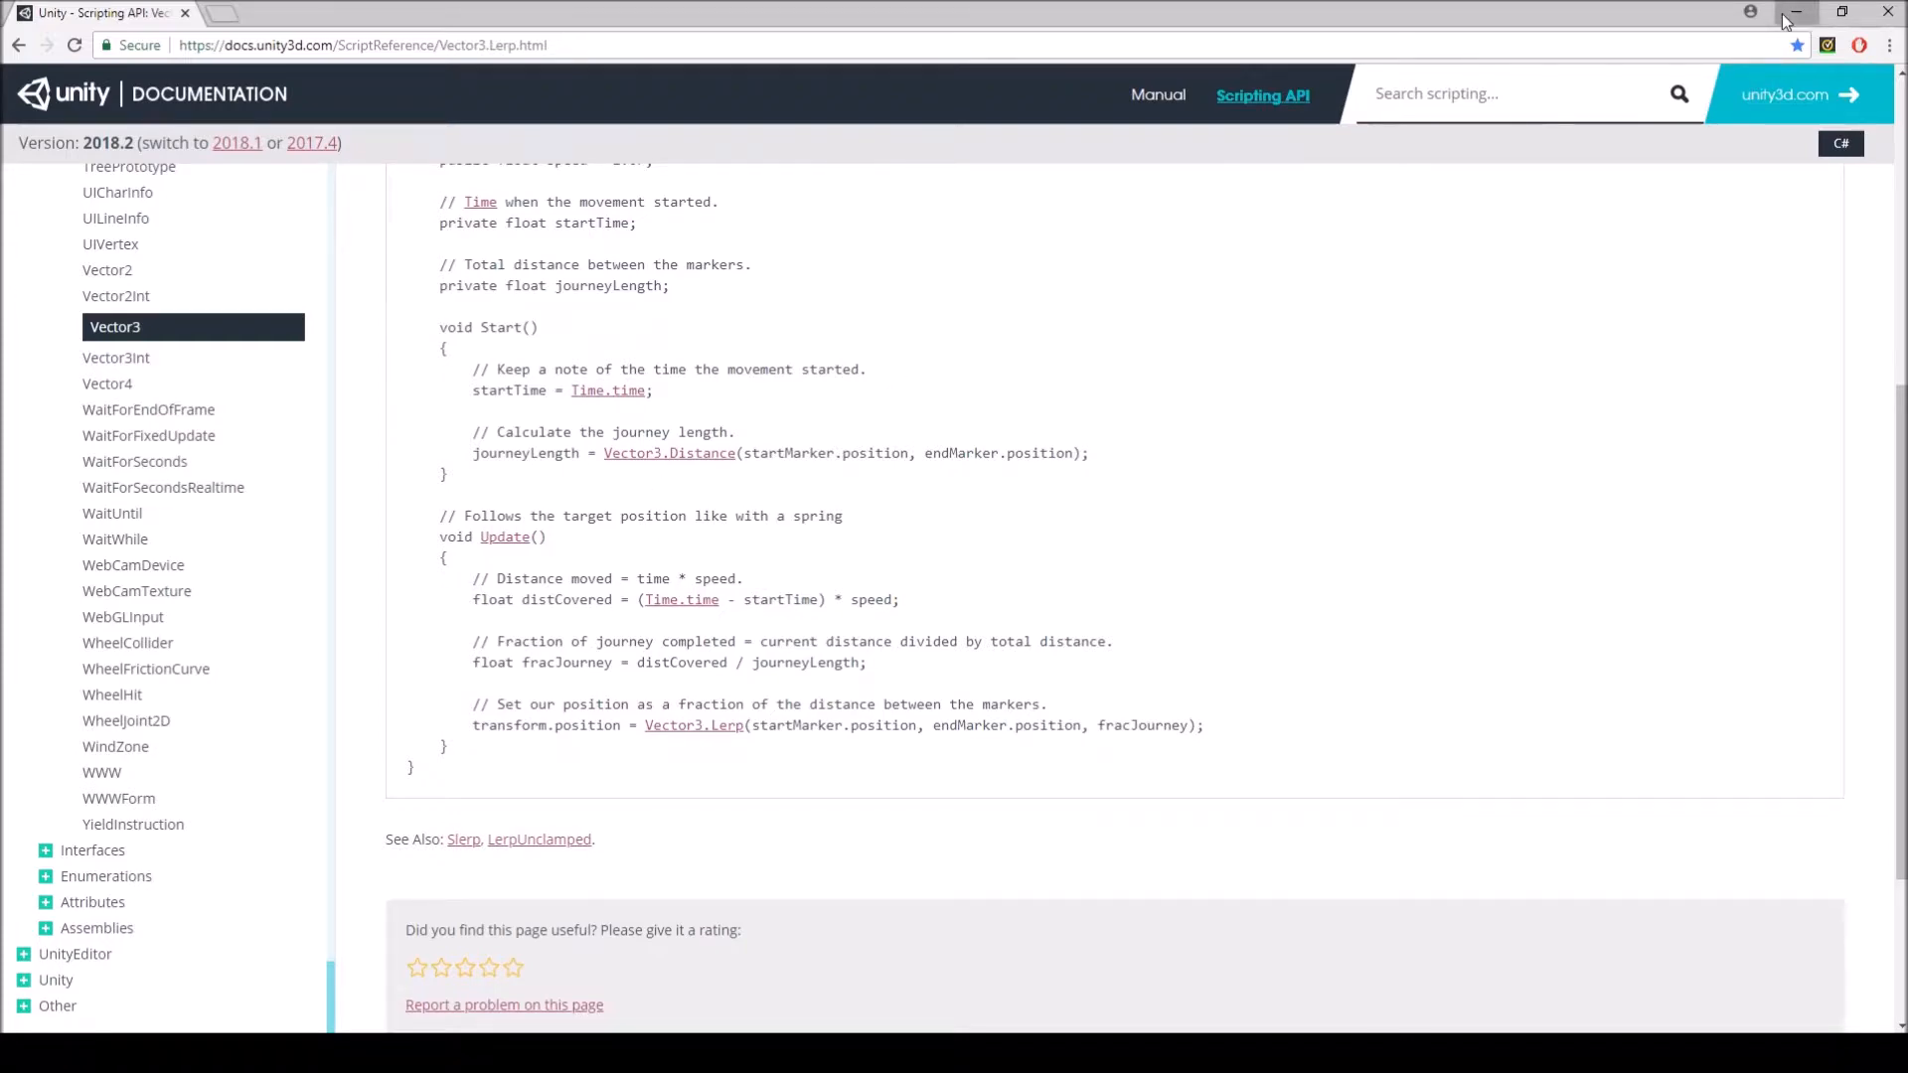
- Close the docs and read LerpPlatform.cs, checking journeyLength and the Mathf.PingPong loop branch
left_click(1791, 14)
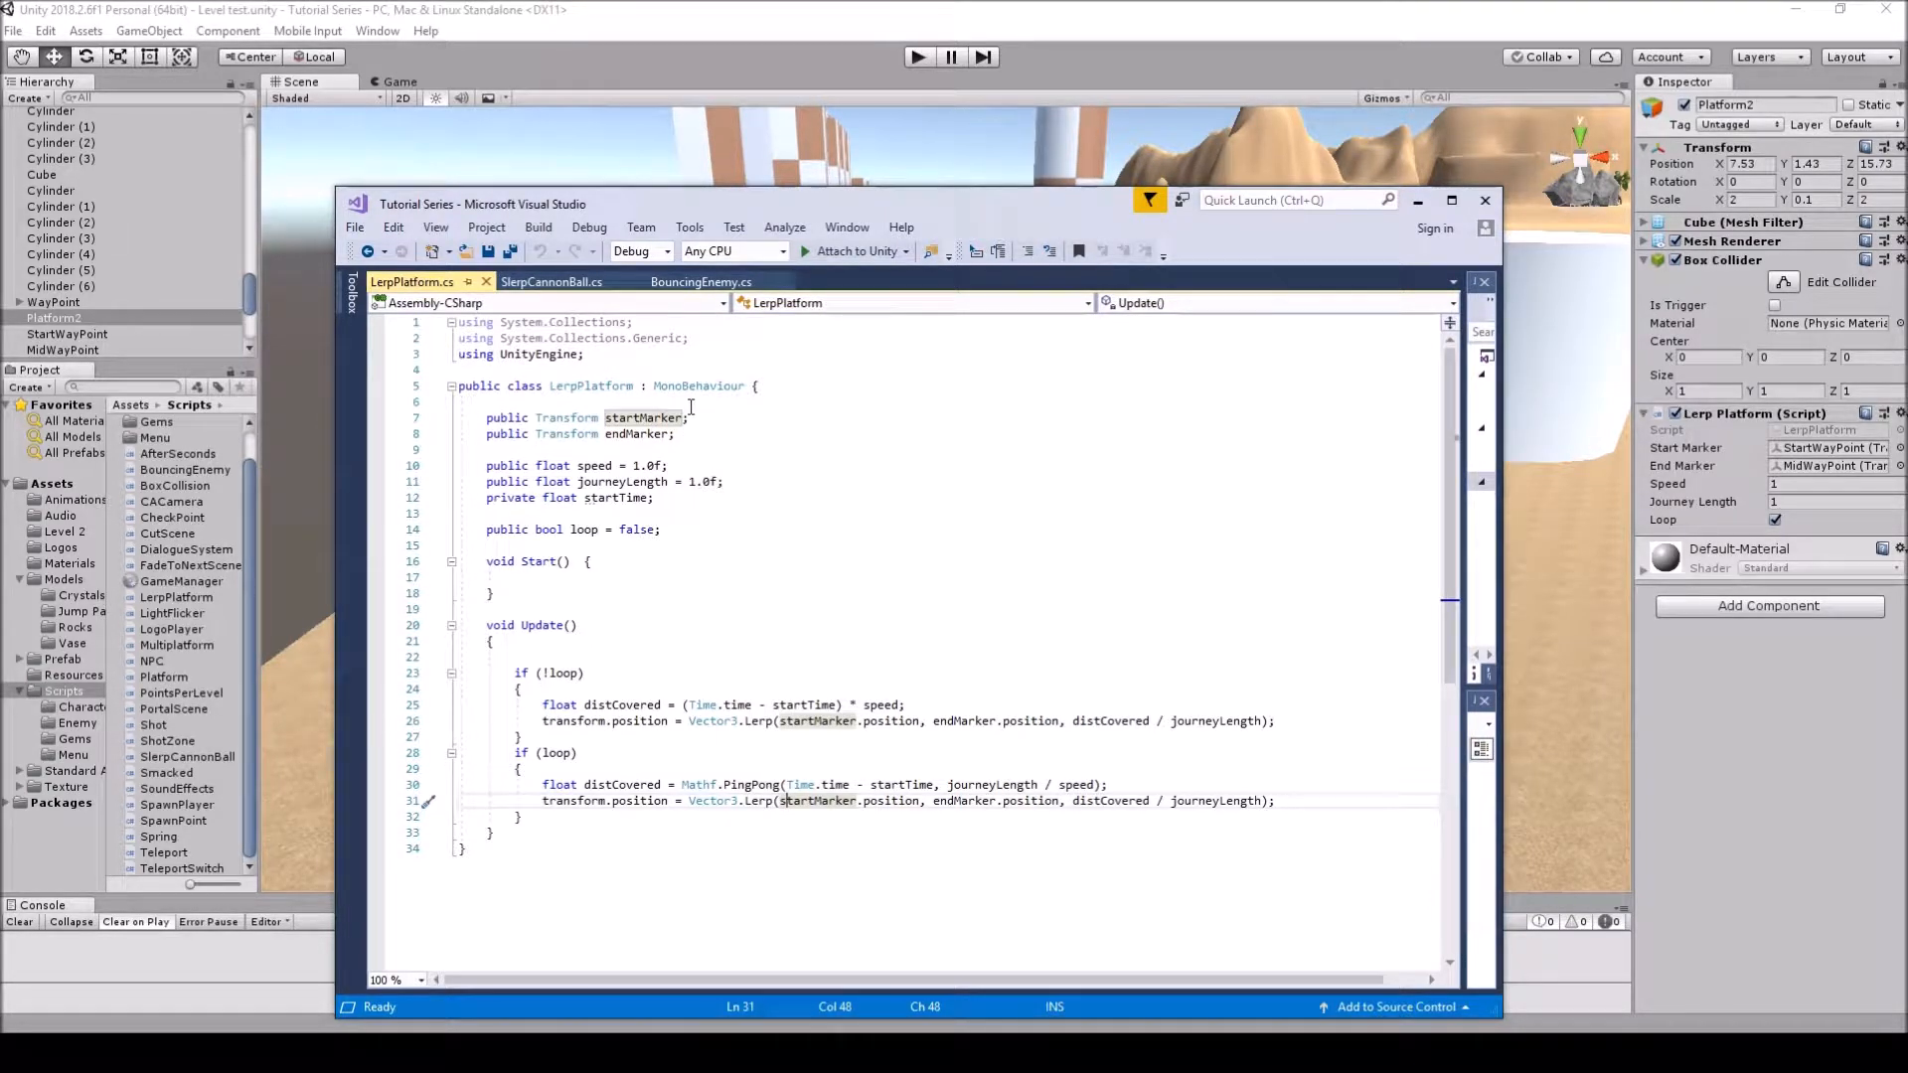
mouse_move(567, 436)
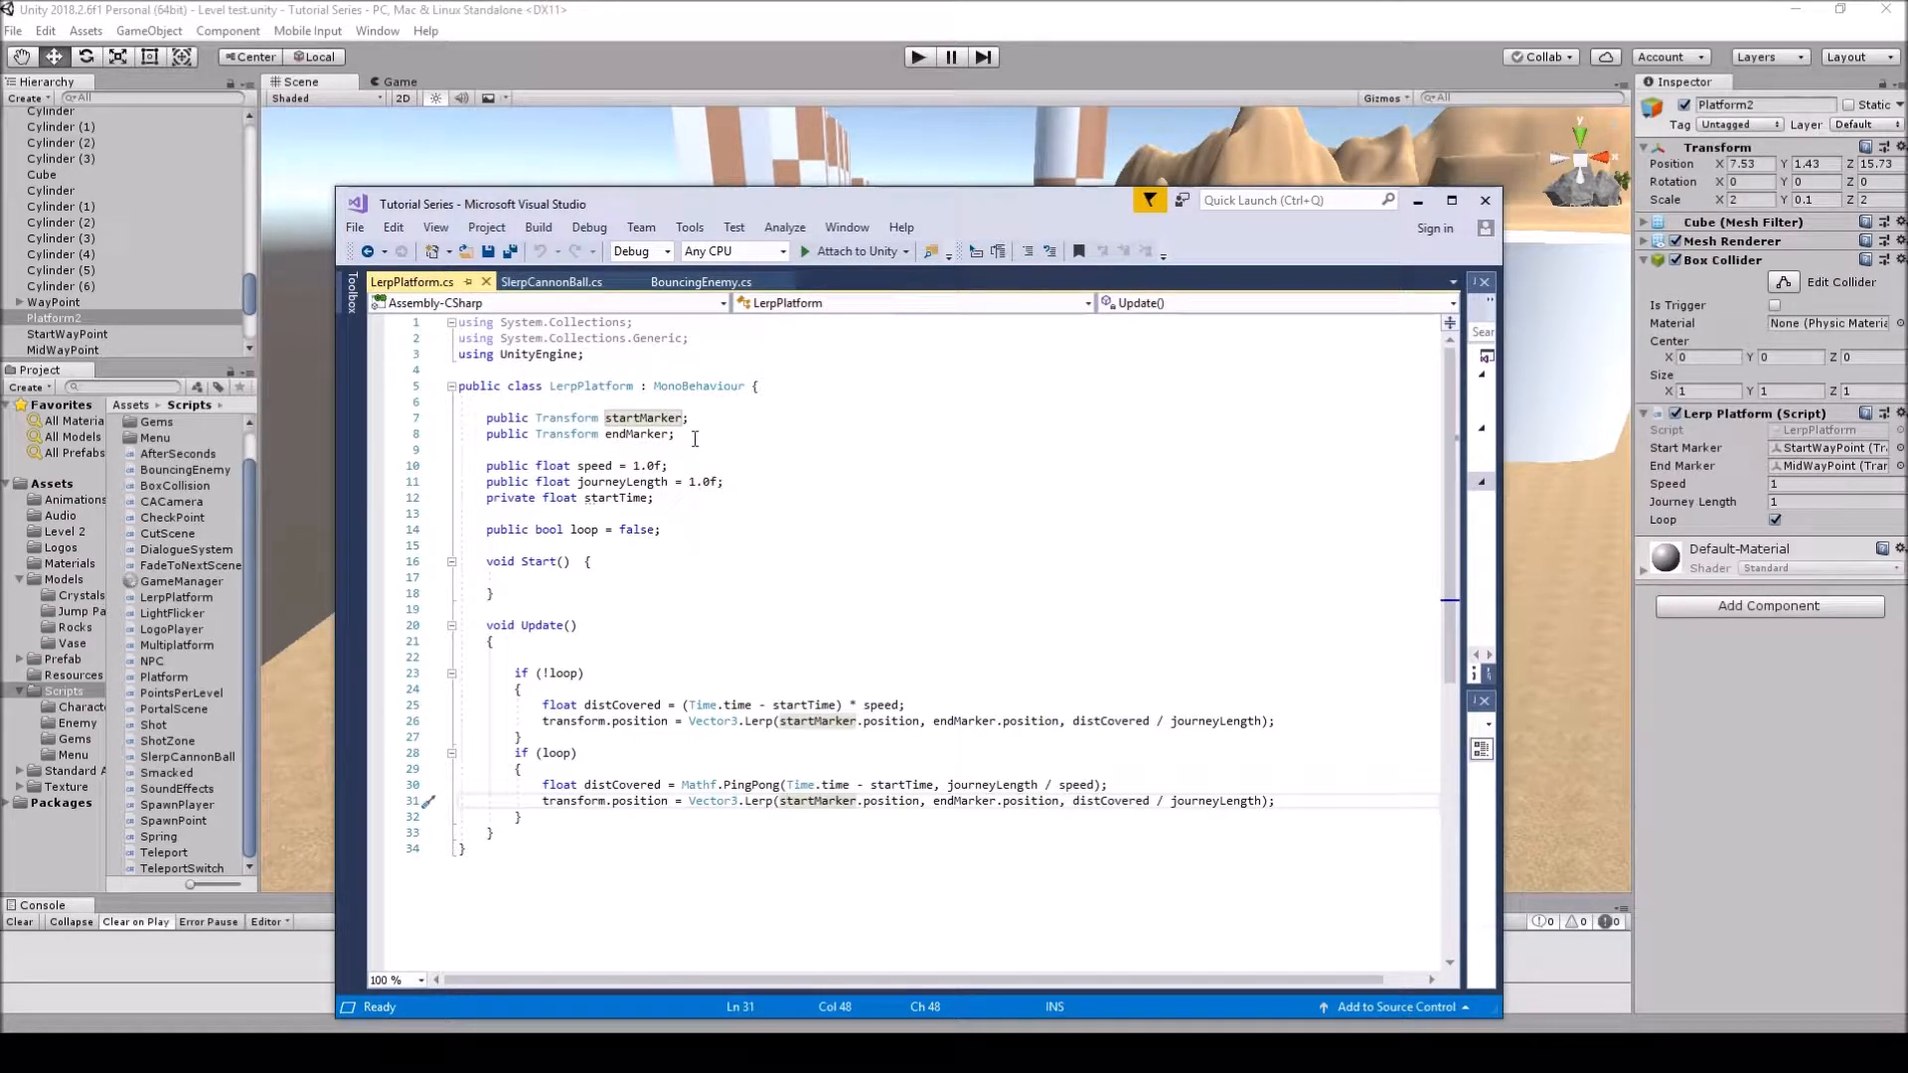
mouse_move(632, 481)
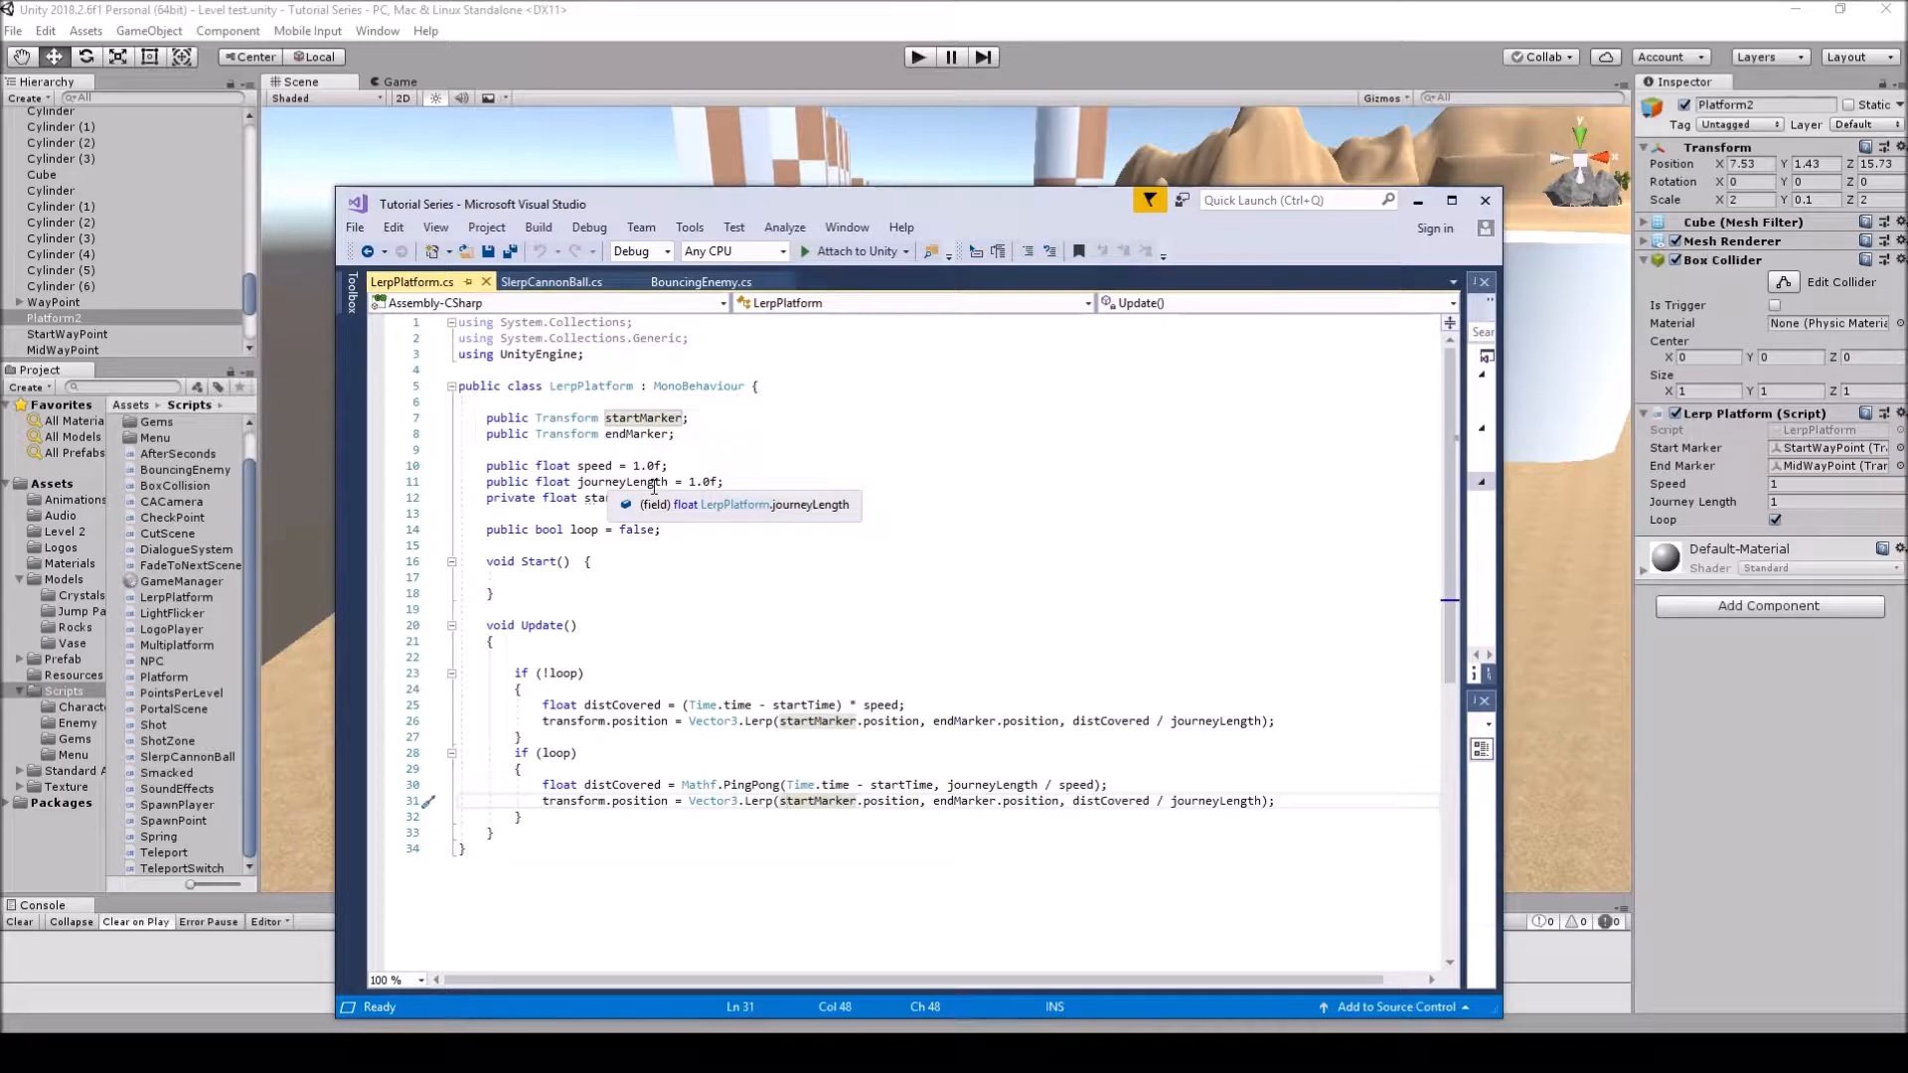
left_click(658, 497)
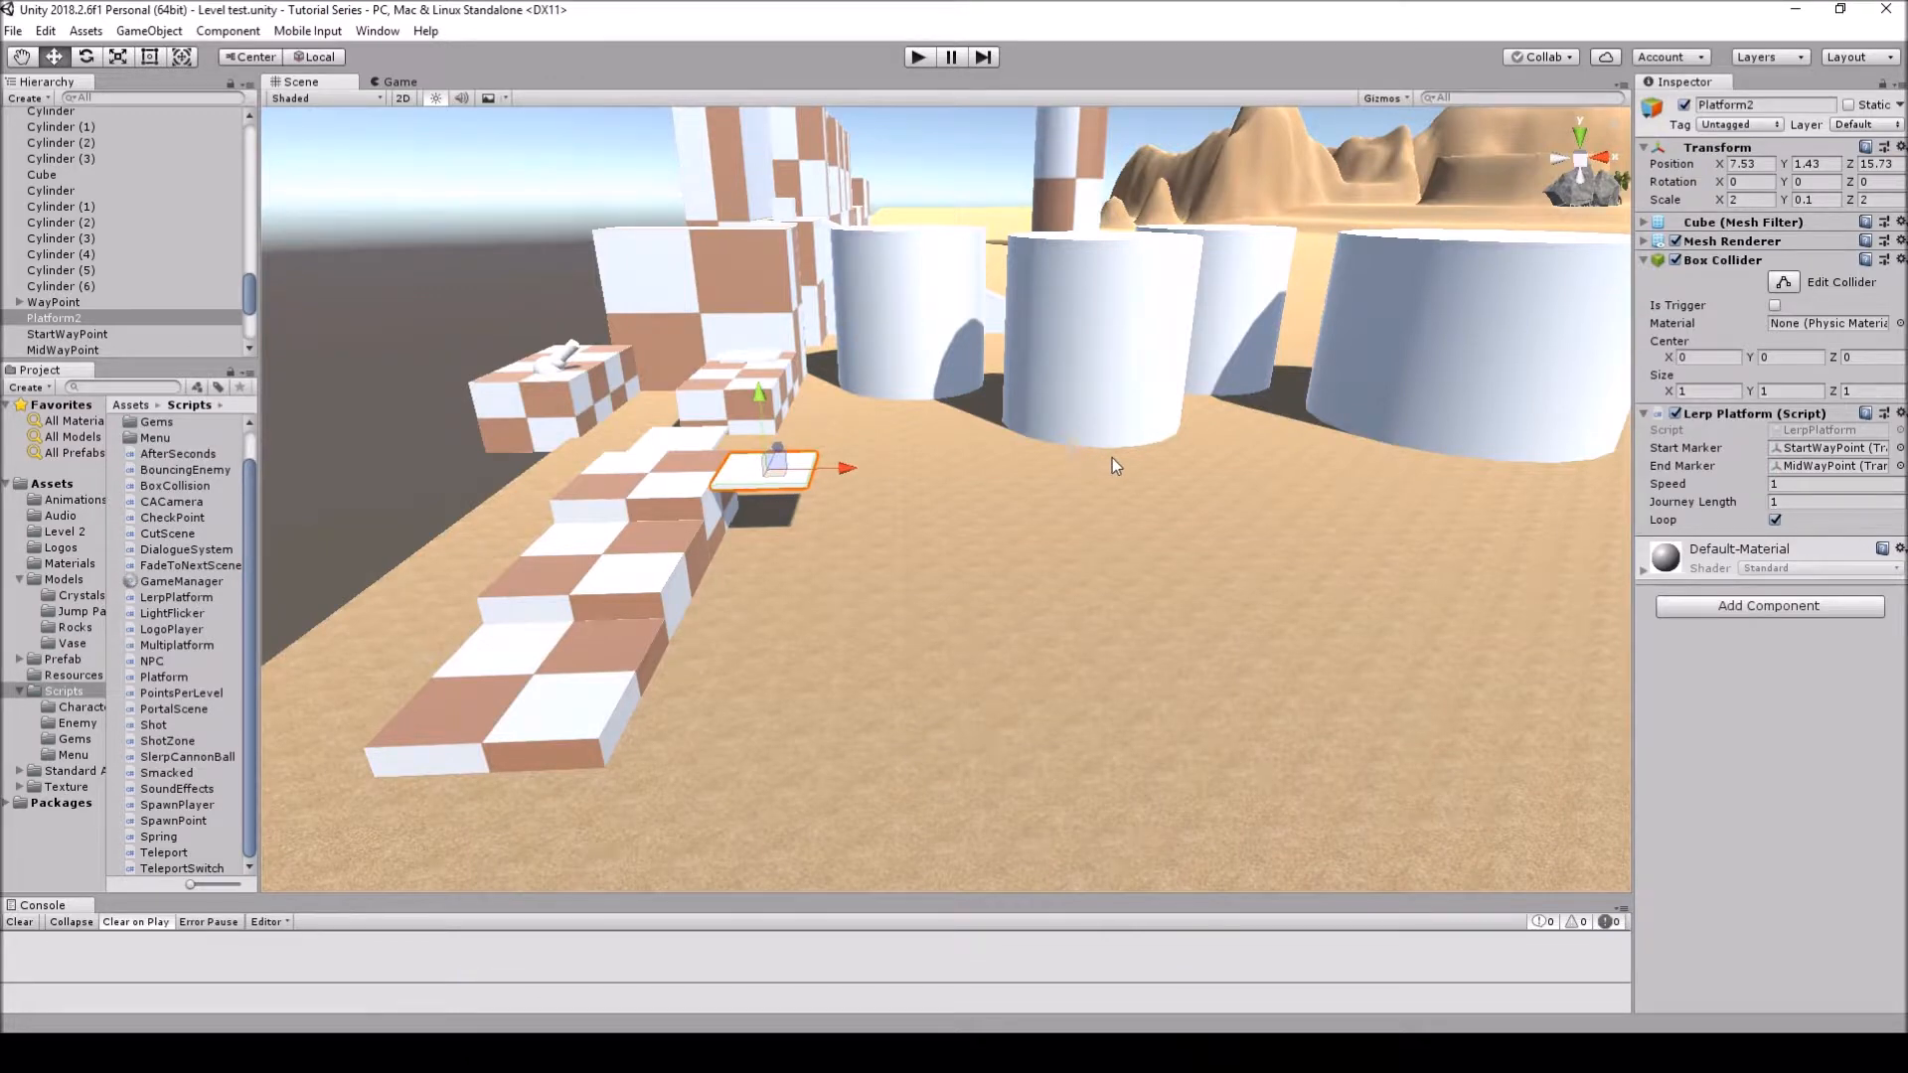
mouse_move(1020, 473)
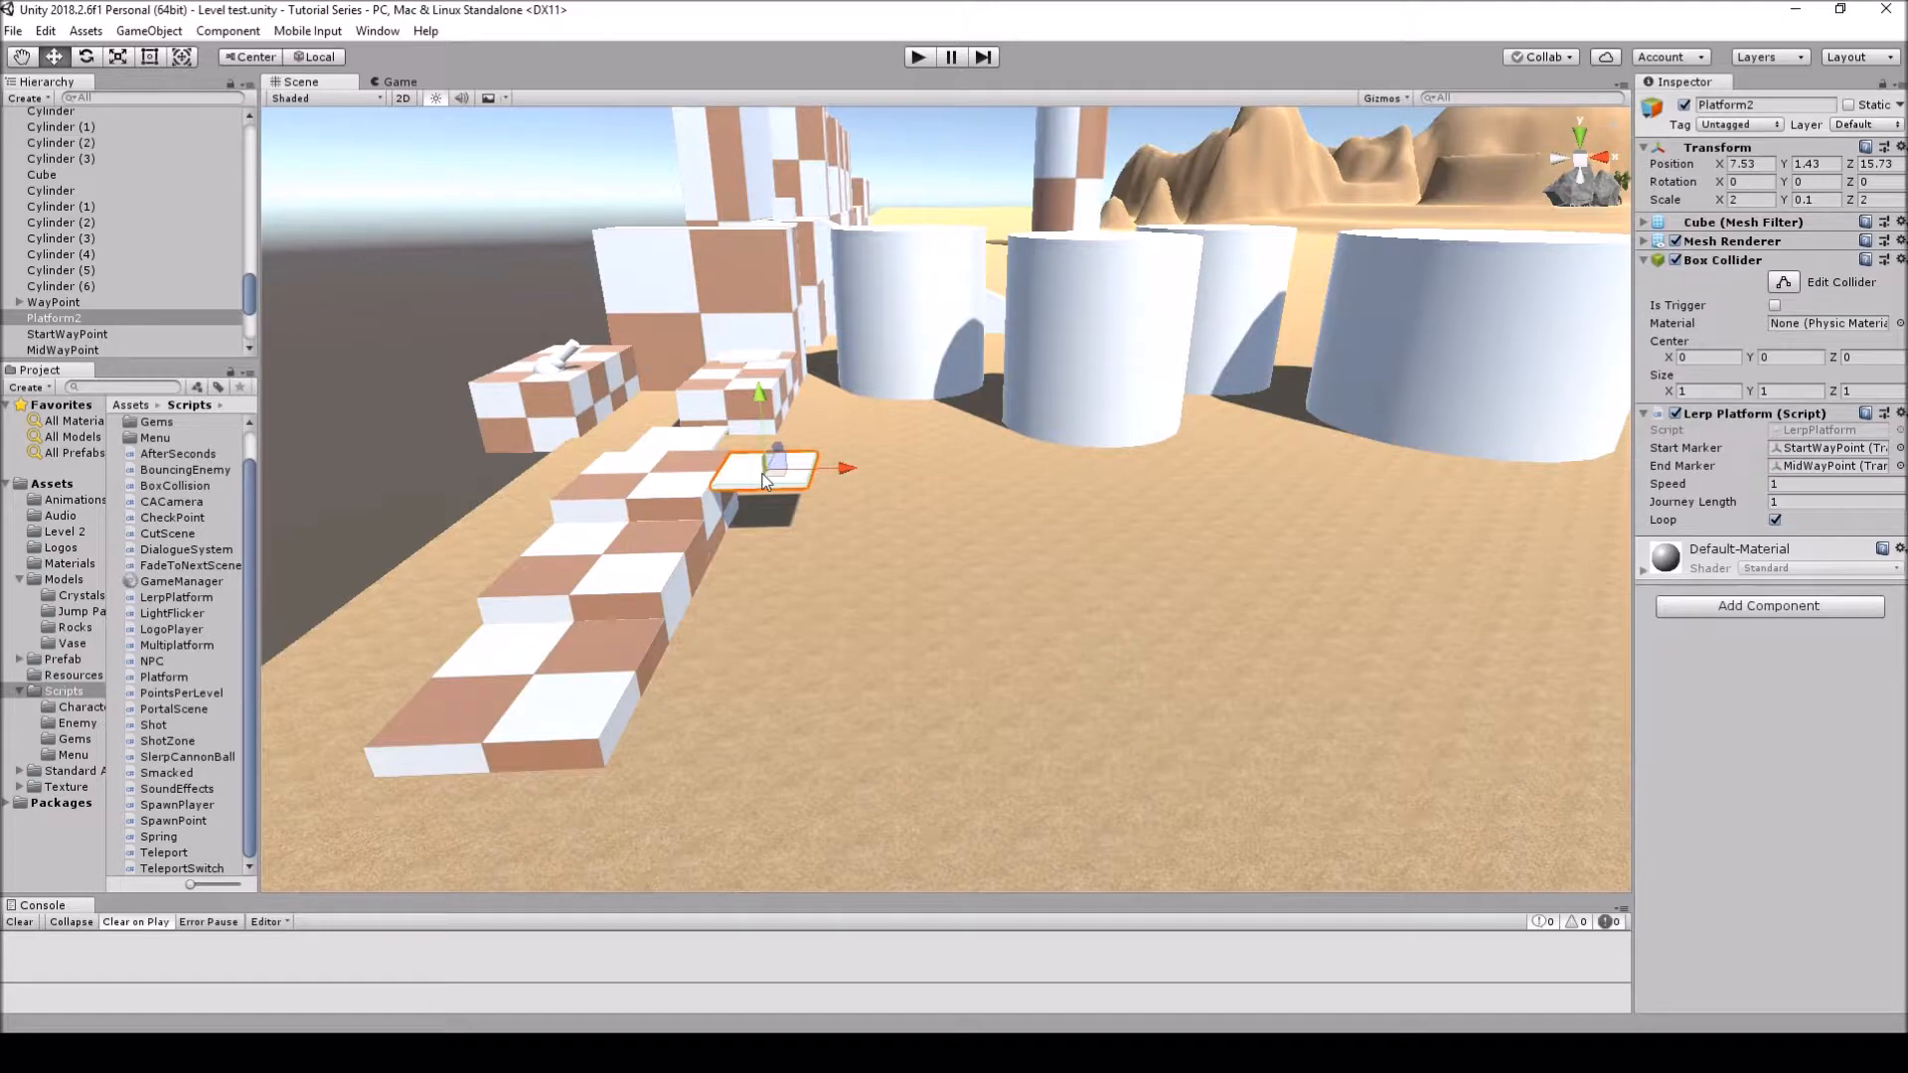
mouse_move(1034, 463)
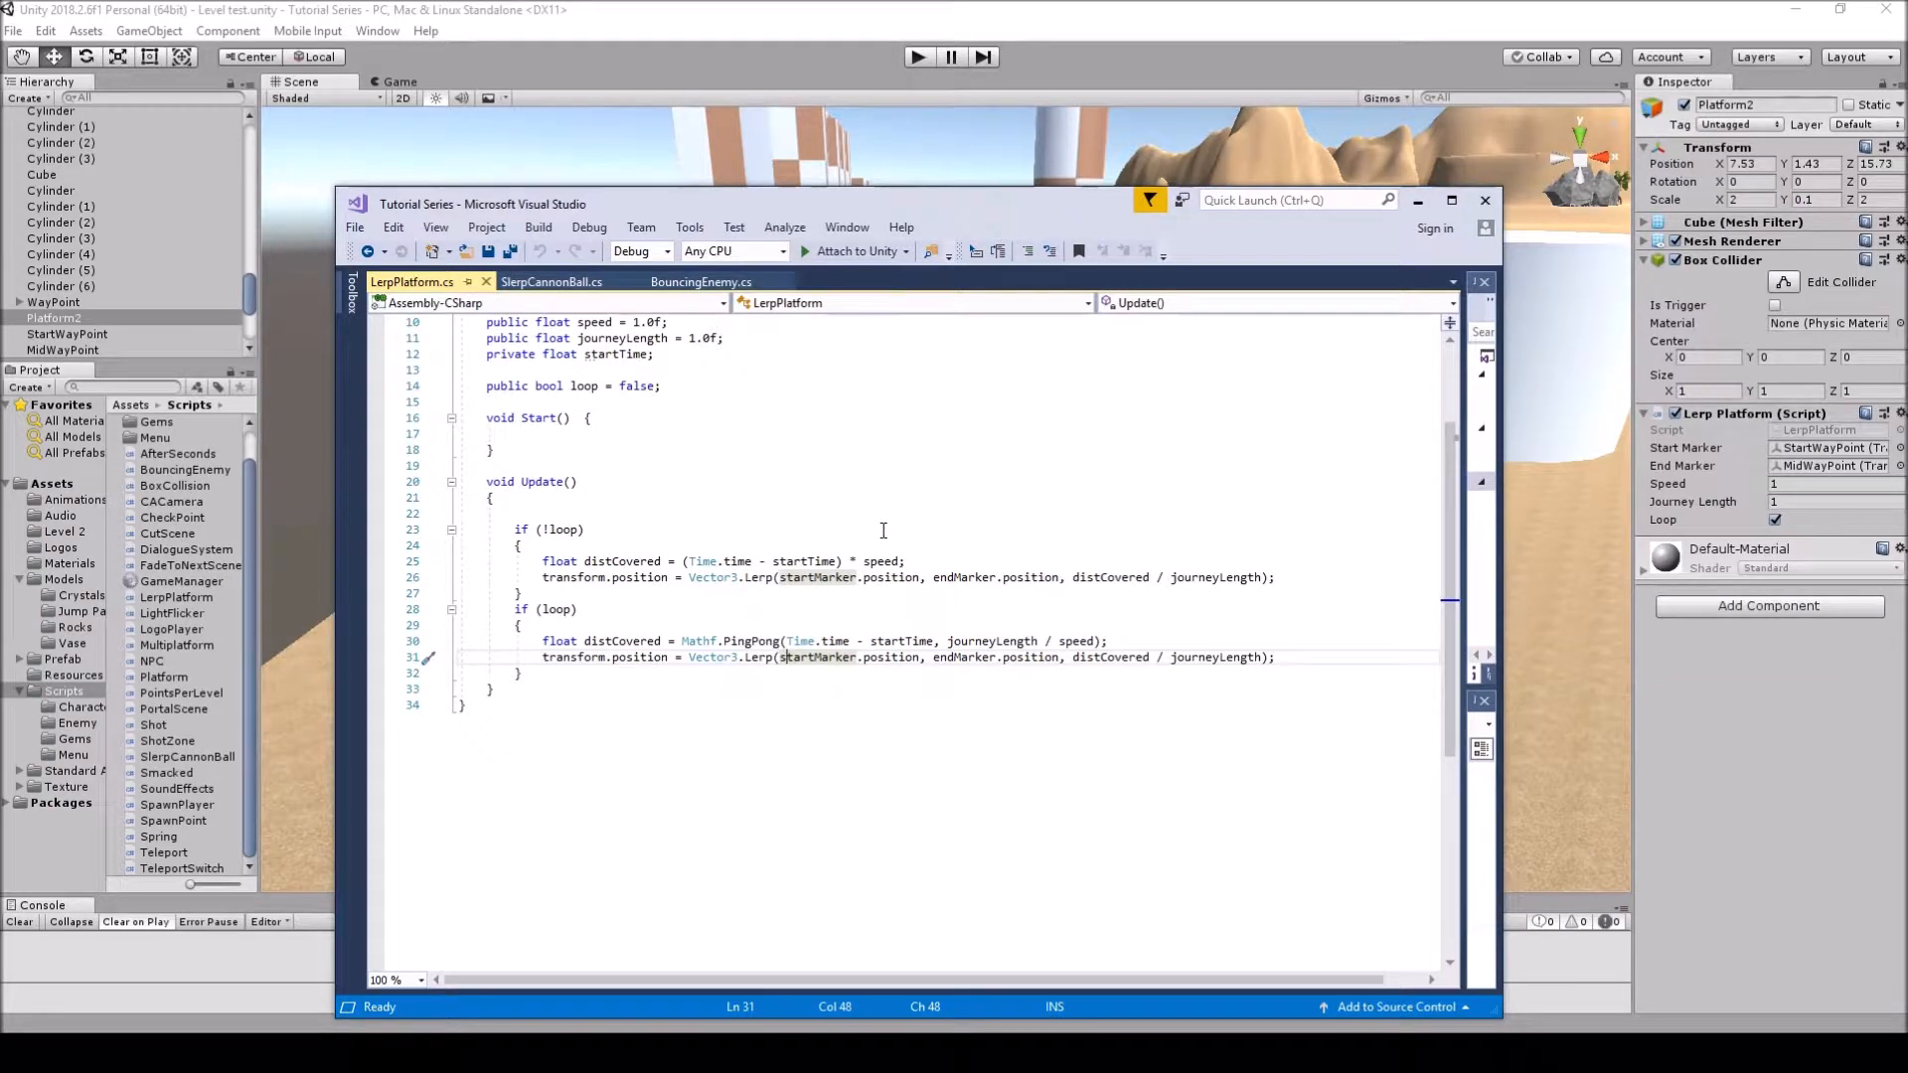
mouse_move(843, 533)
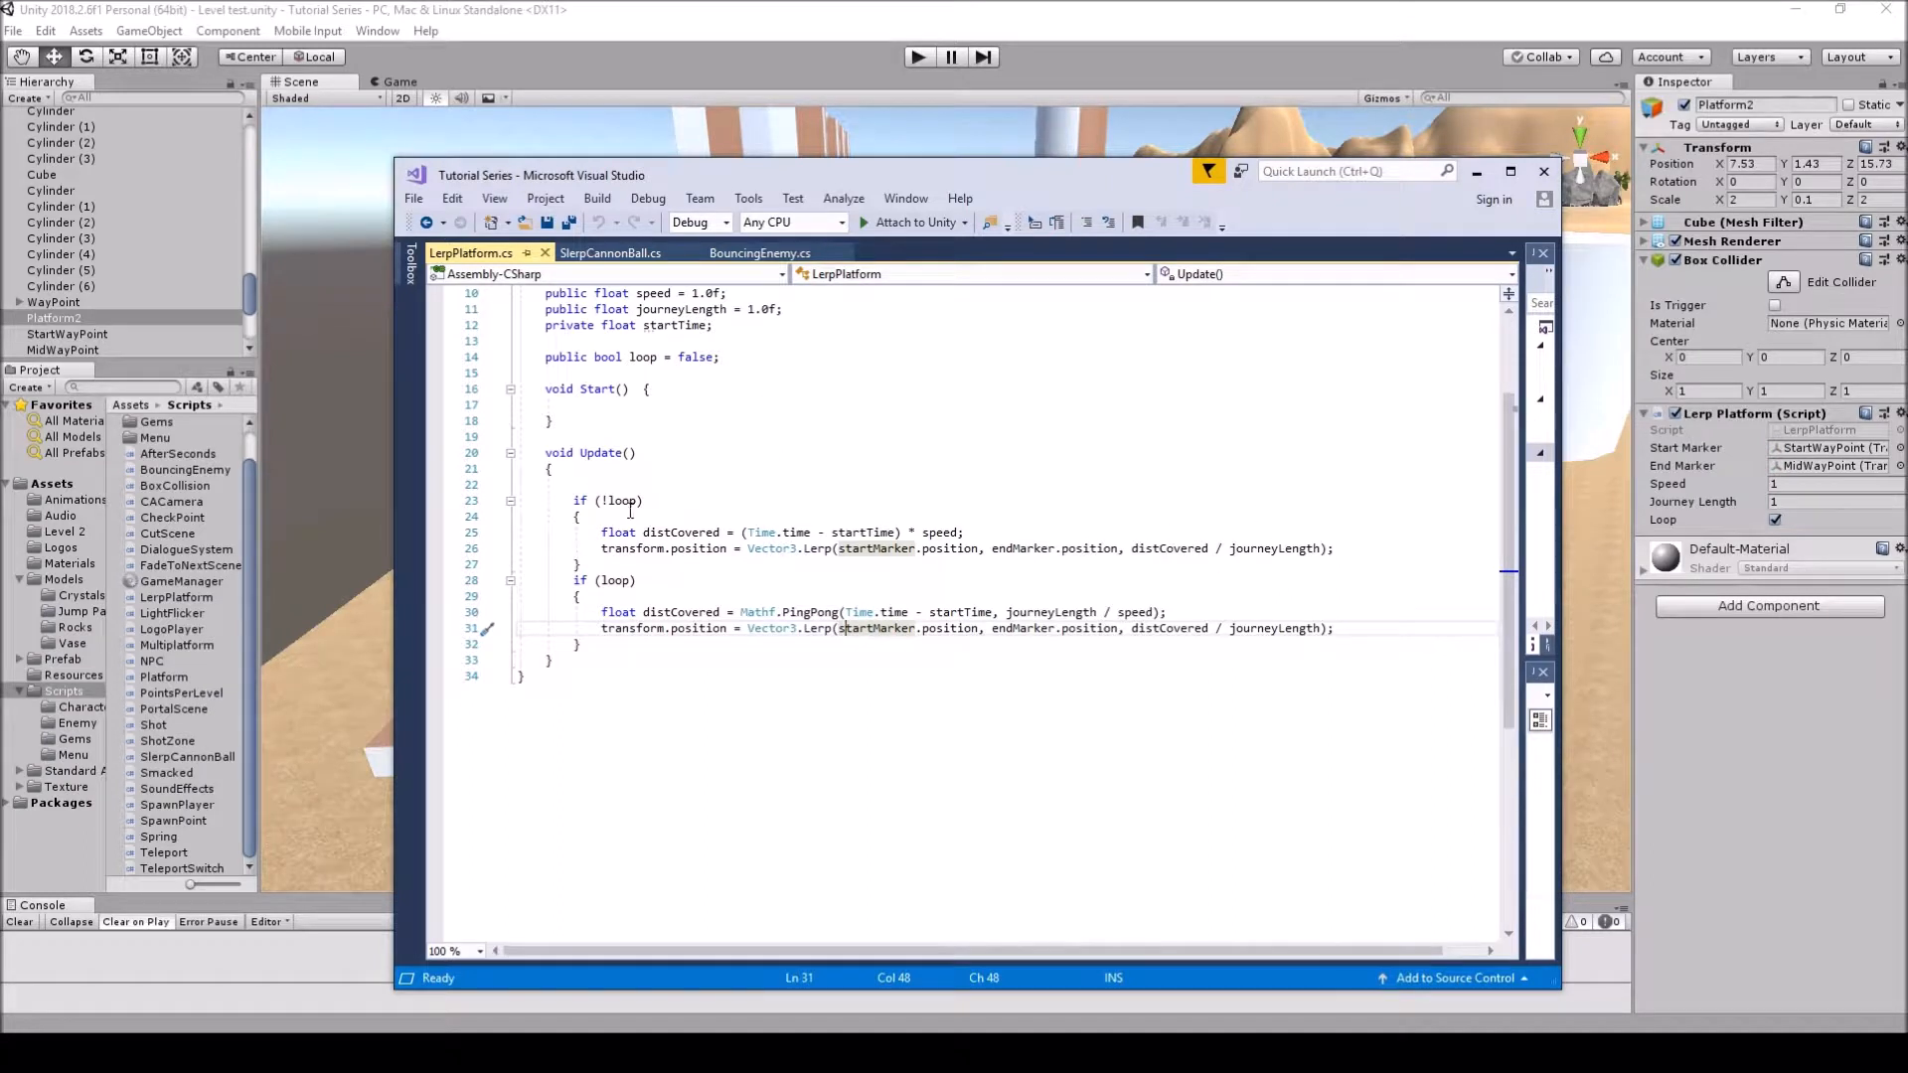
scroll("up", 3)
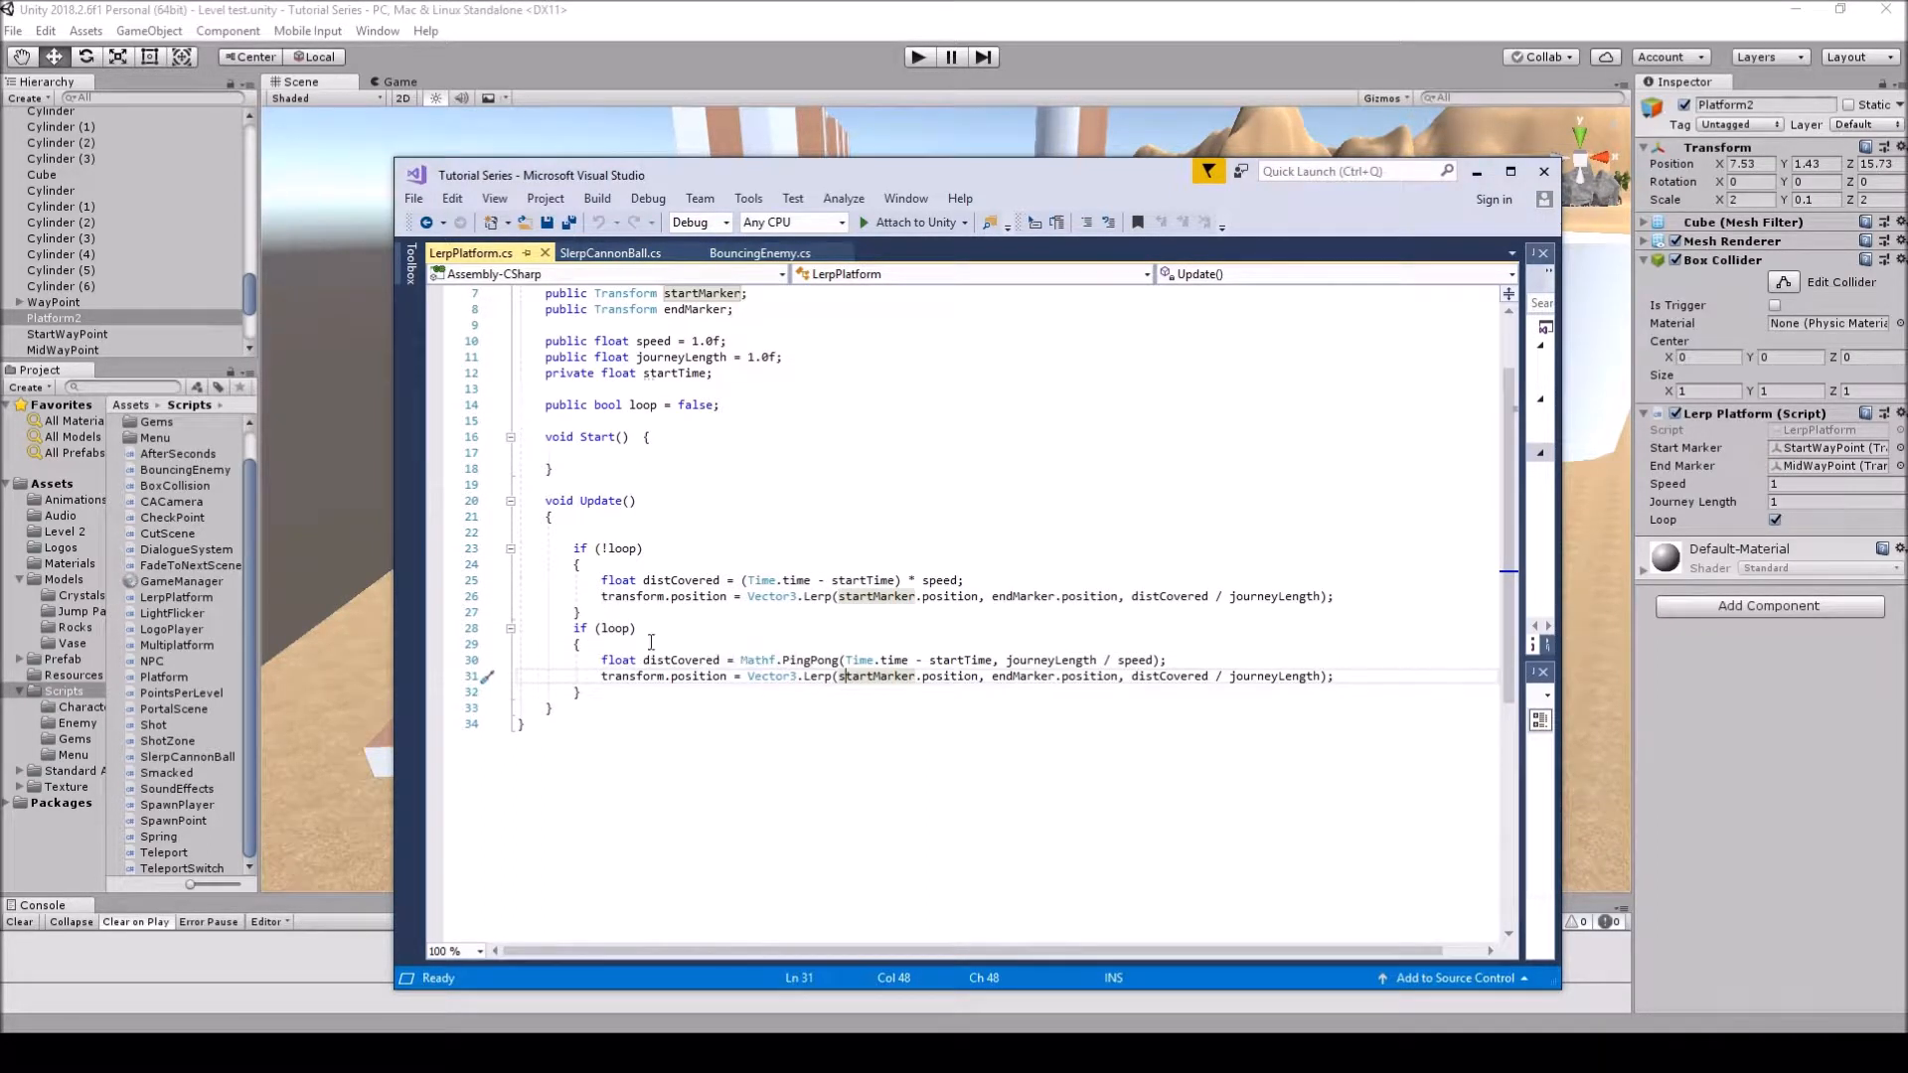
mouse_move(757, 660)
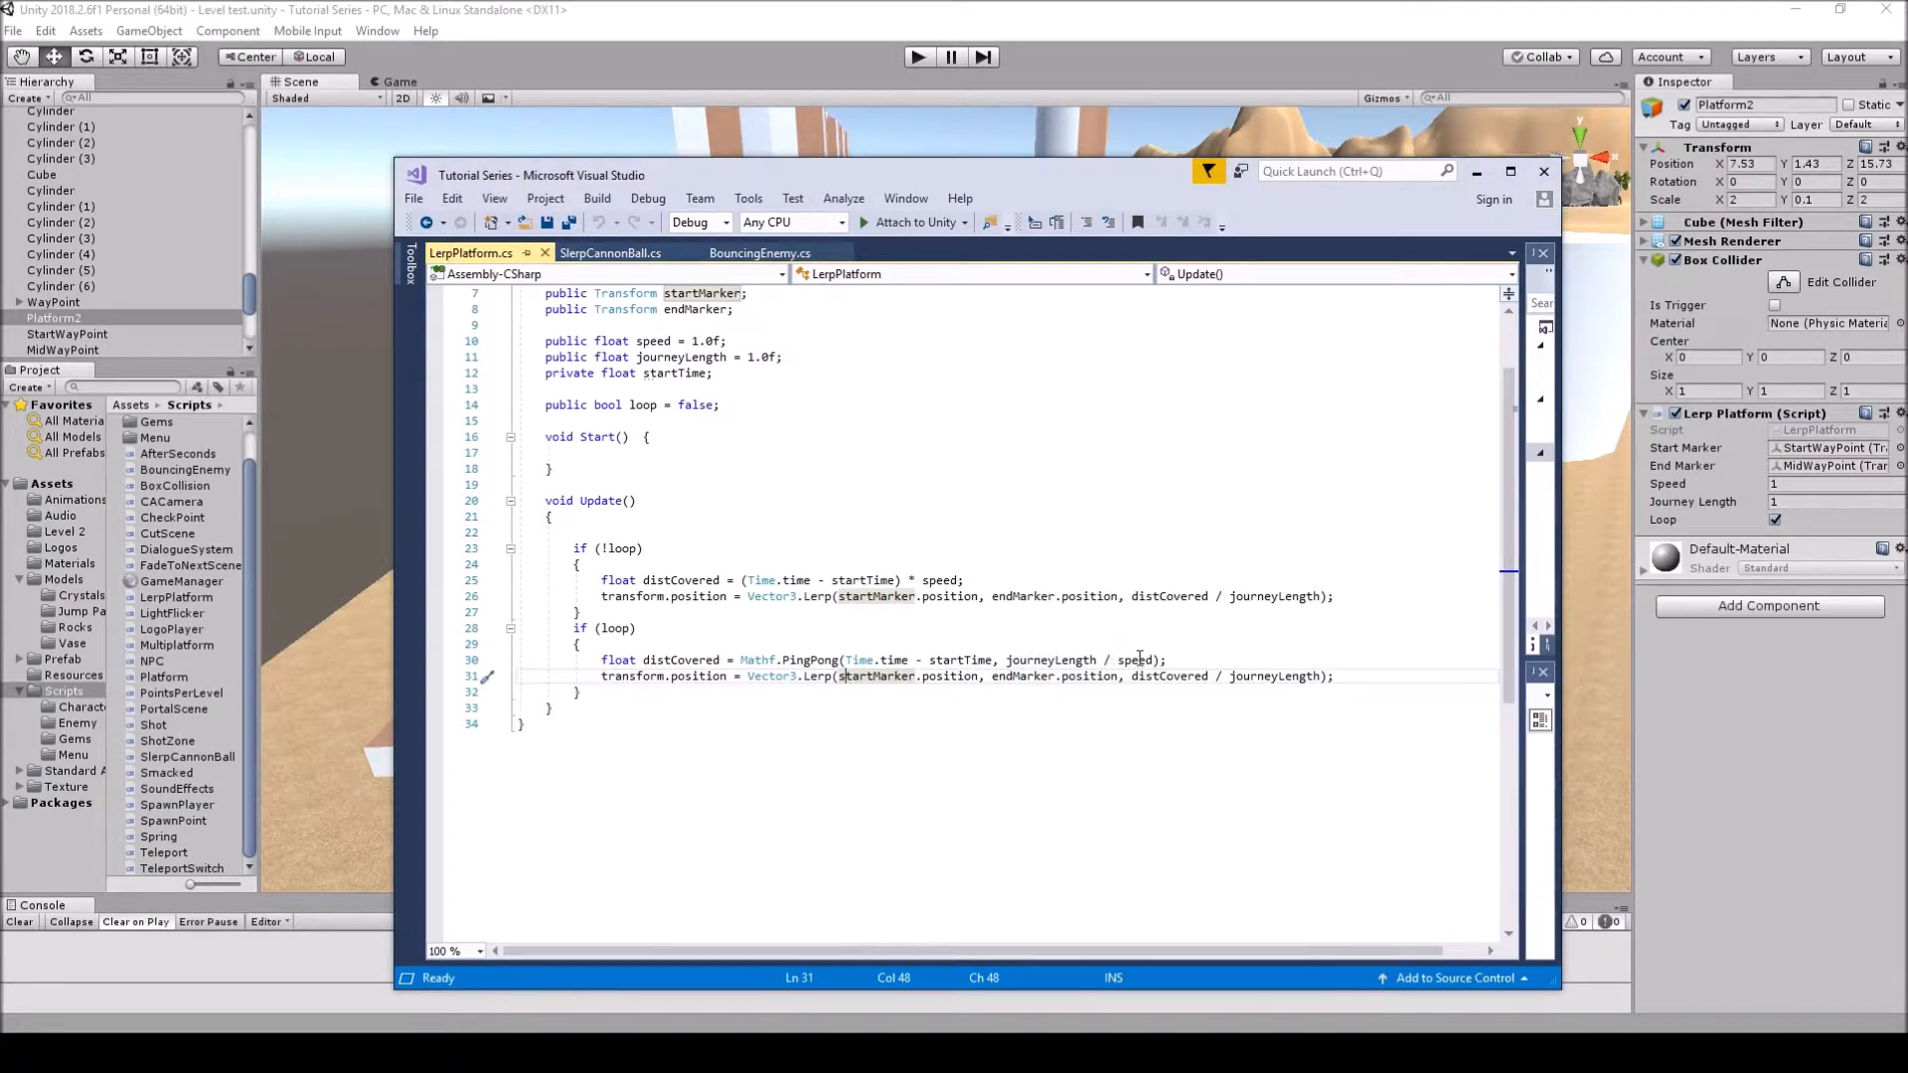
mouse_move(1109, 624)
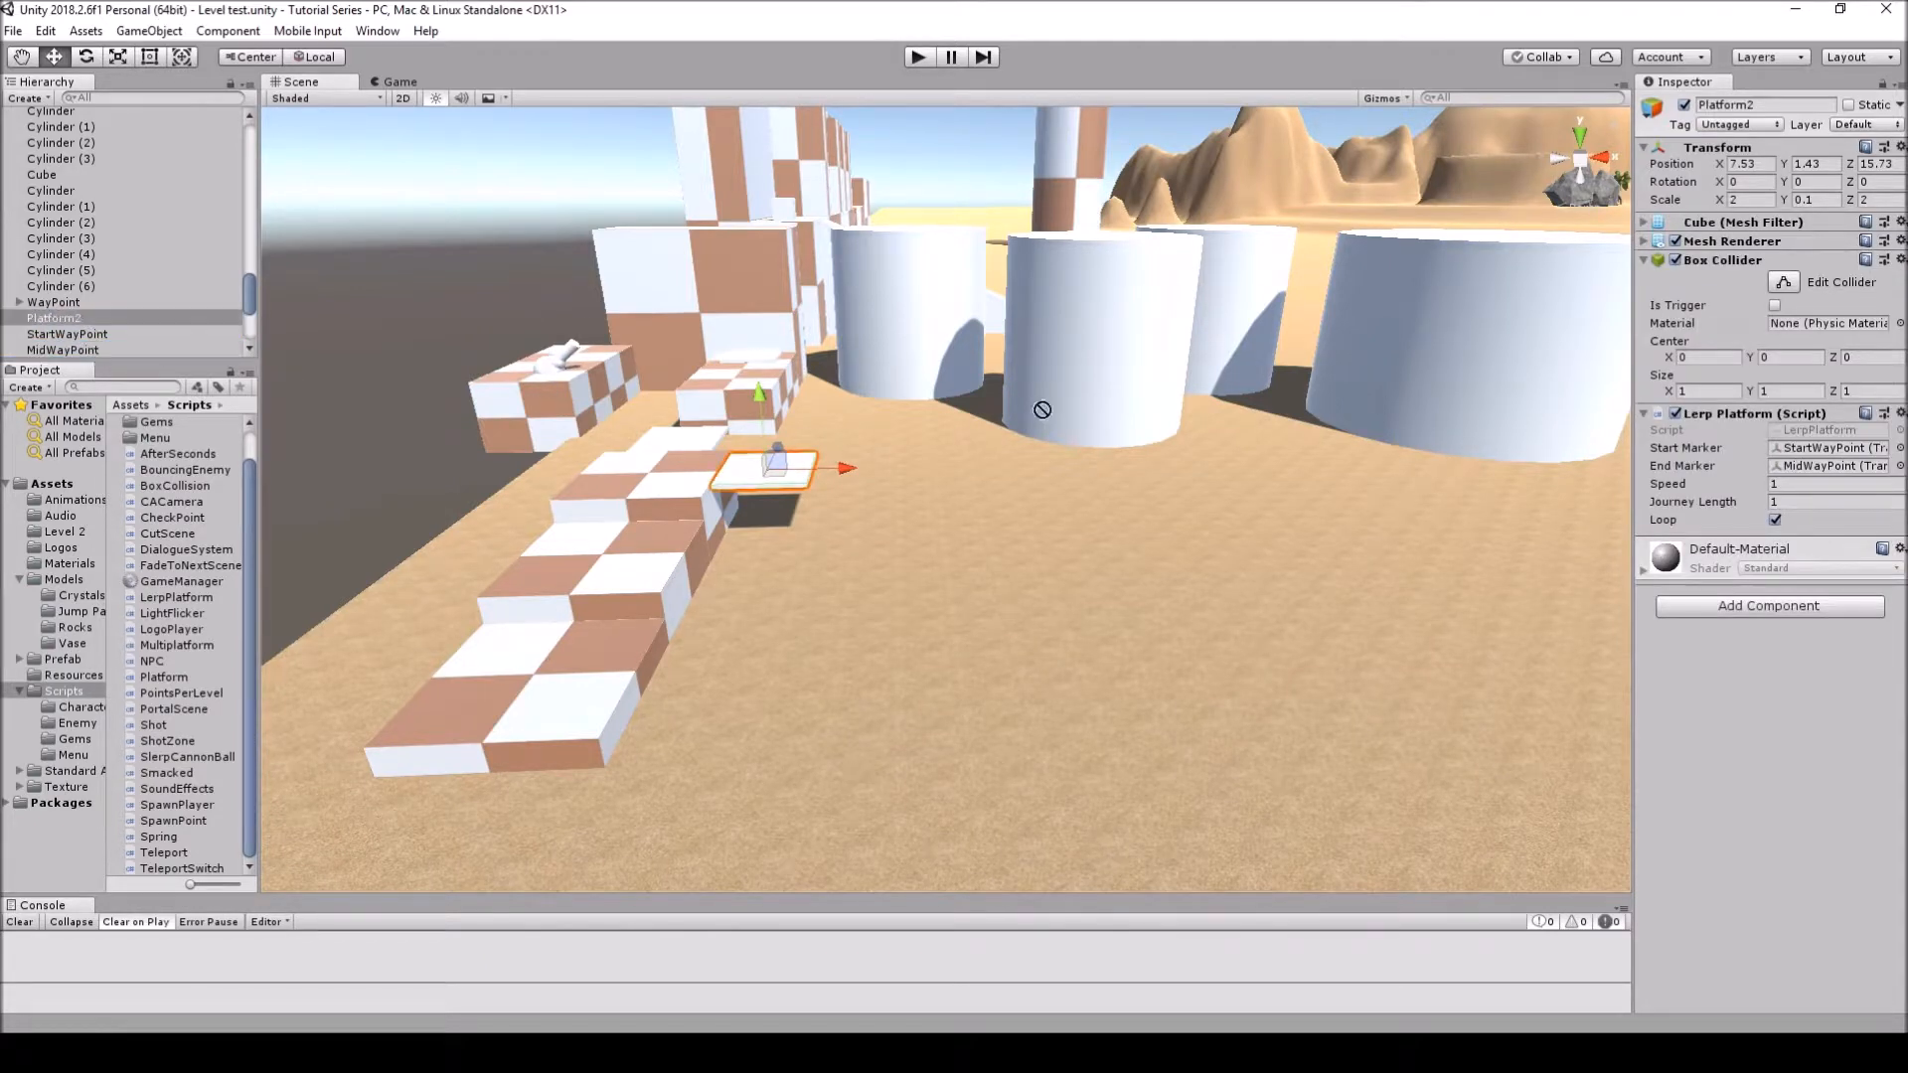
mouse_move(1691, 493)
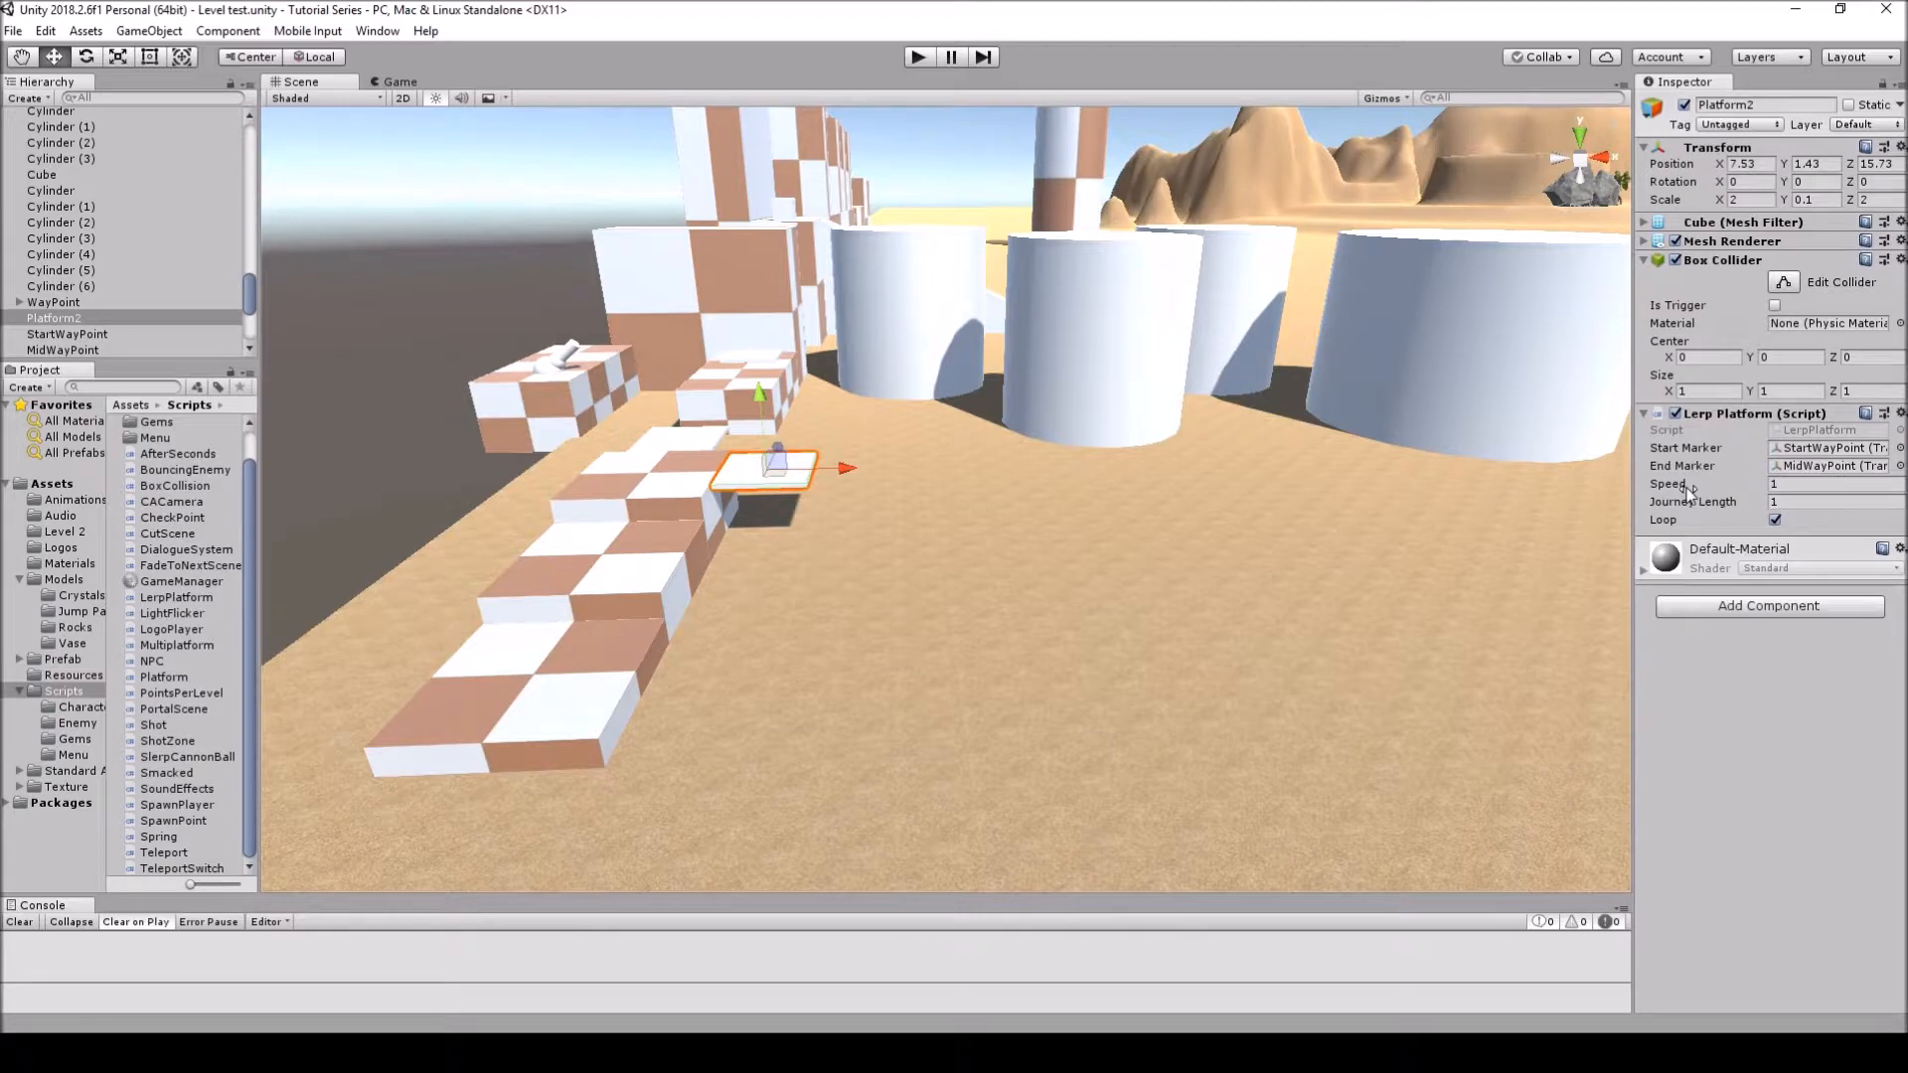
mouse_move(1701, 519)
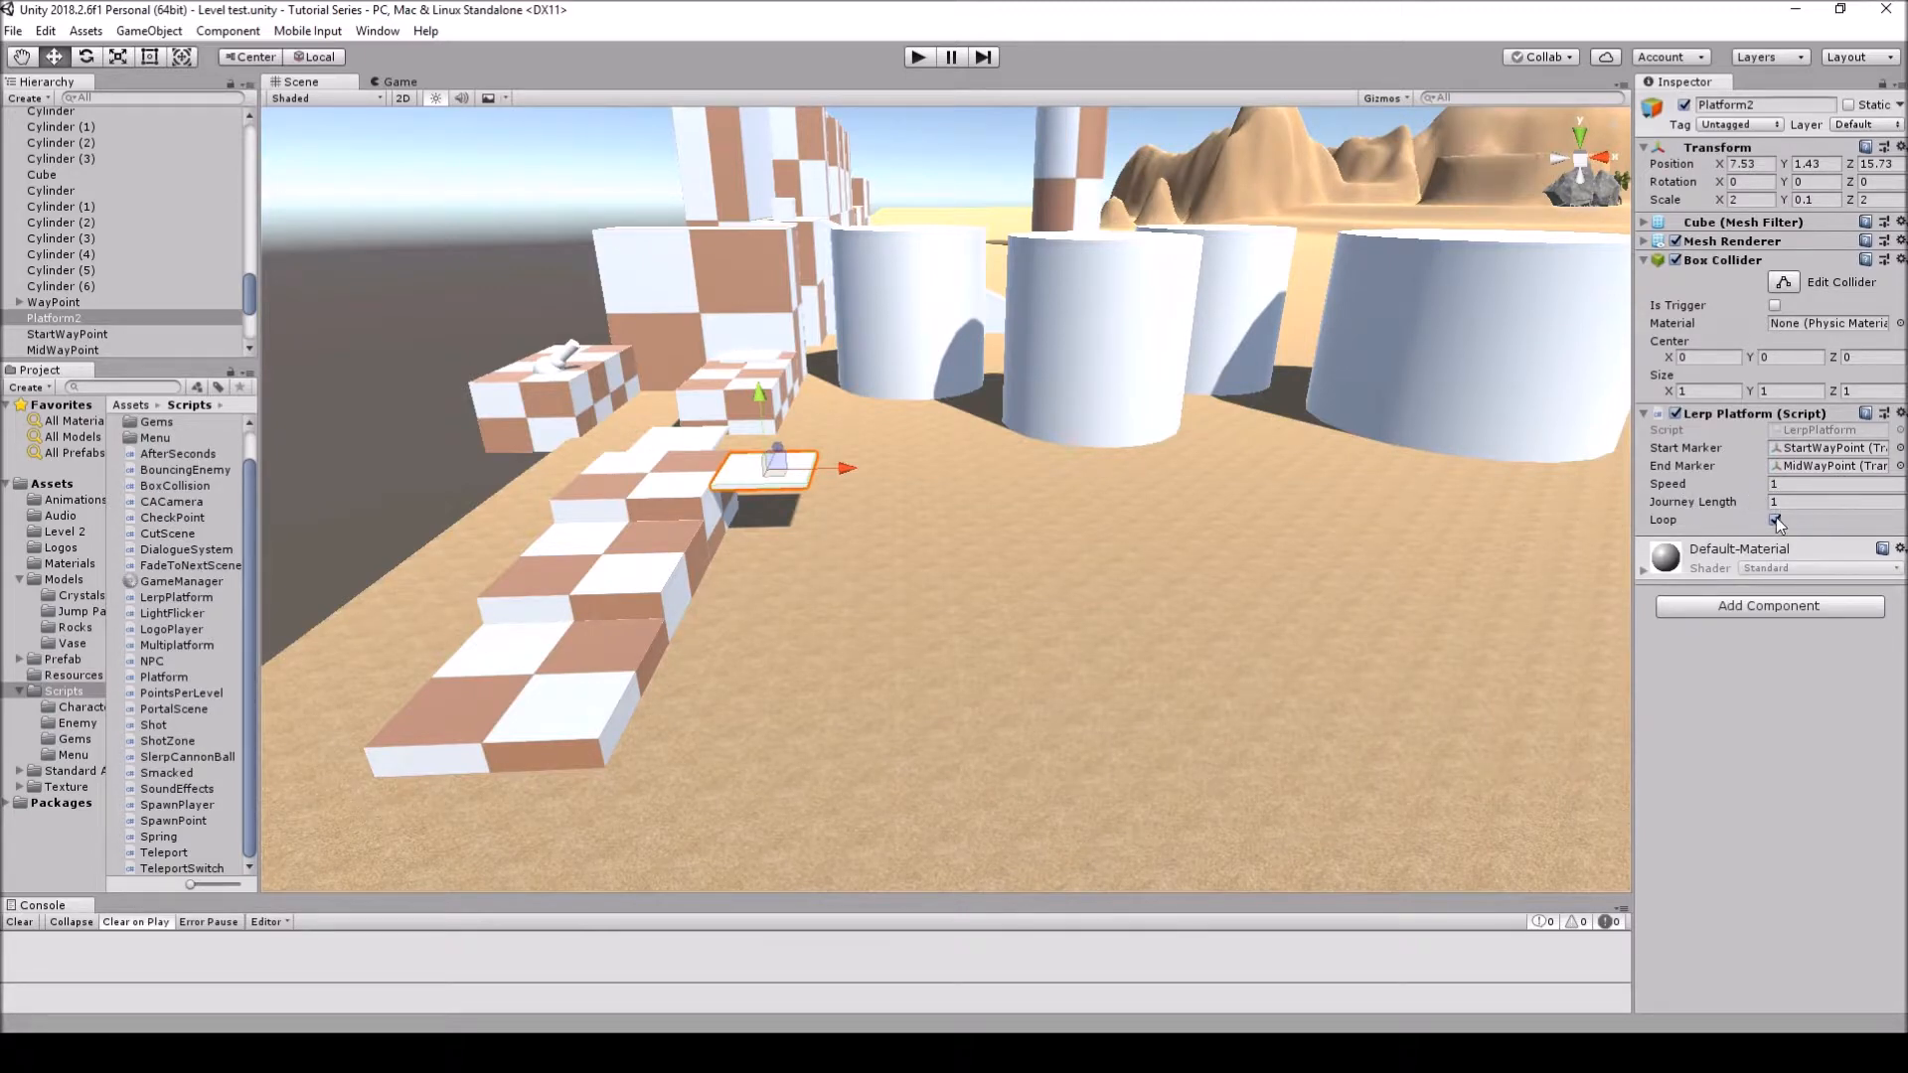
- Toggle the Lerp Platform's Loop off, run the level, then re-enable Loop during Play
left_click(1775, 519)
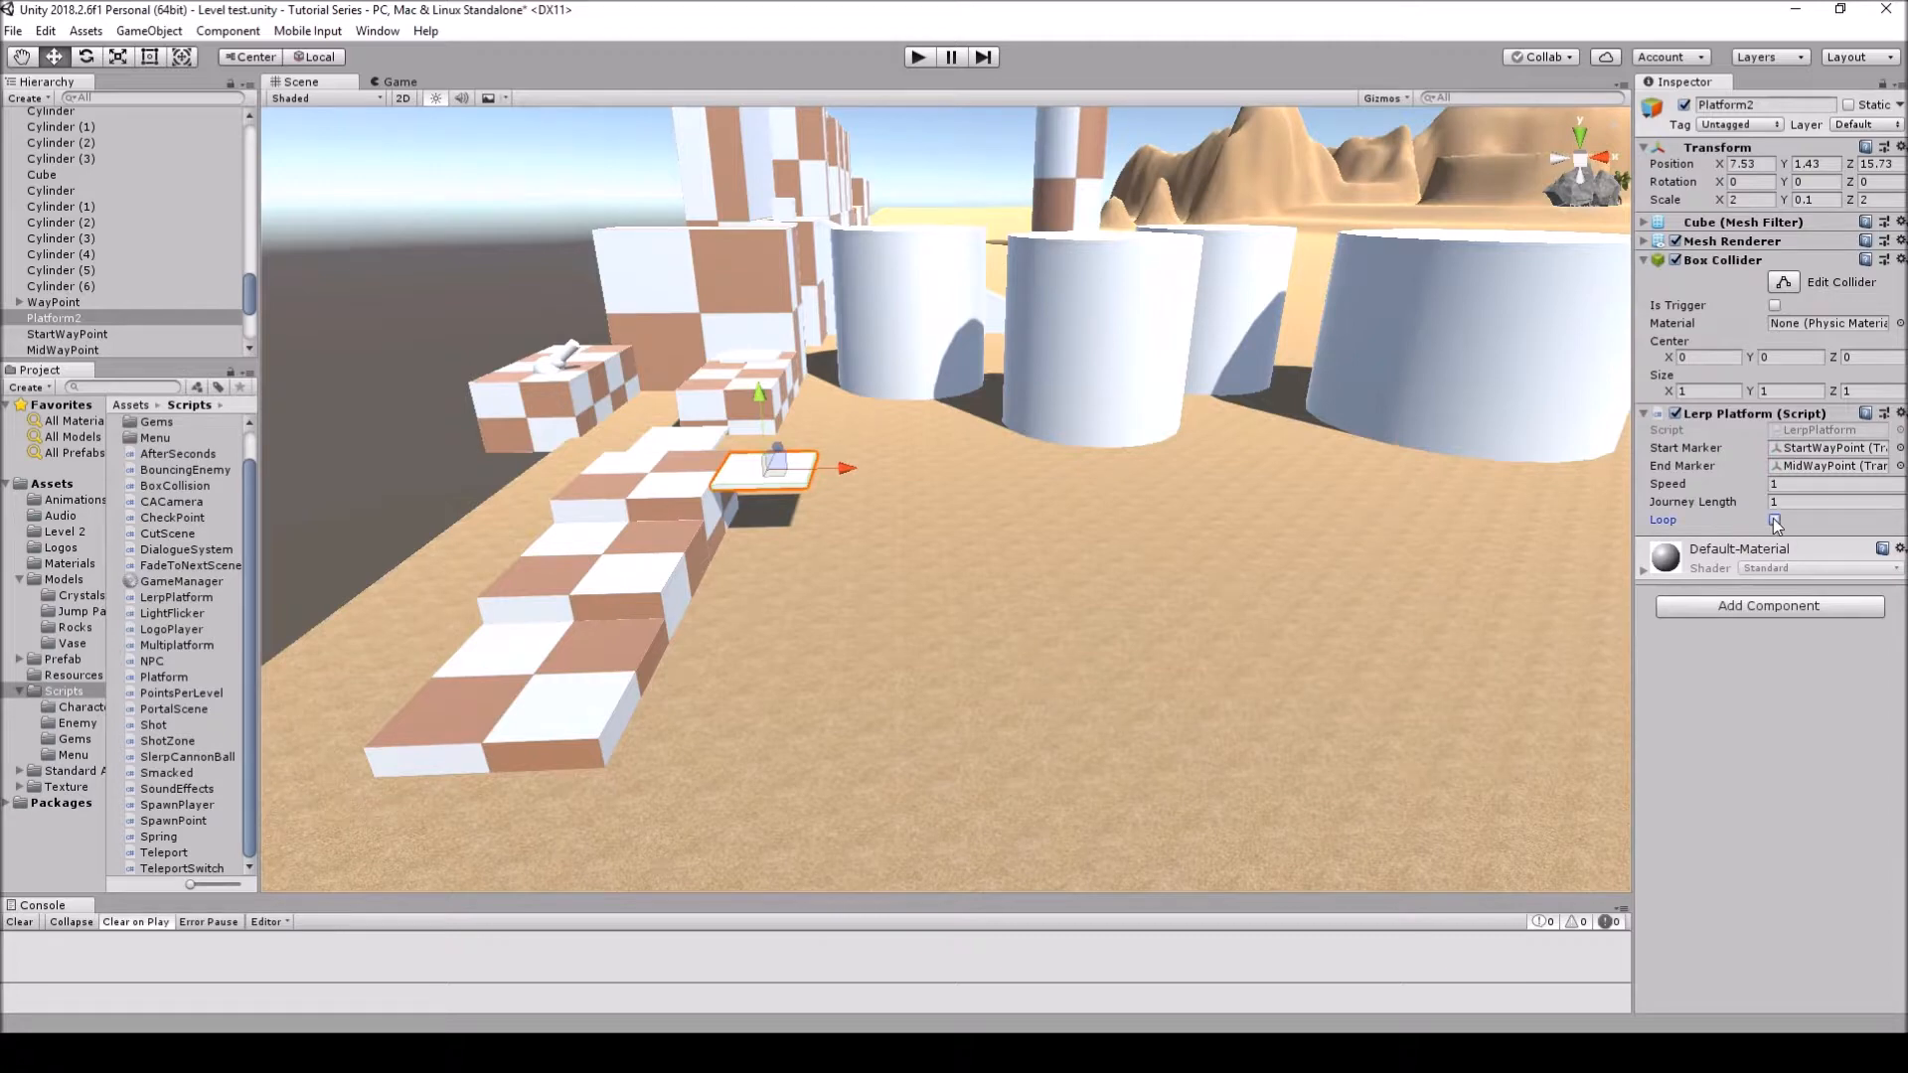
left_click(1775, 519)
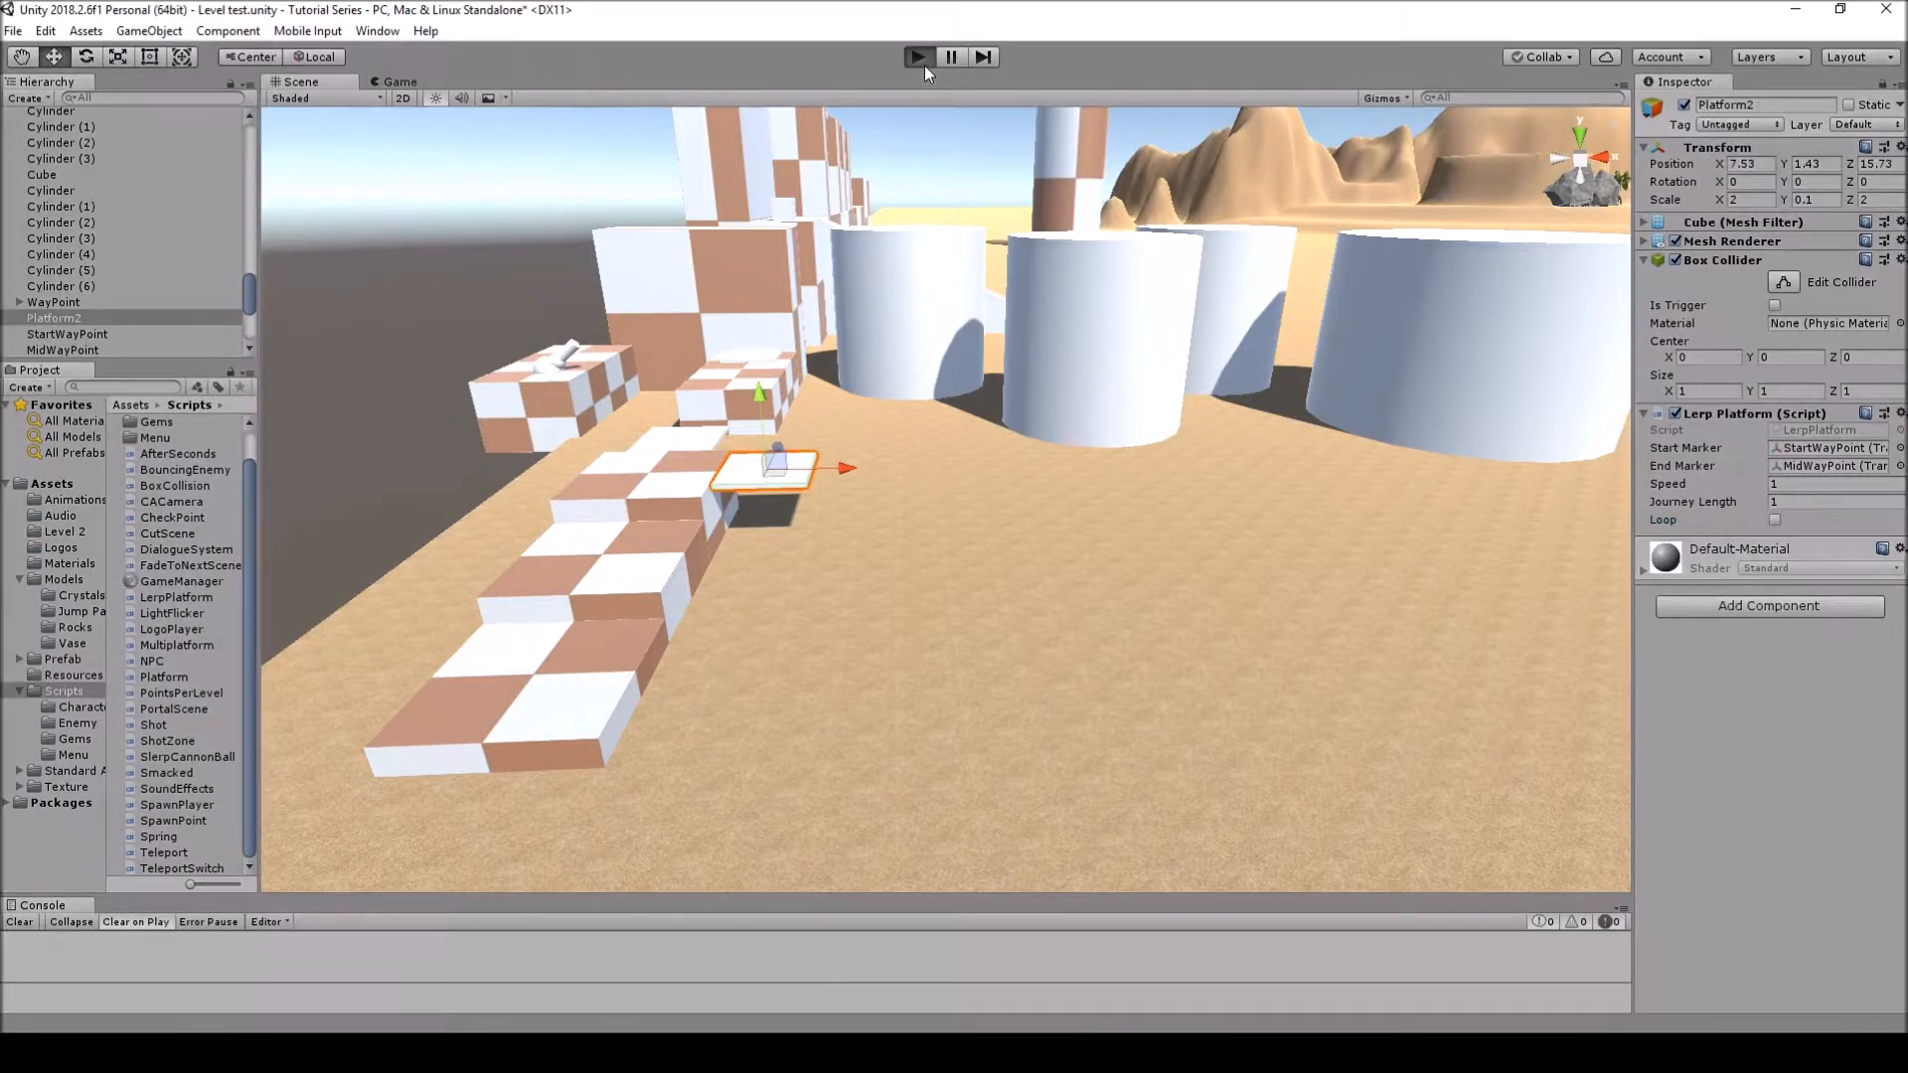
left_click(916, 56)
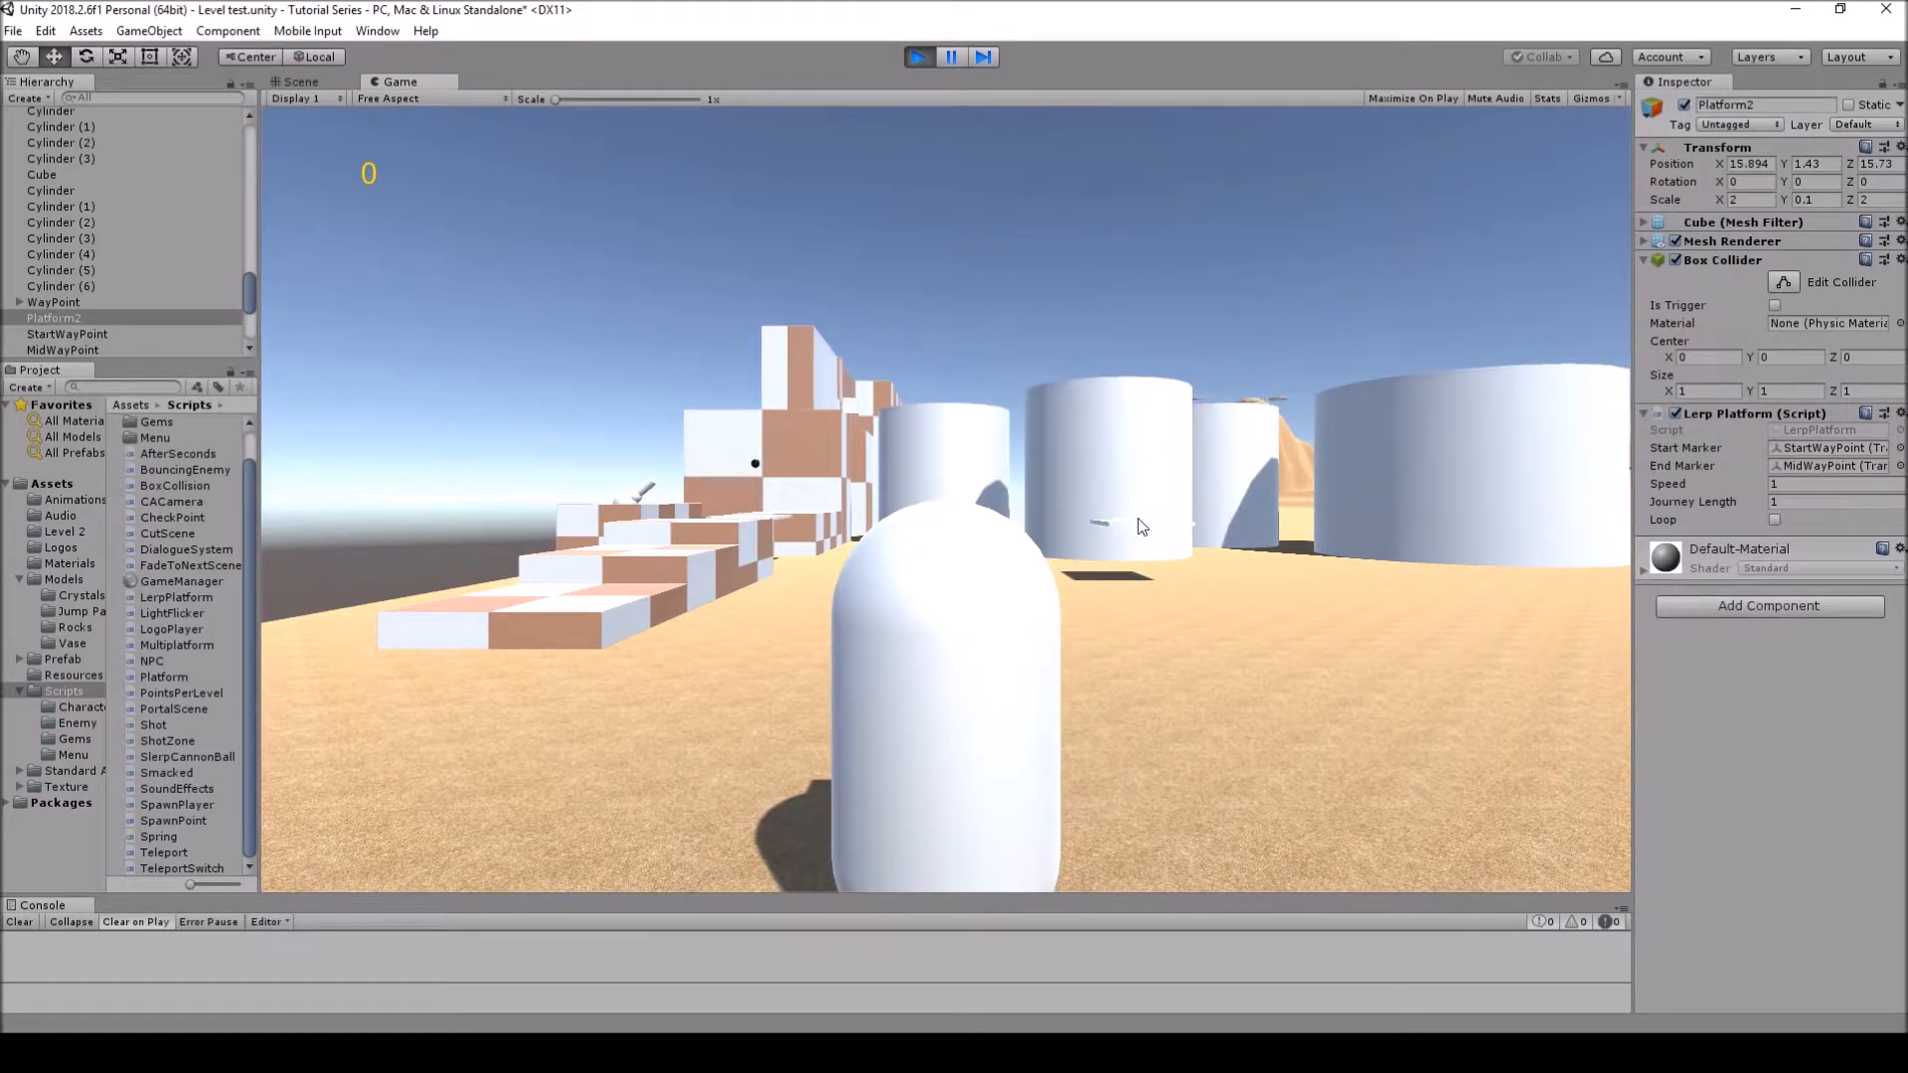
mouse_move(1640, 356)
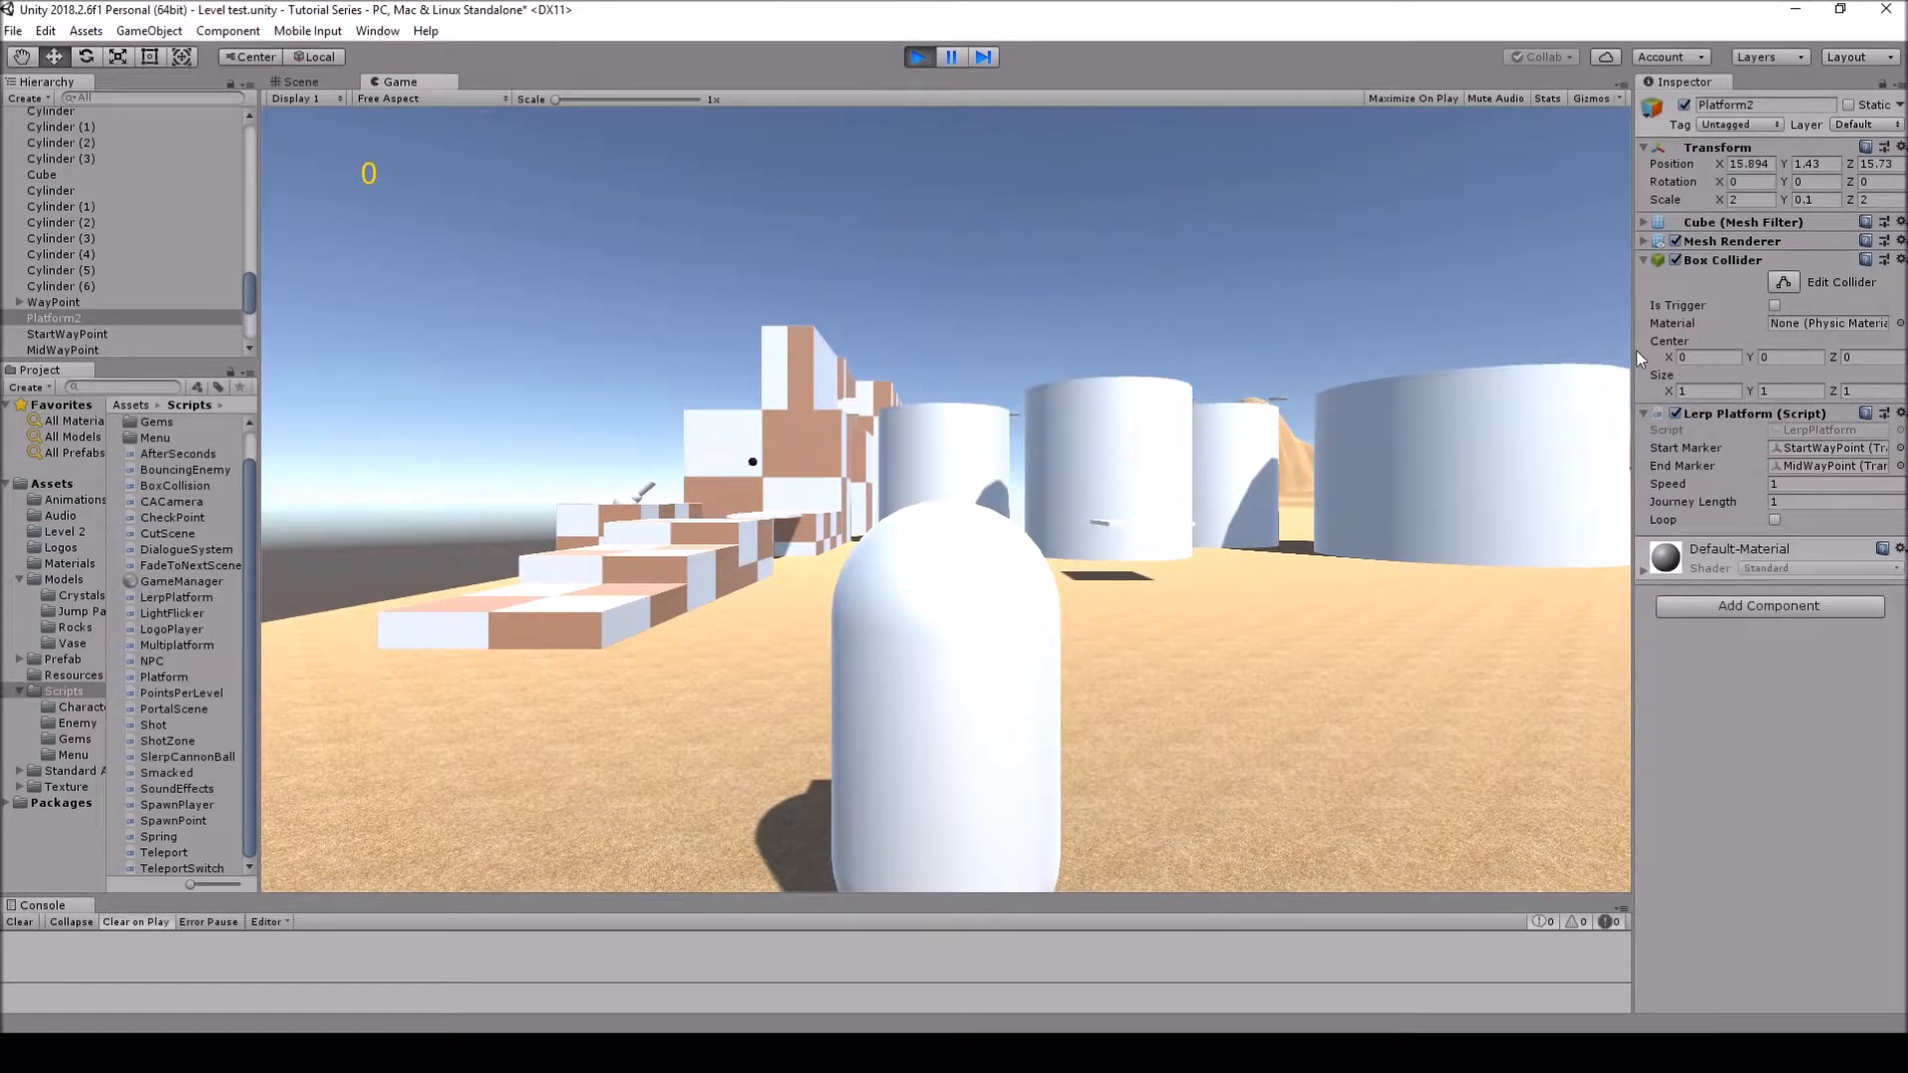
left_click(1774, 518)
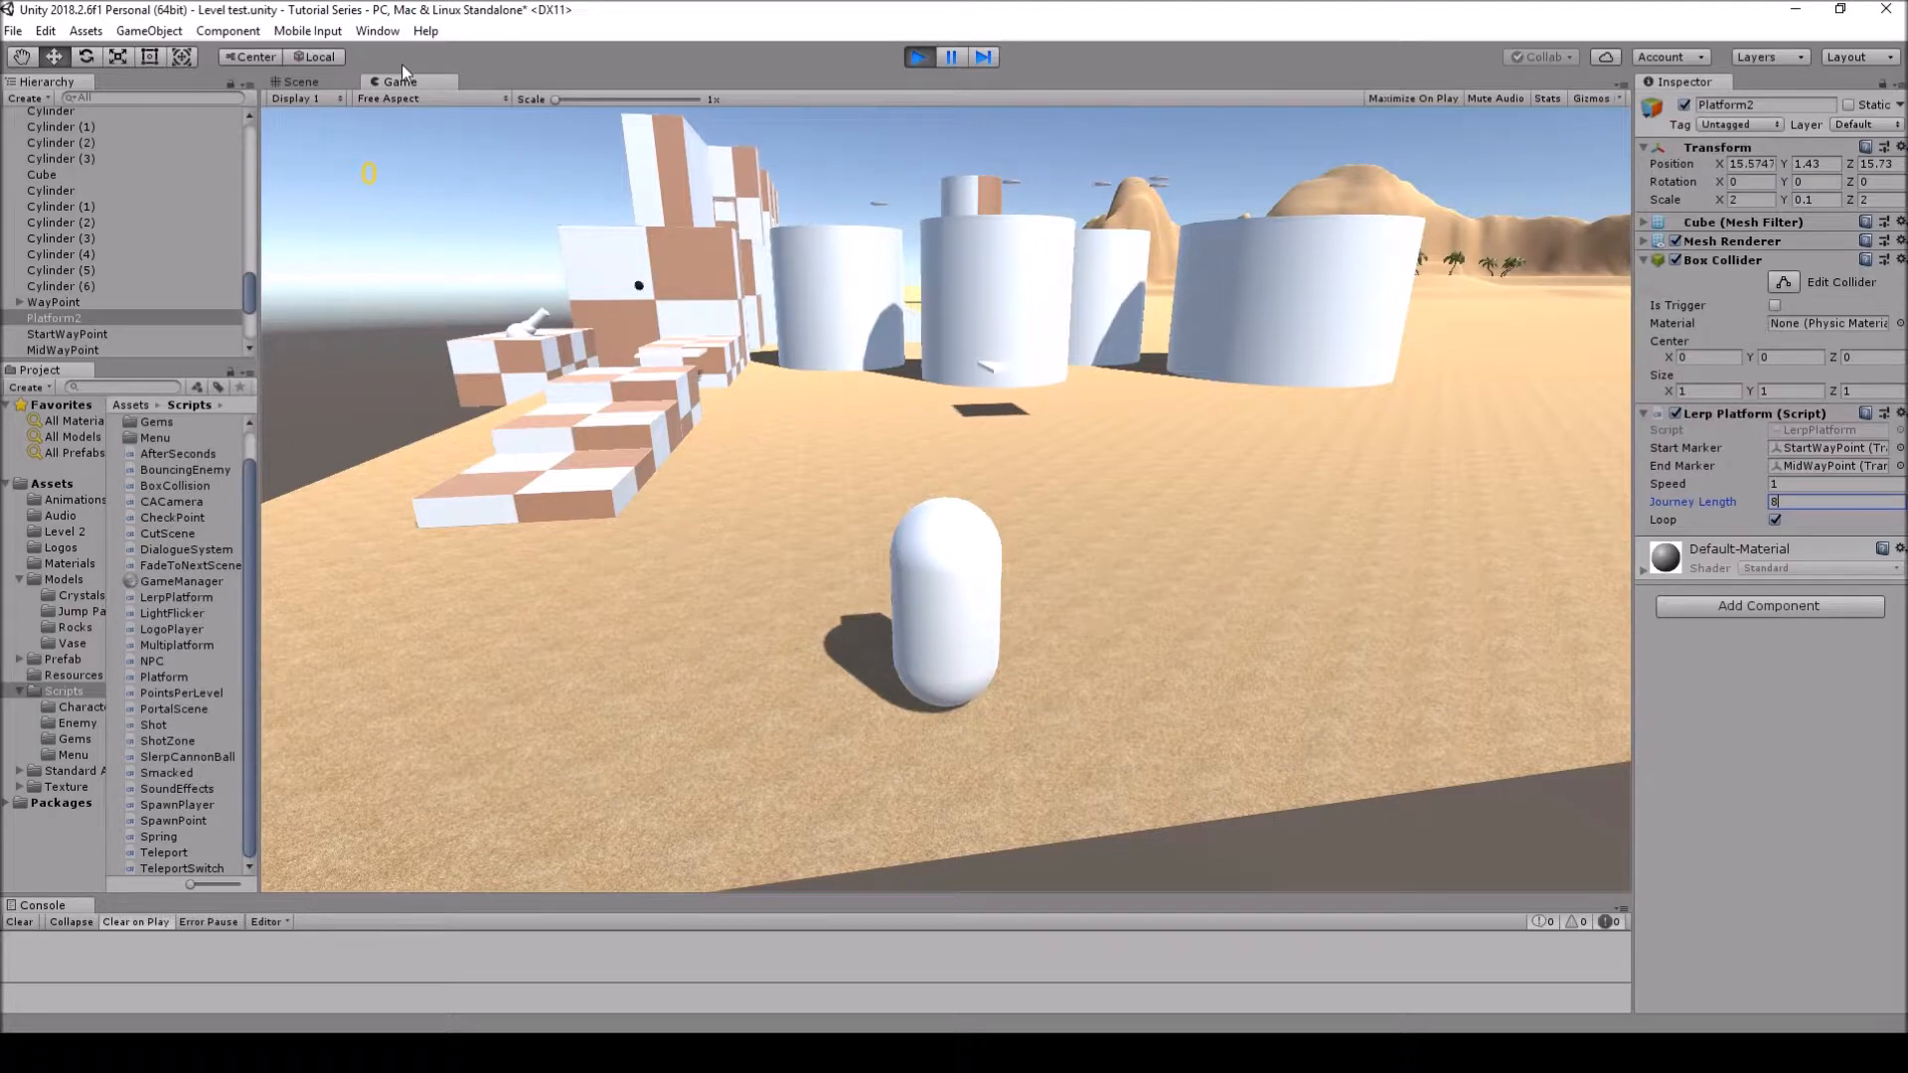
- Show Scene beside the running Game view, set Journey Length to 6, and select StartWayPoint
left_click(299, 81)
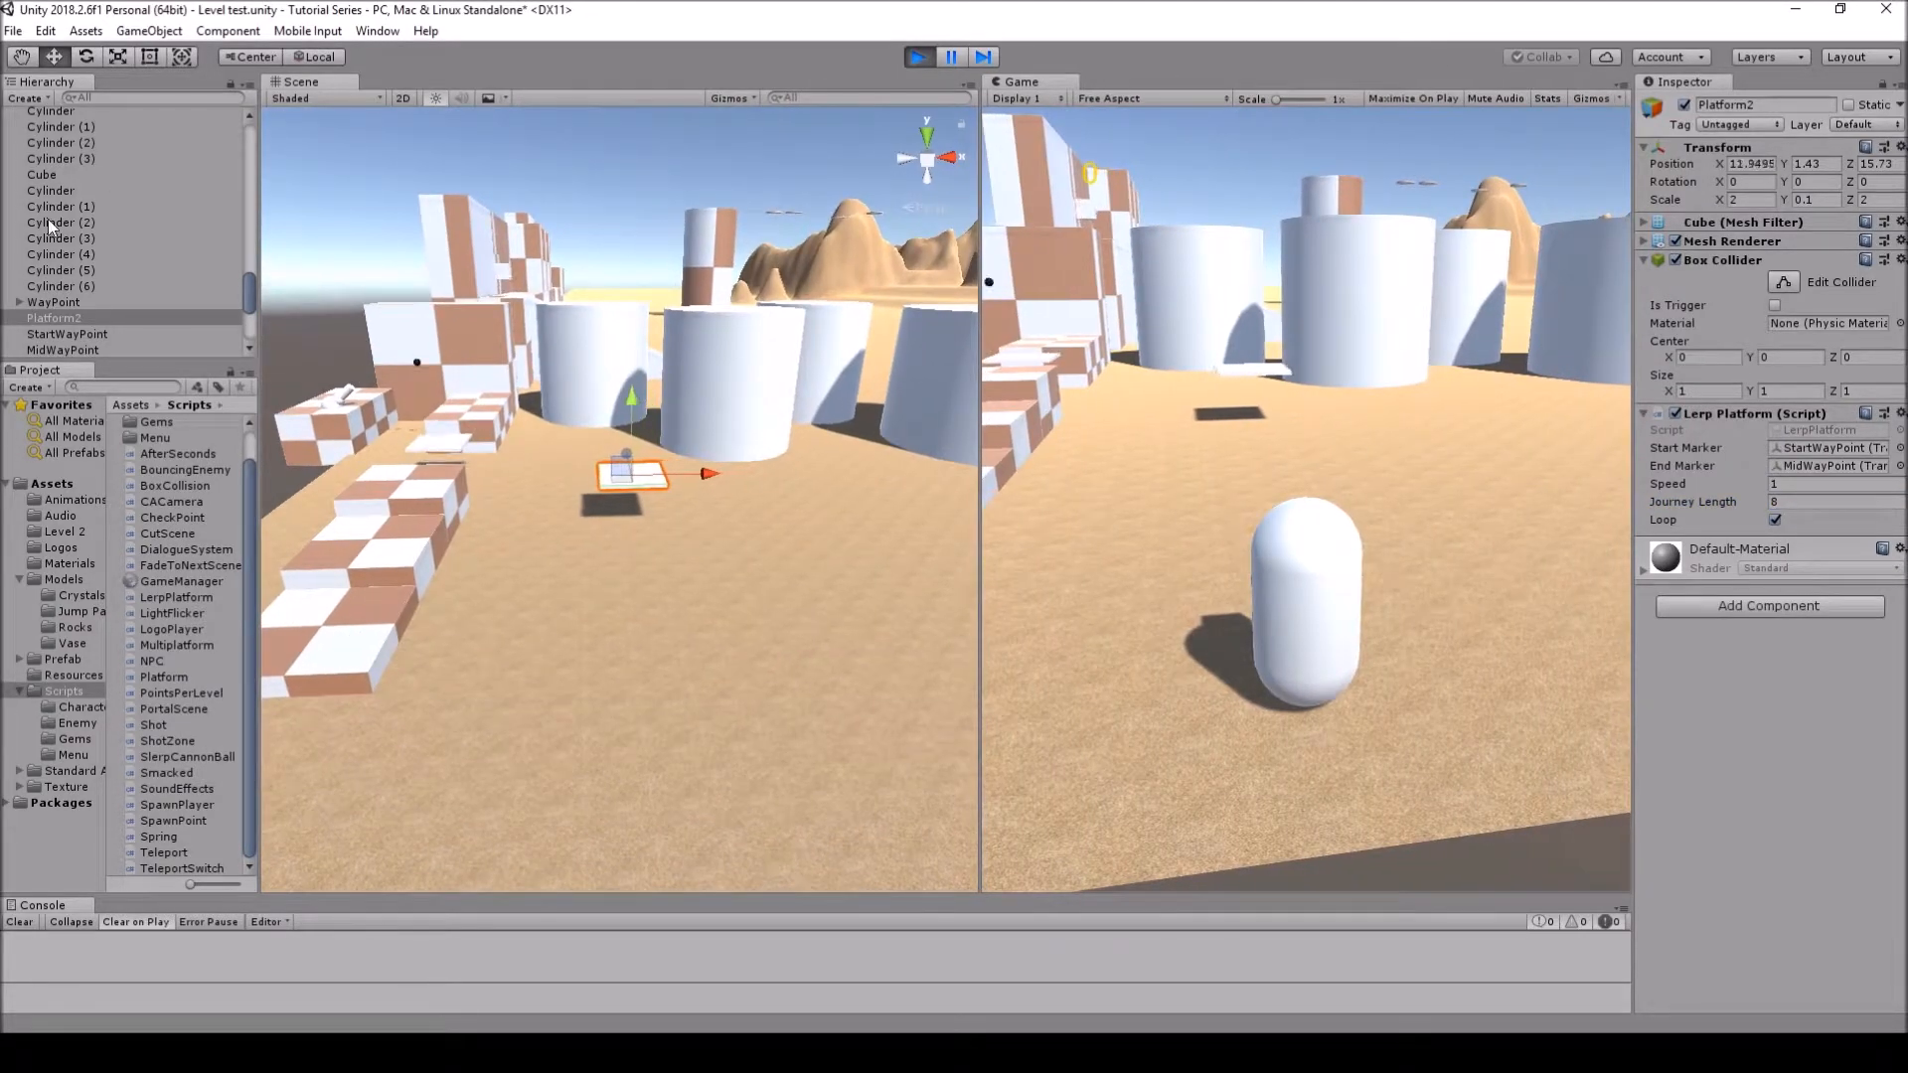
left_click(64, 350)
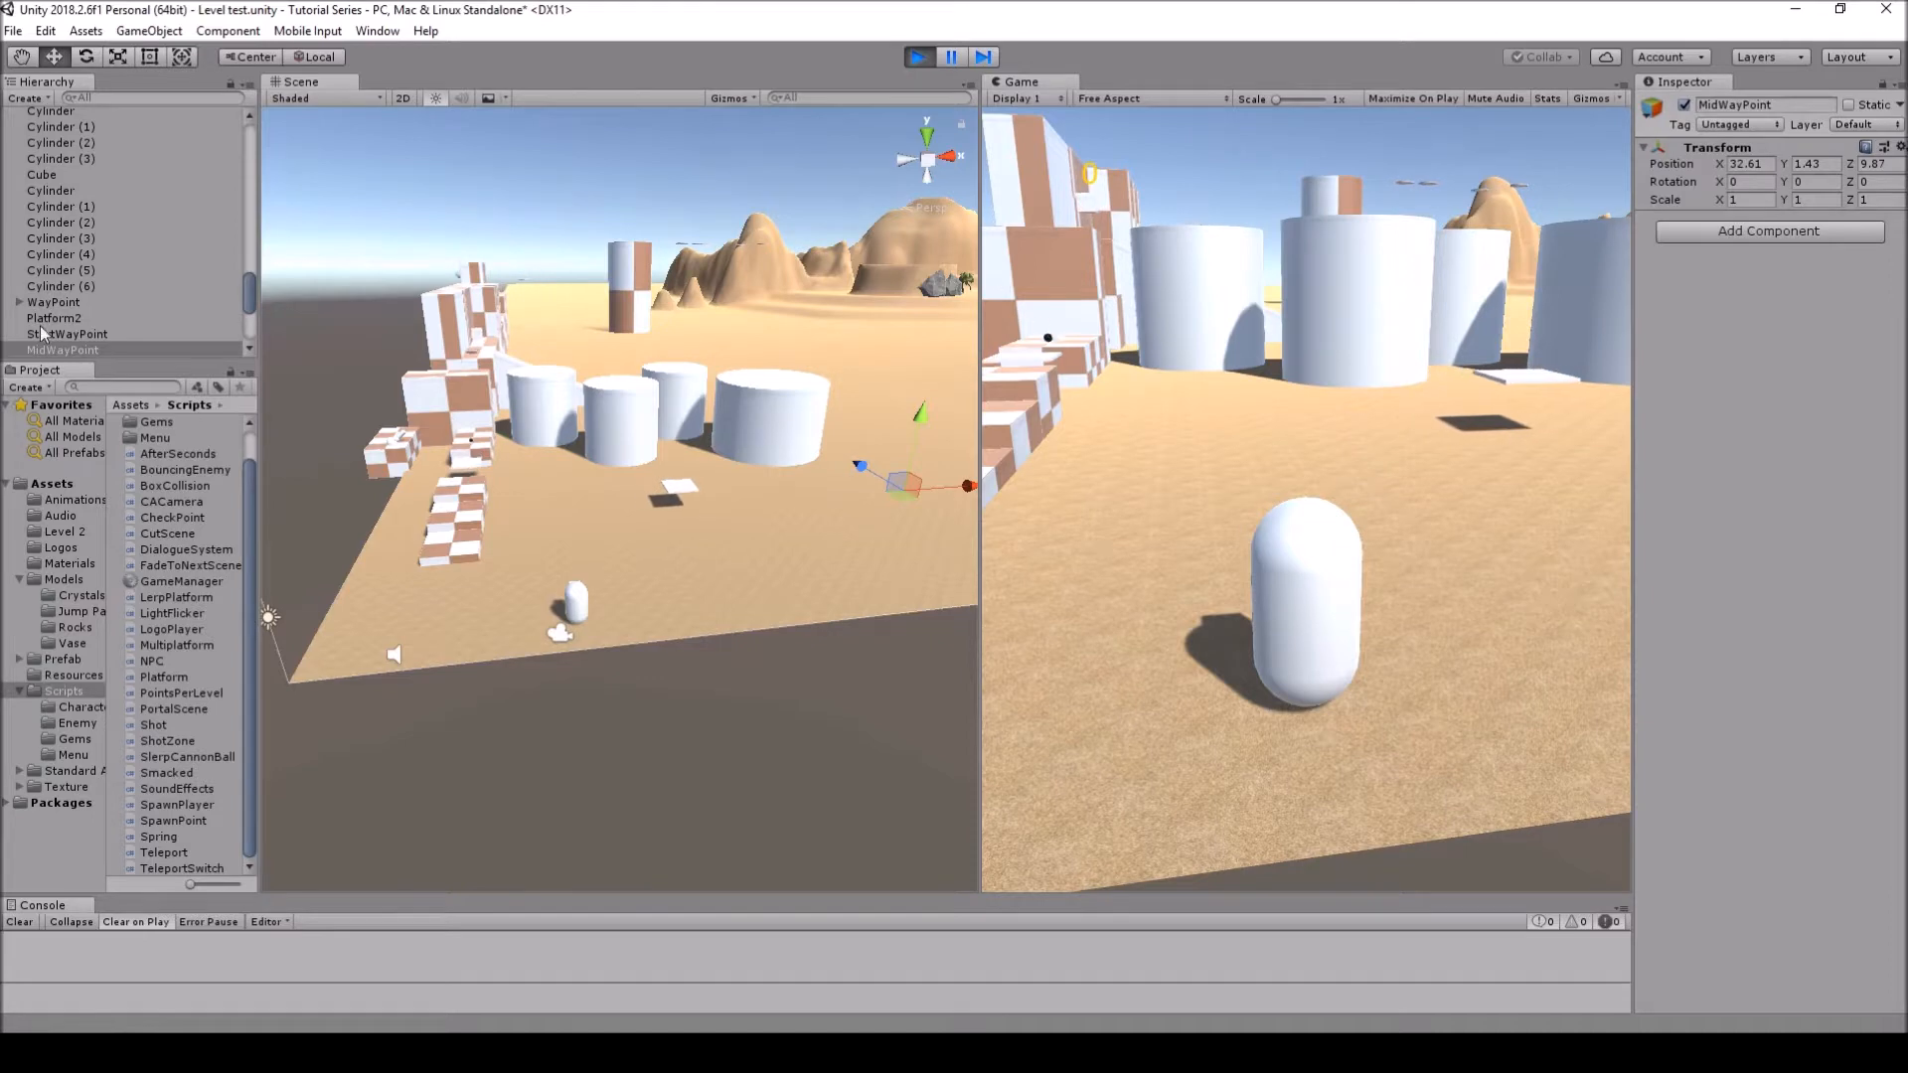
left_click(56, 318)
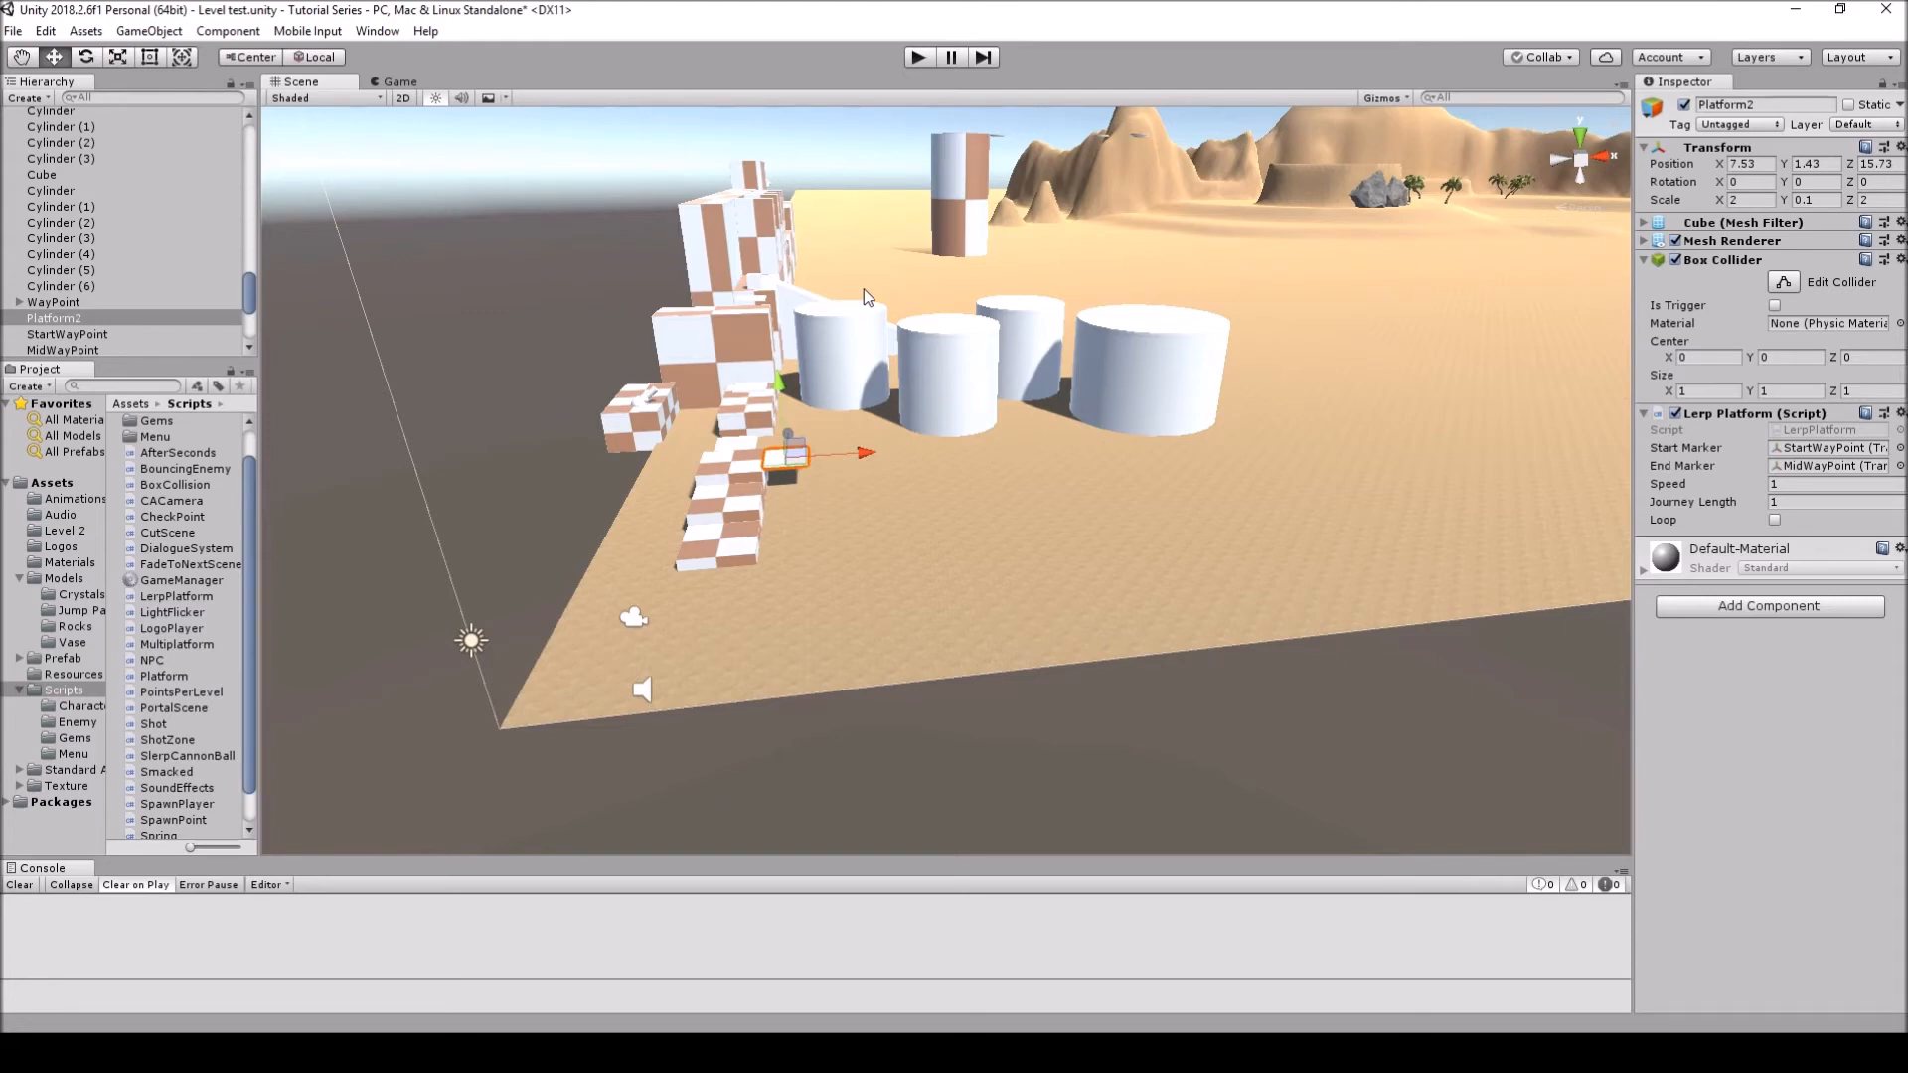
mouse_move(1056, 560)
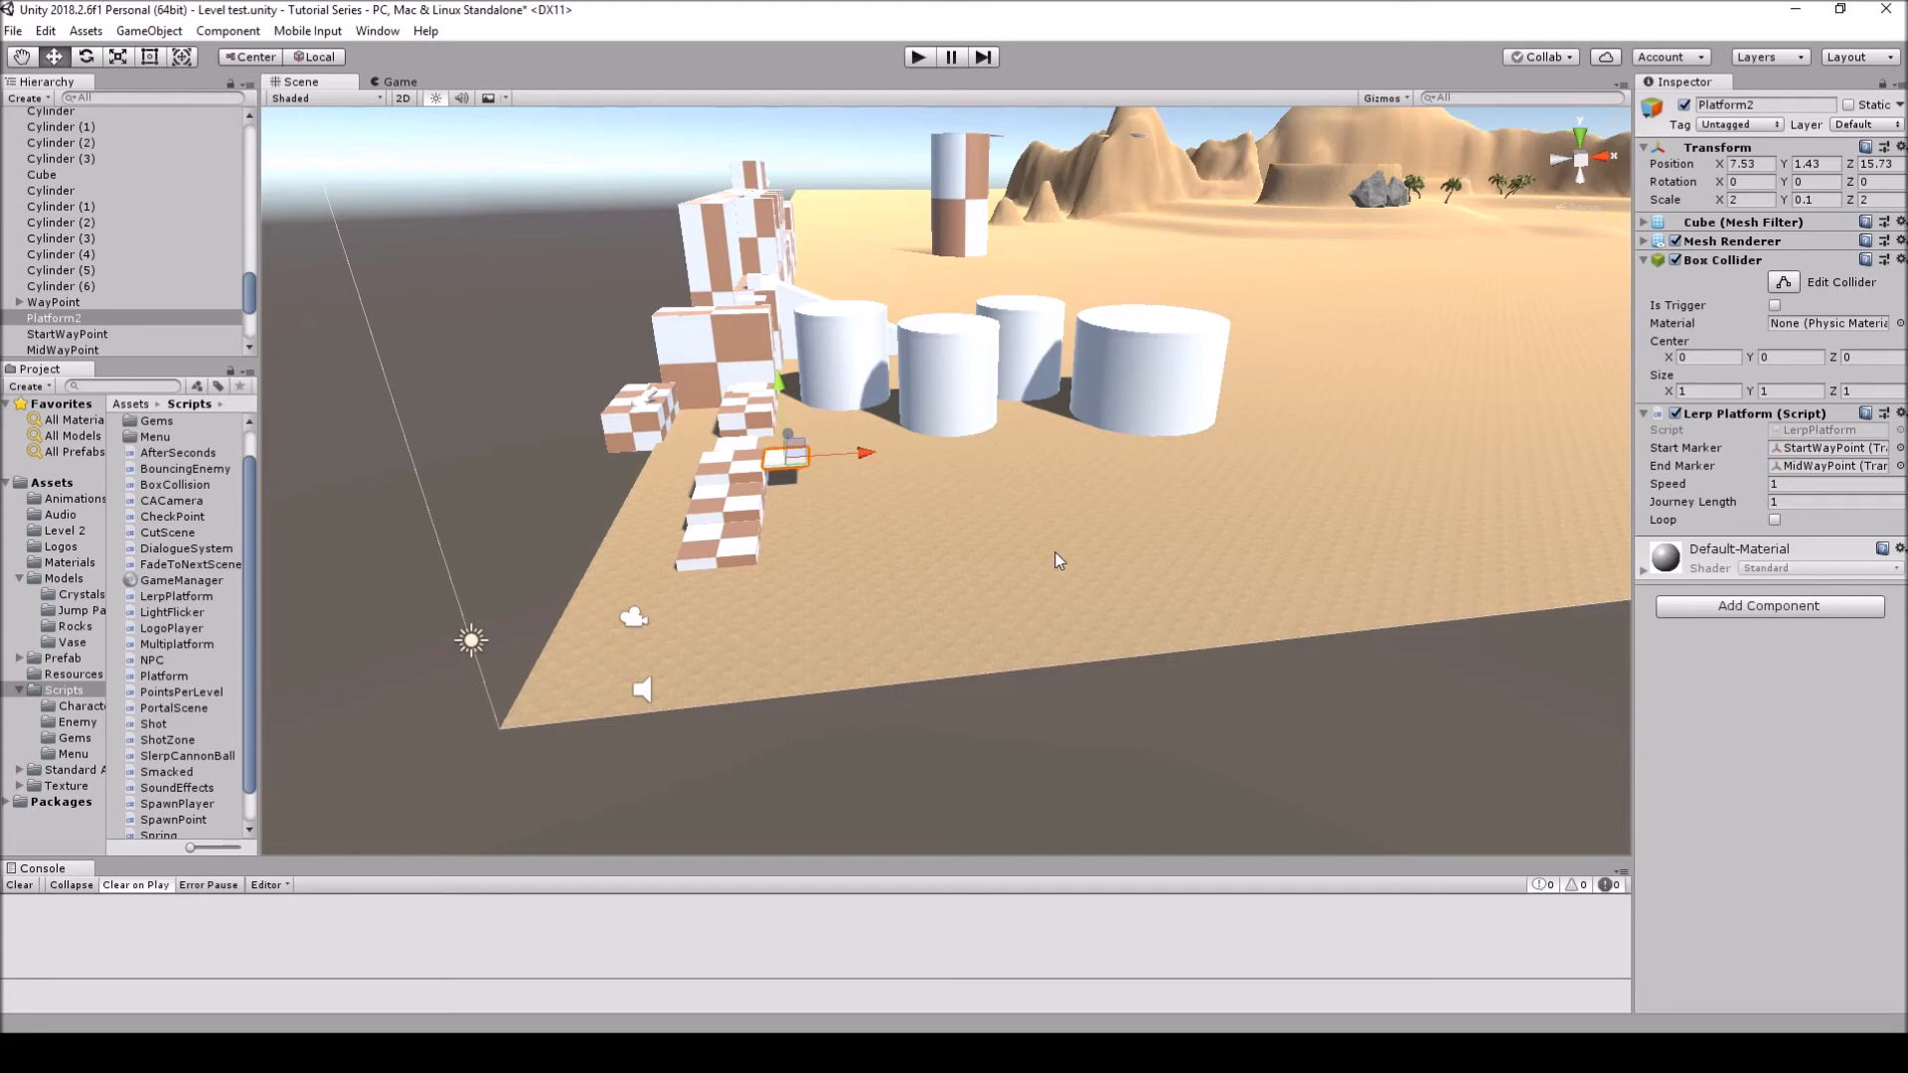
mouse_move(823, 723)
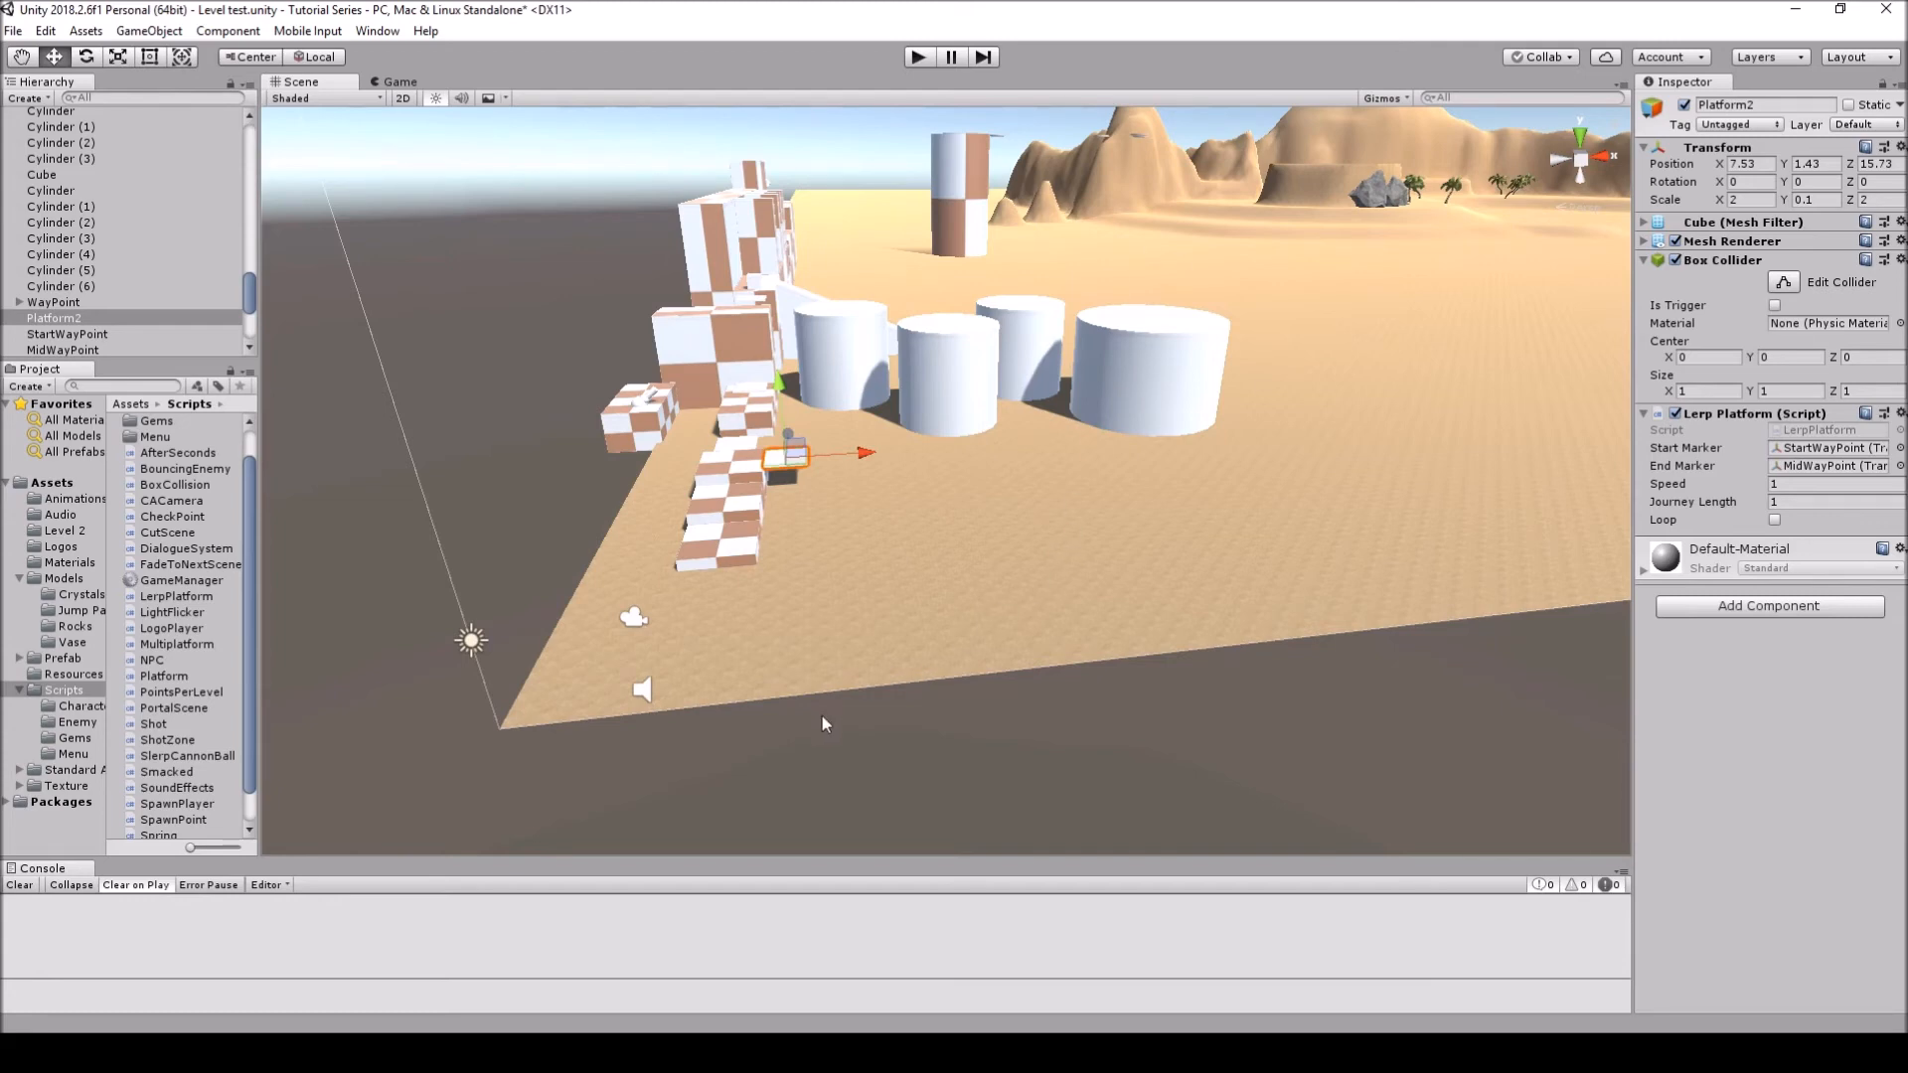
mouse_move(962, 666)
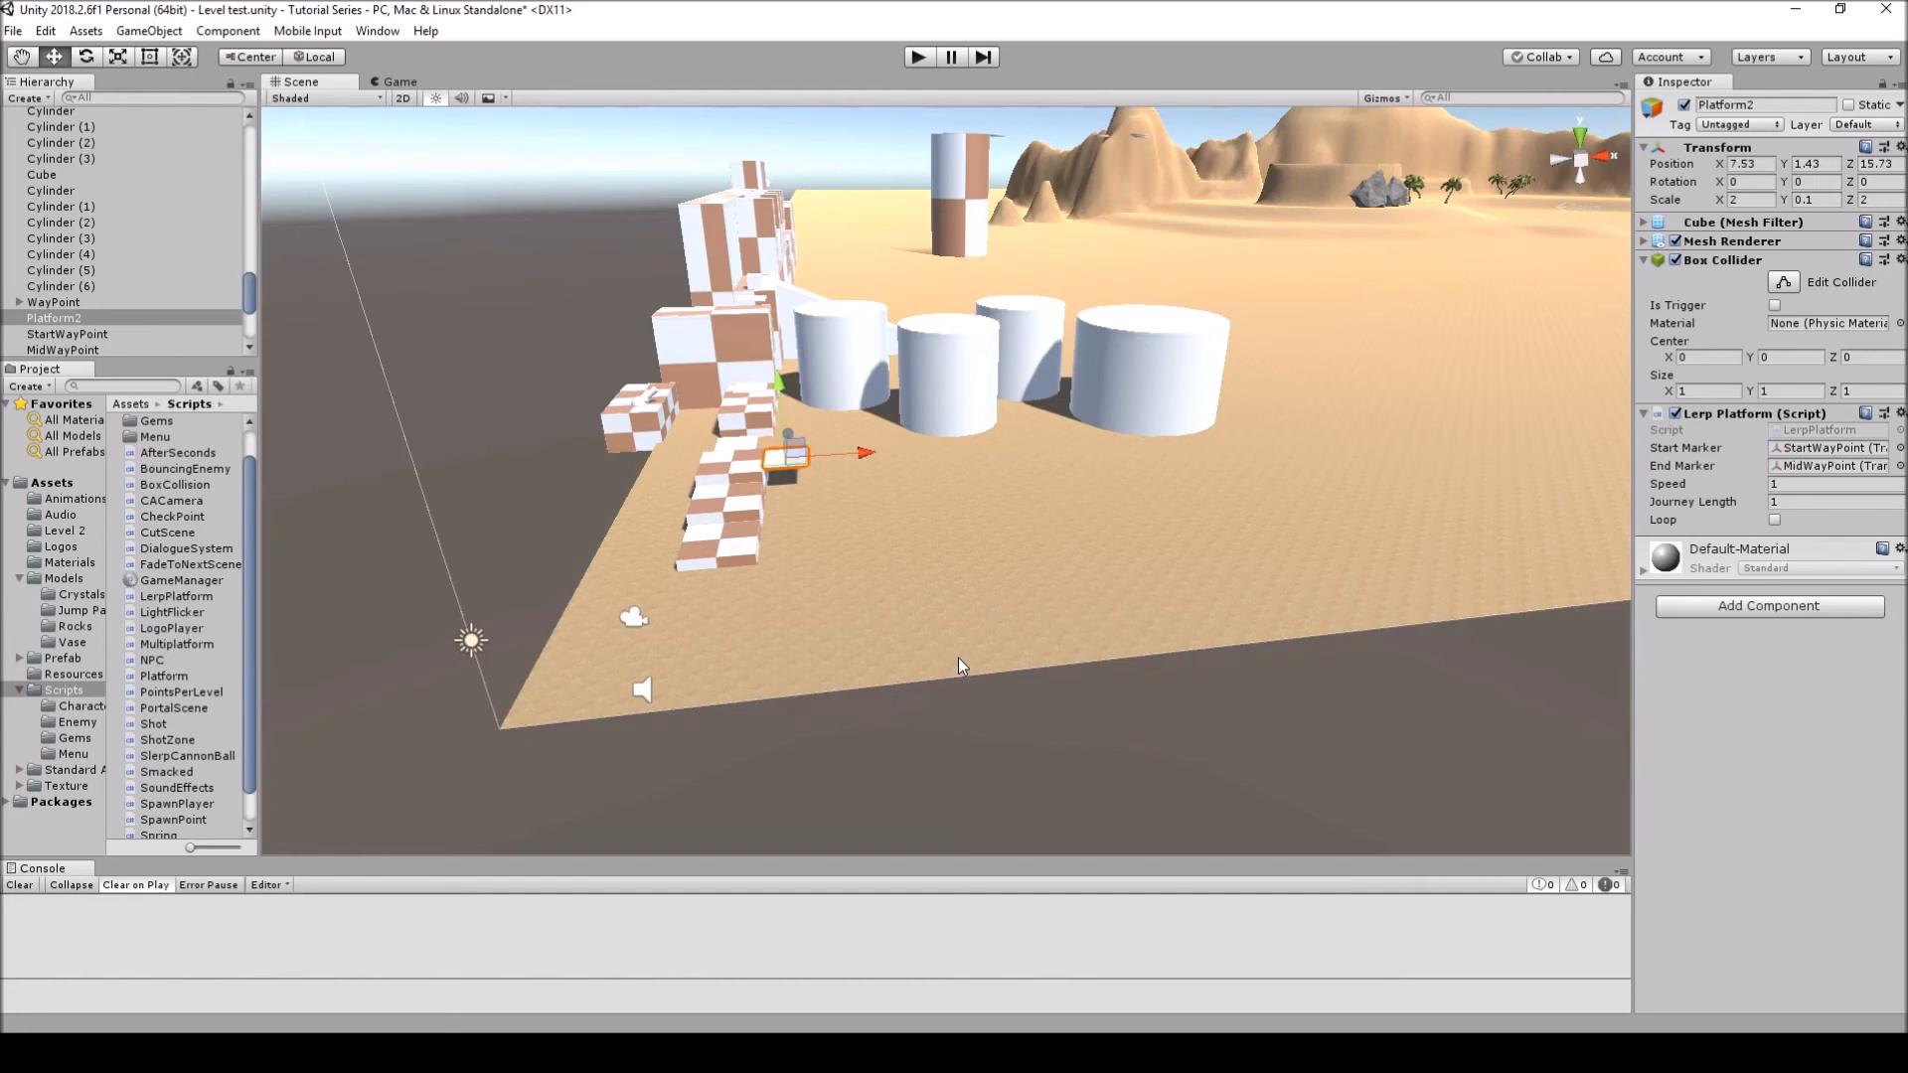